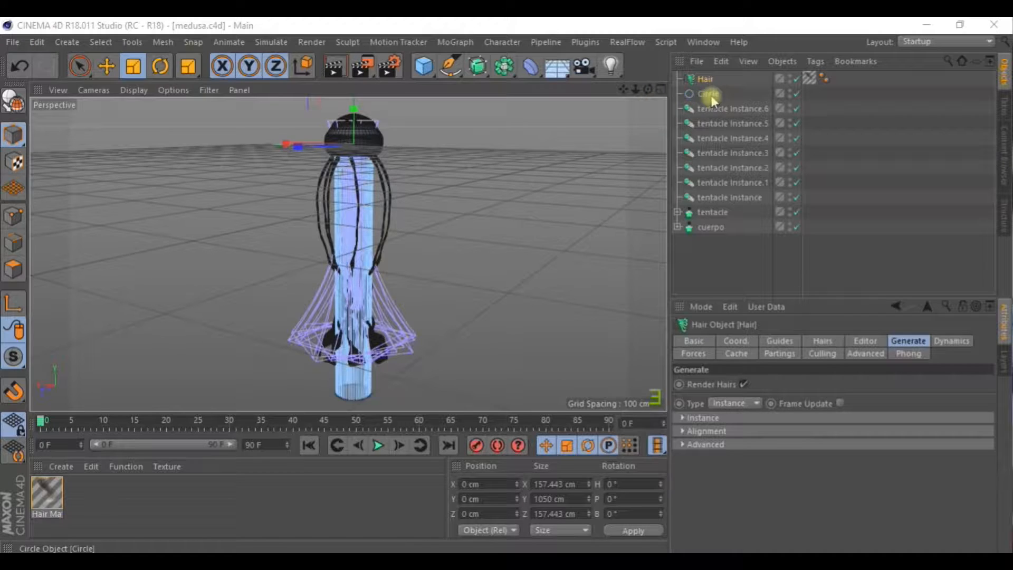
Set the Circle spline's intermediate points to Uniform with a count of 8
click(708, 93)
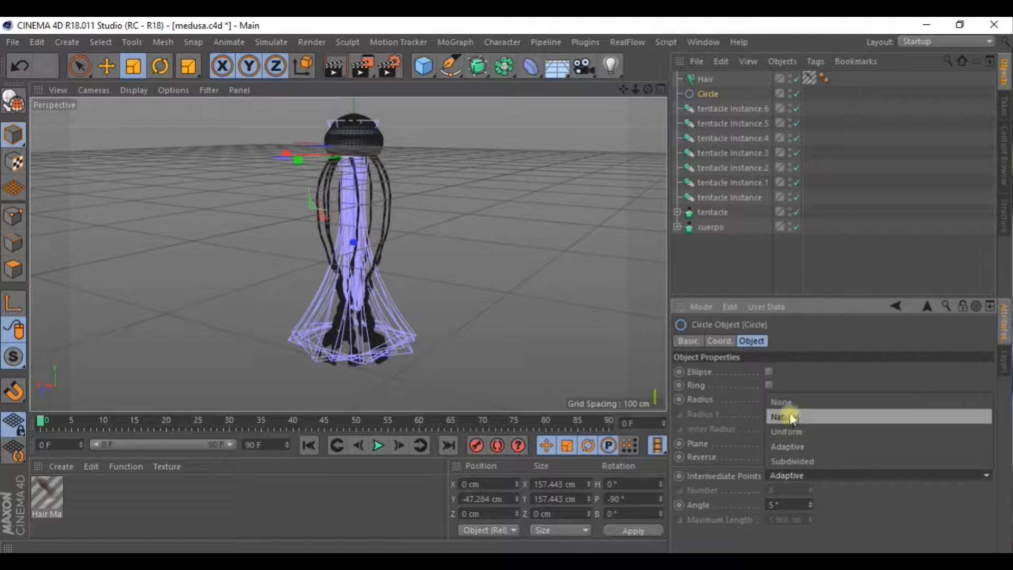
click(785, 432)
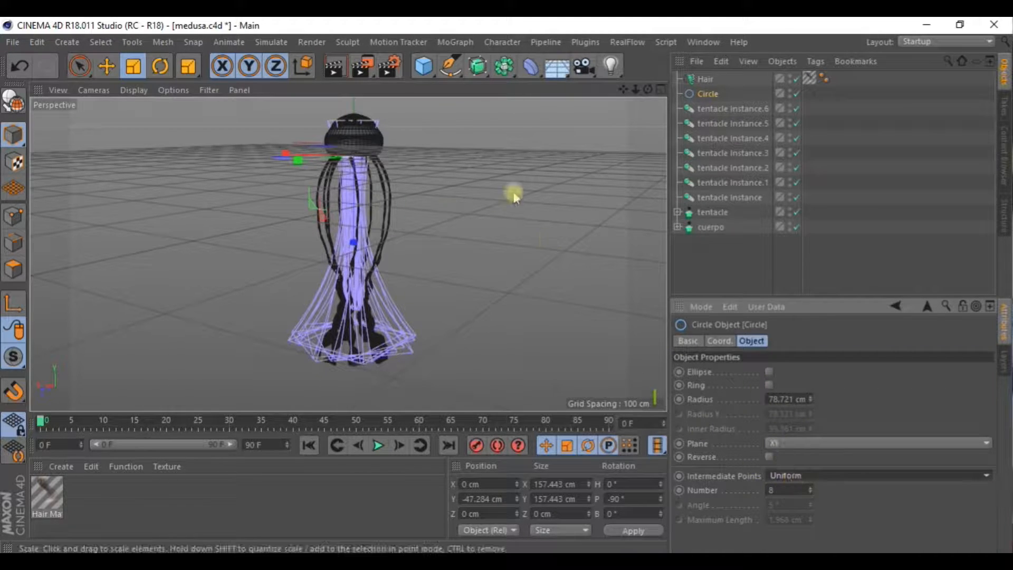
mouse_move(743, 230)
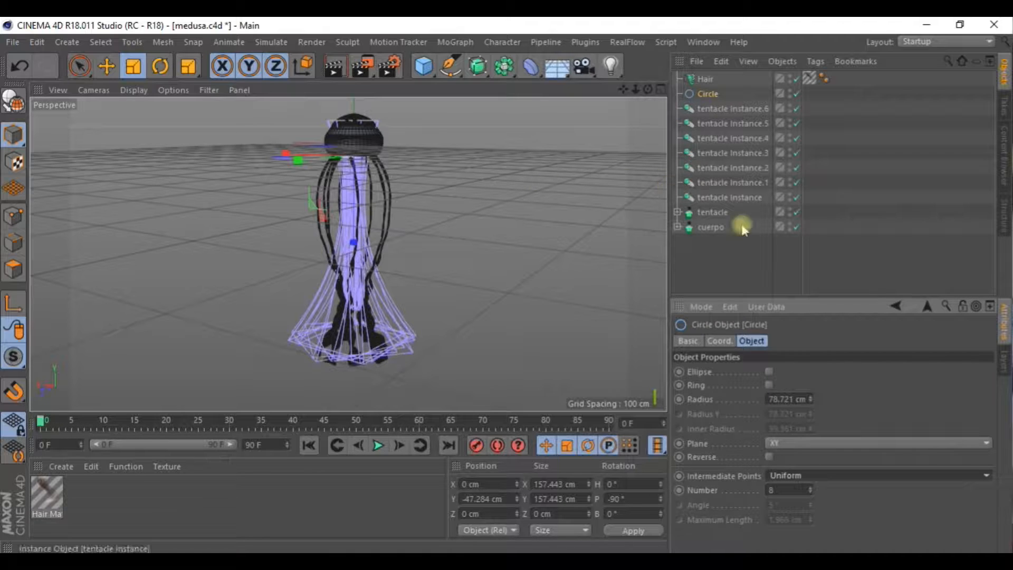
click(878, 475)
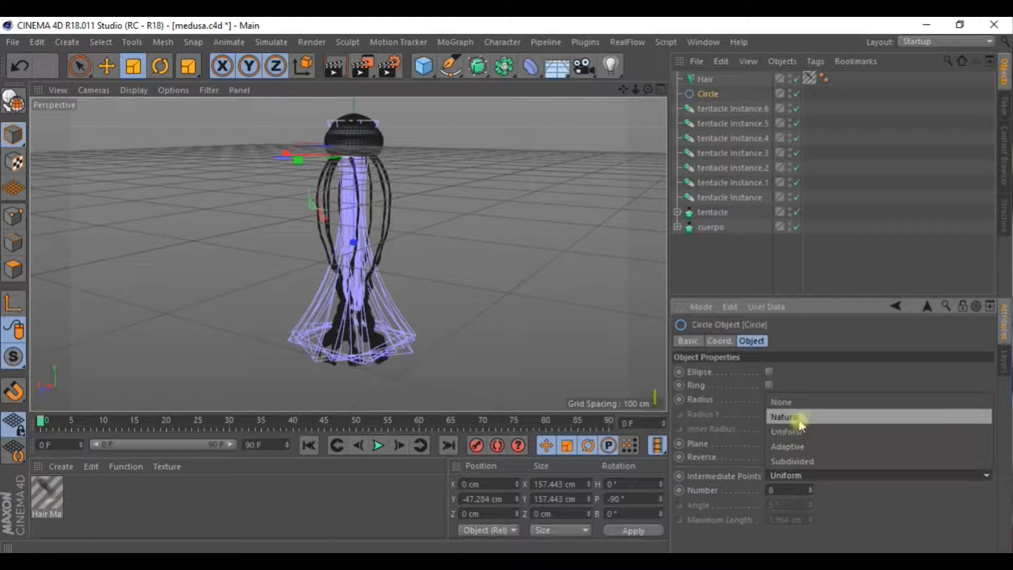
mouse_move(792, 431)
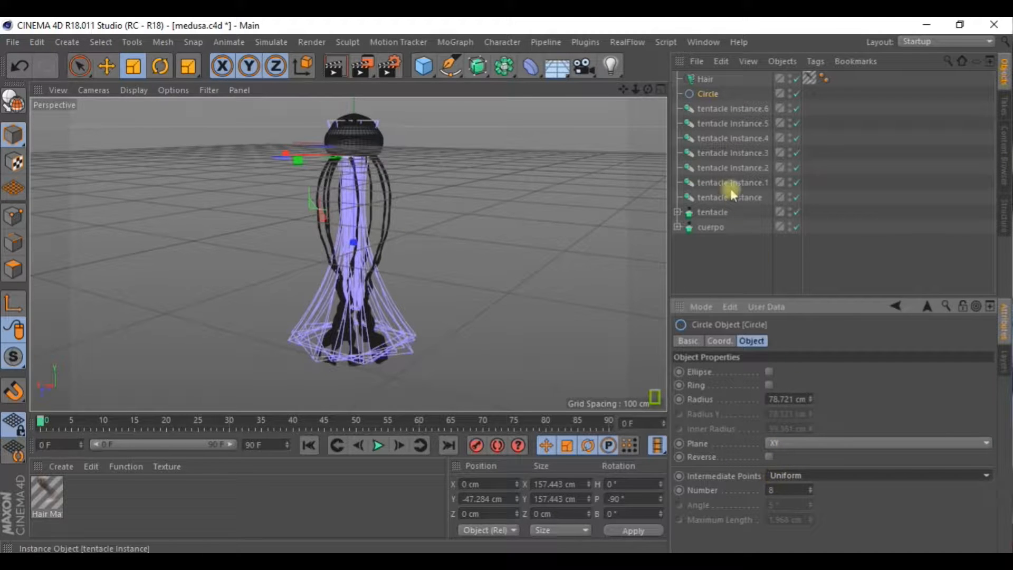
Show the Hair object's guide roots: linked to Circle, 36 roots of 8 segments
click(704, 78)
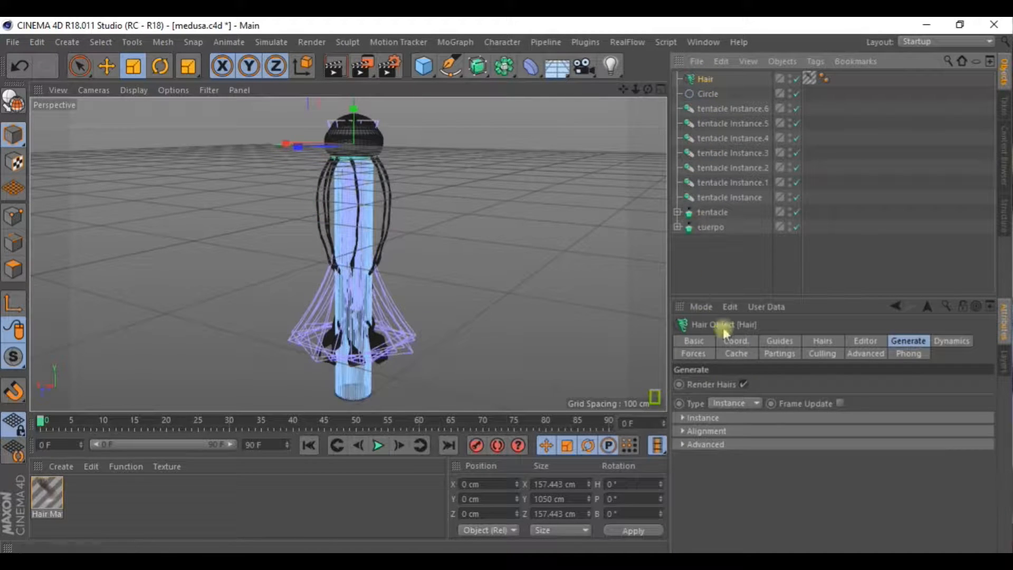
click(779, 341)
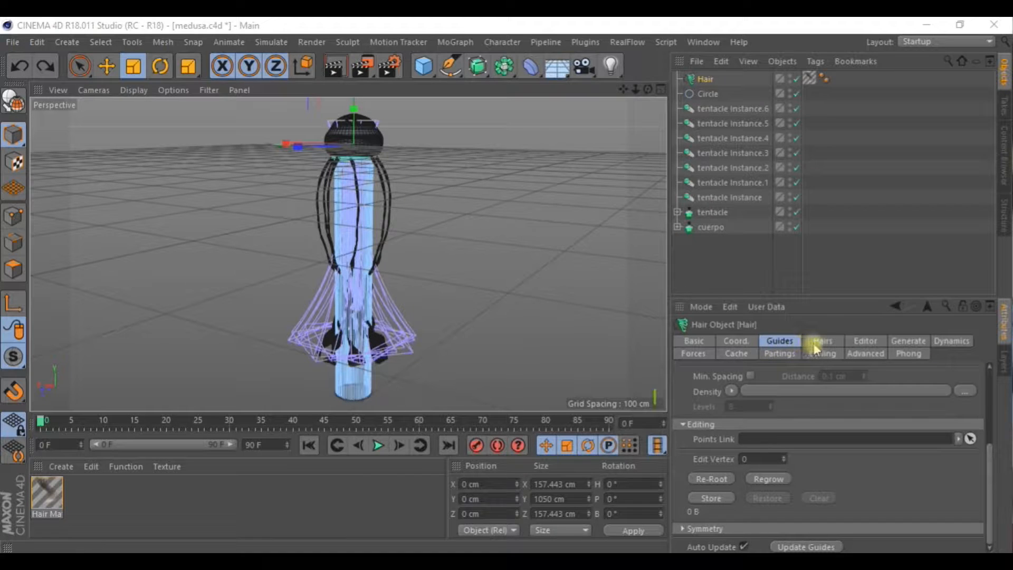
click(779, 341)
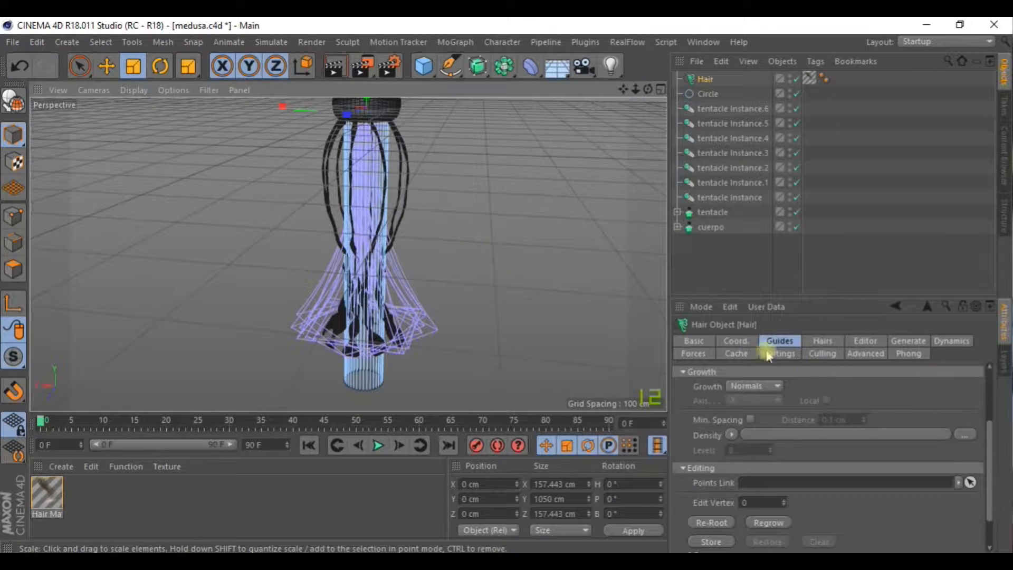
click(779, 353)
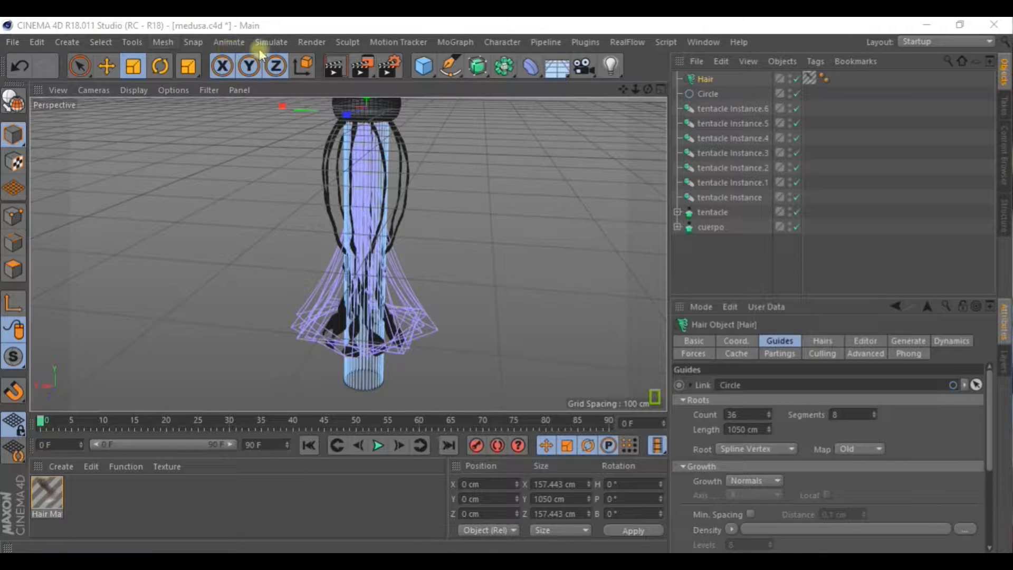
Add a Wind force placed among the tentacles below the head, rotated 90° on P
click(271, 41)
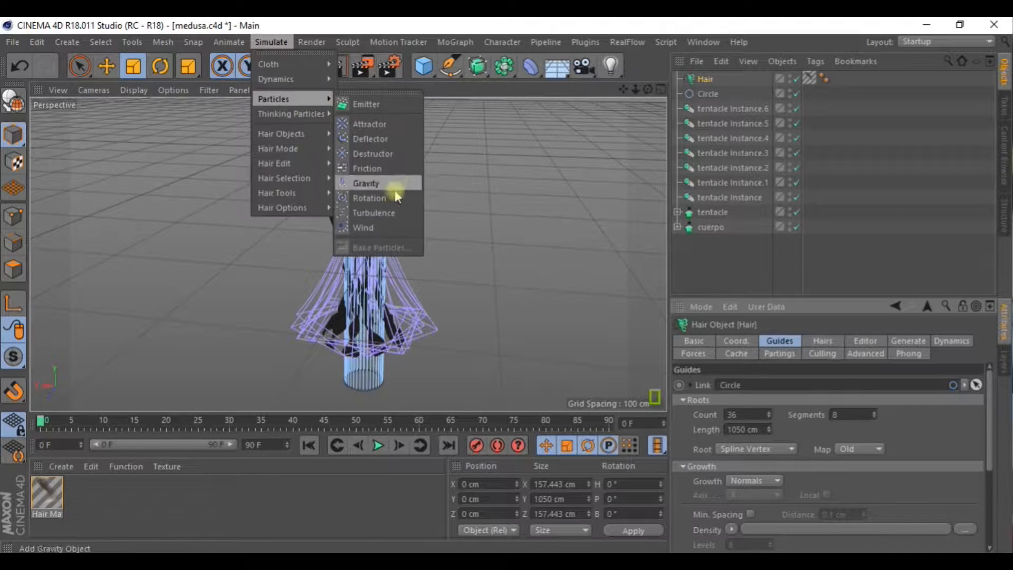
click(363, 228)
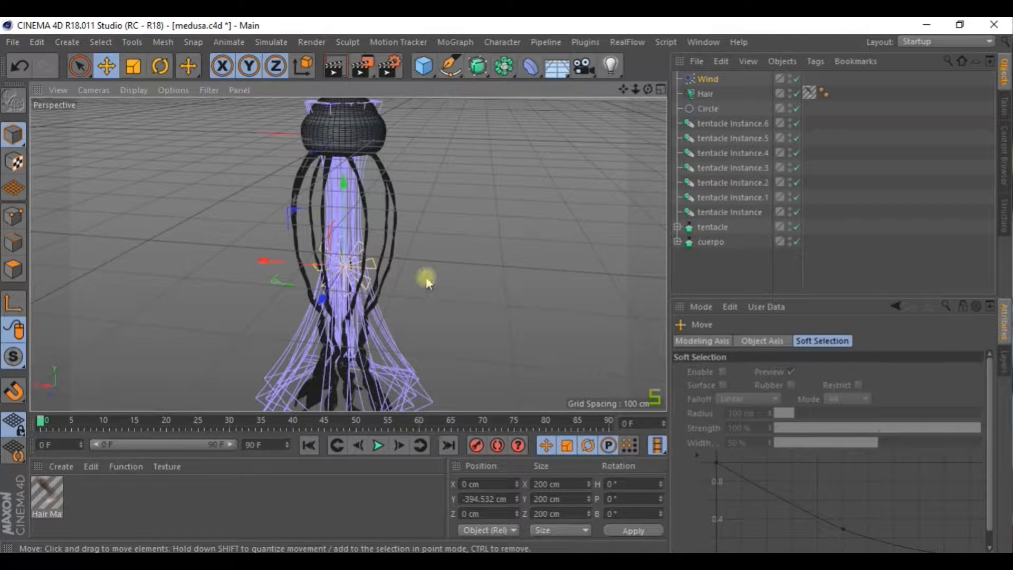
mouse_move(181, 91)
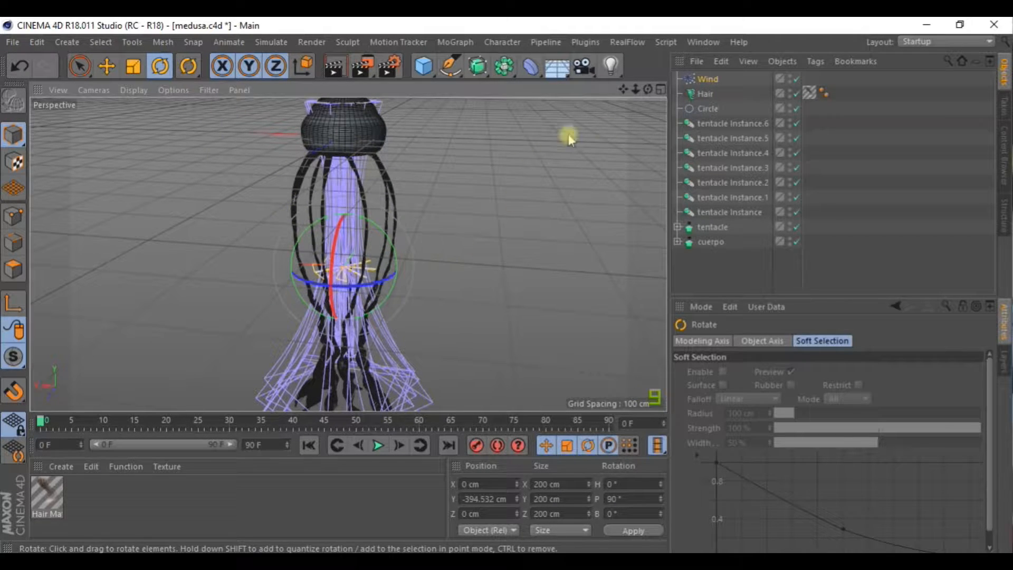
click(708, 78)
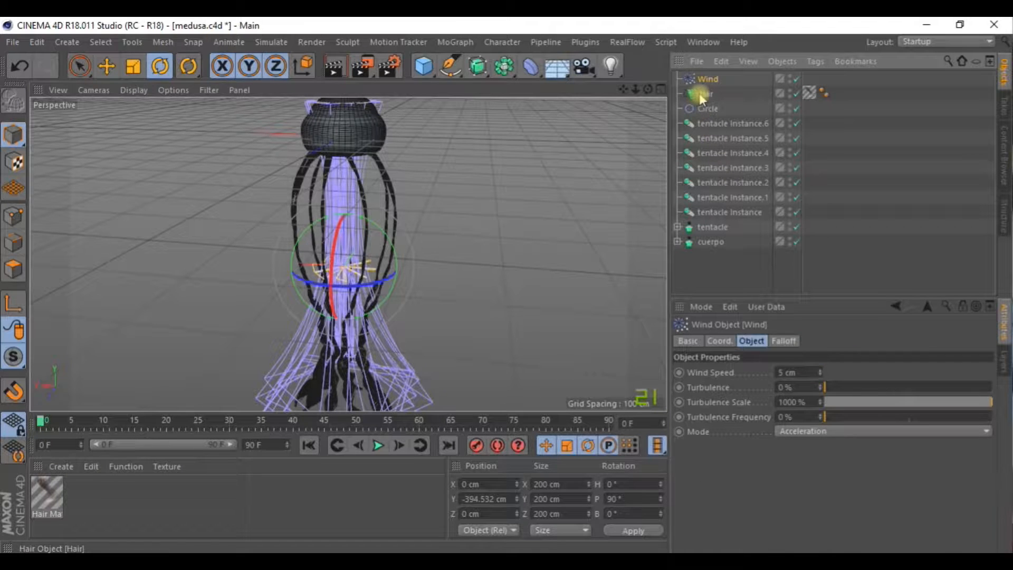
Set the Hair object's generated hair type to None
click(705, 94)
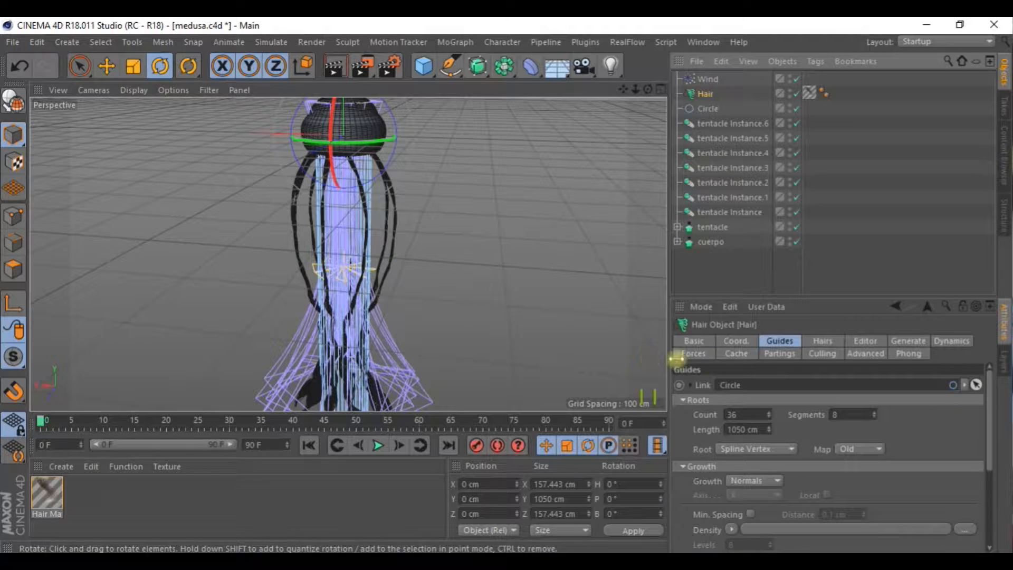
click(907, 341)
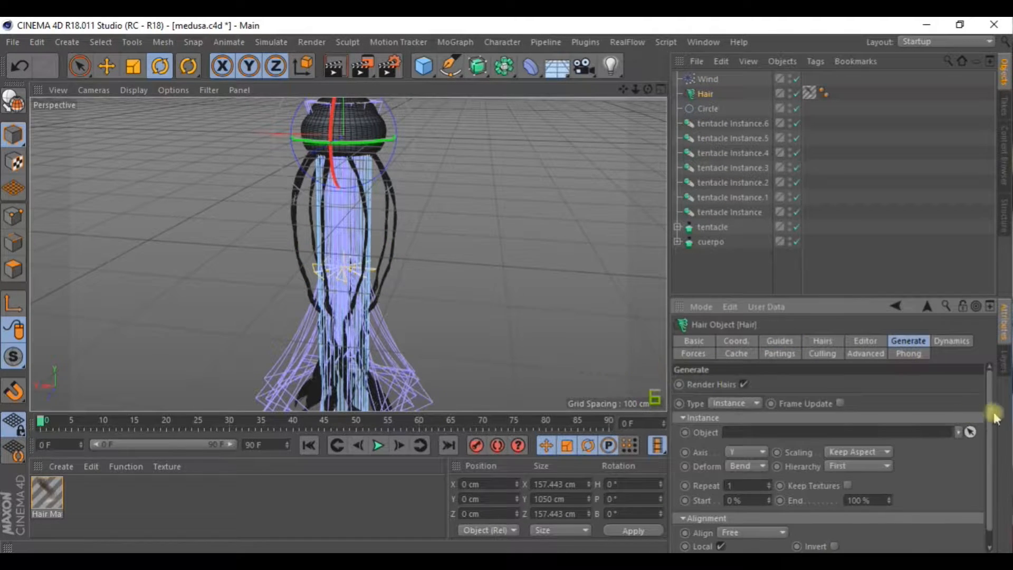
click(735, 389)
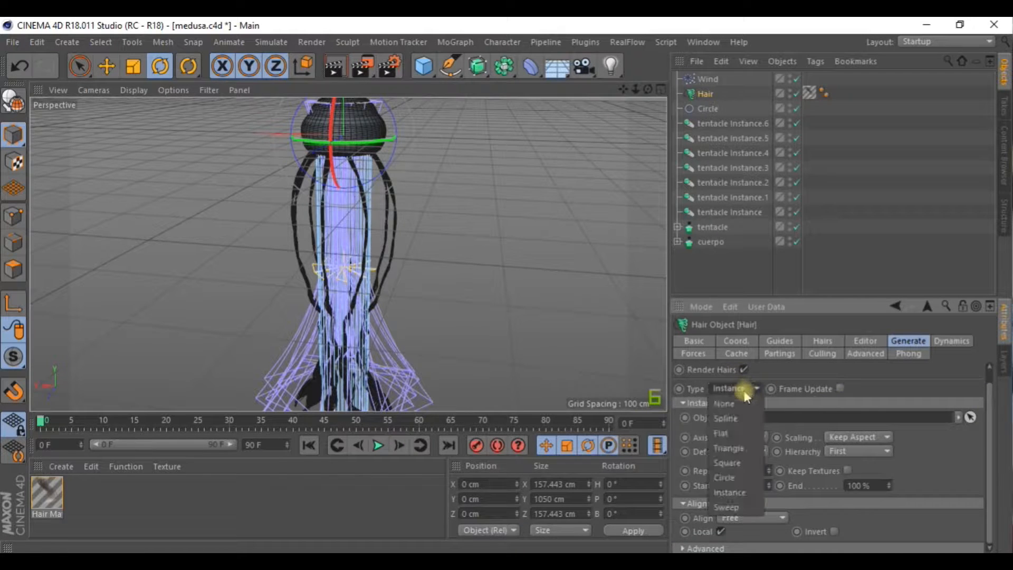
click(724, 403)
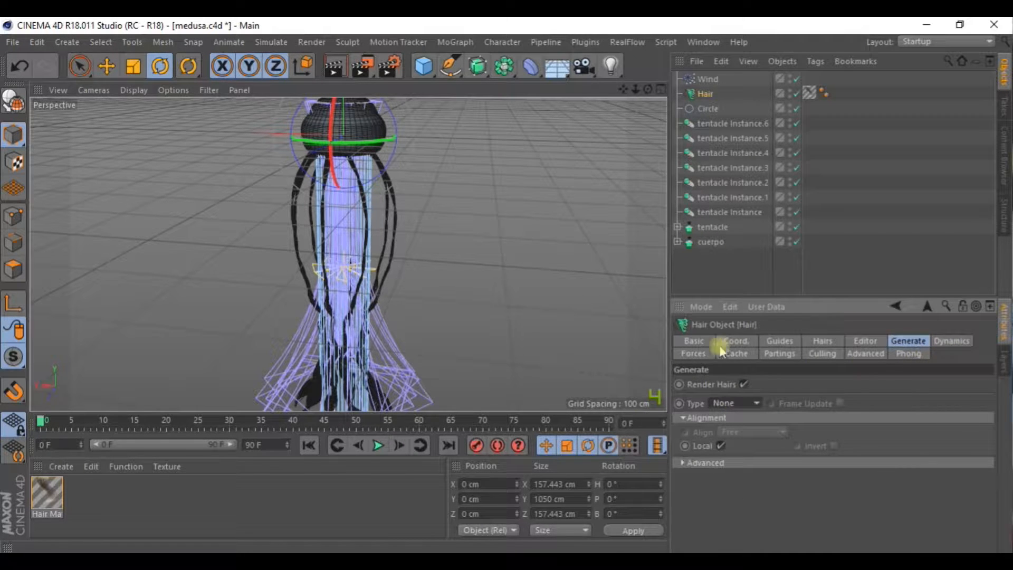
Set the hair's Forces mode to Include with Wind listed, then select Wind
click(693, 353)
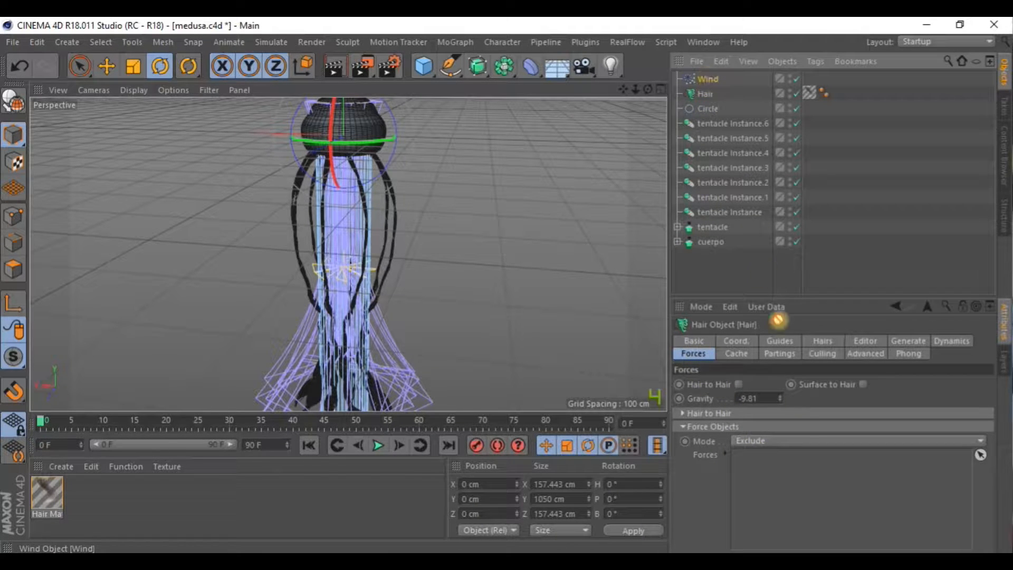
click(853, 440)
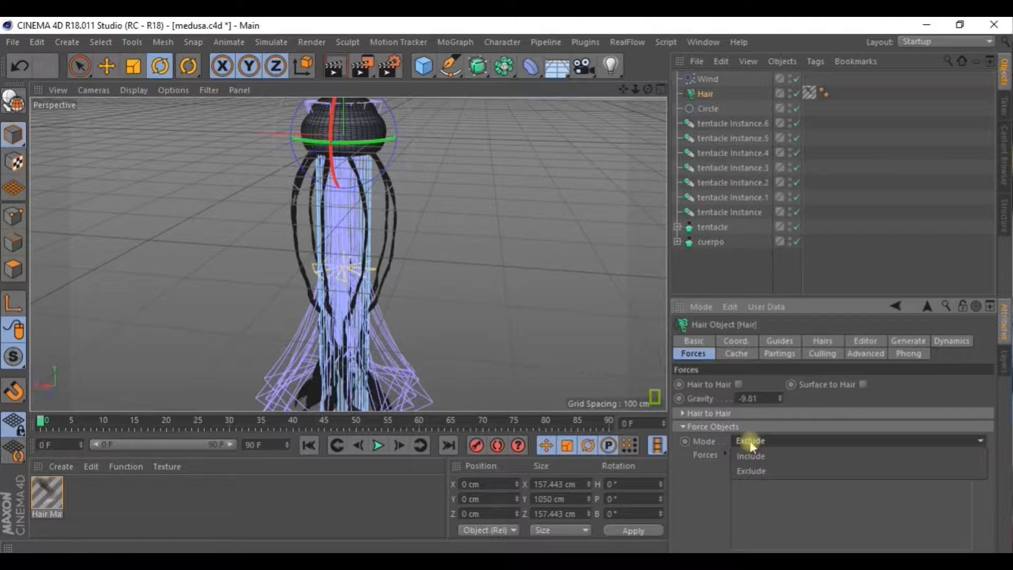
click(750, 456)
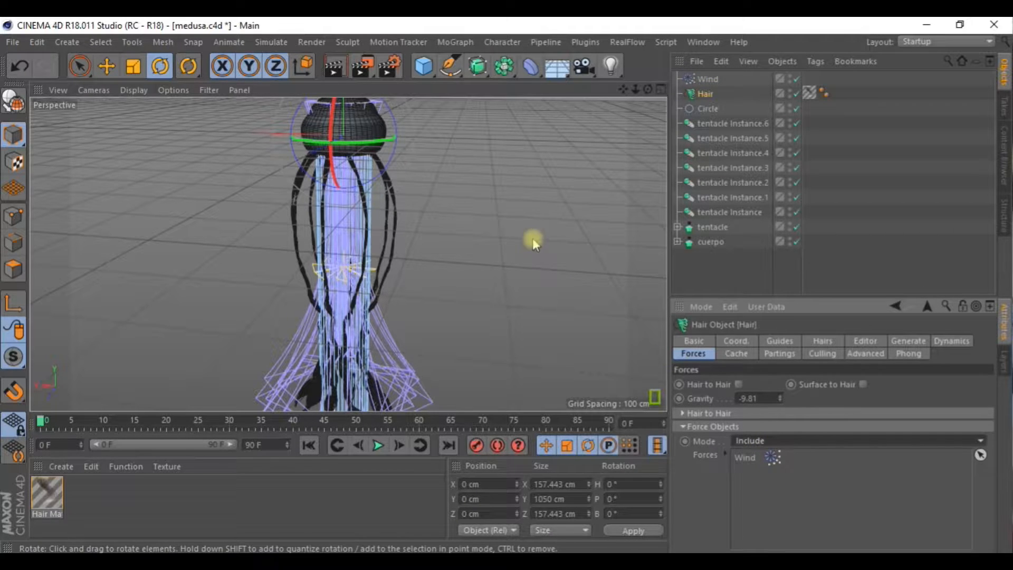
click(705, 78)
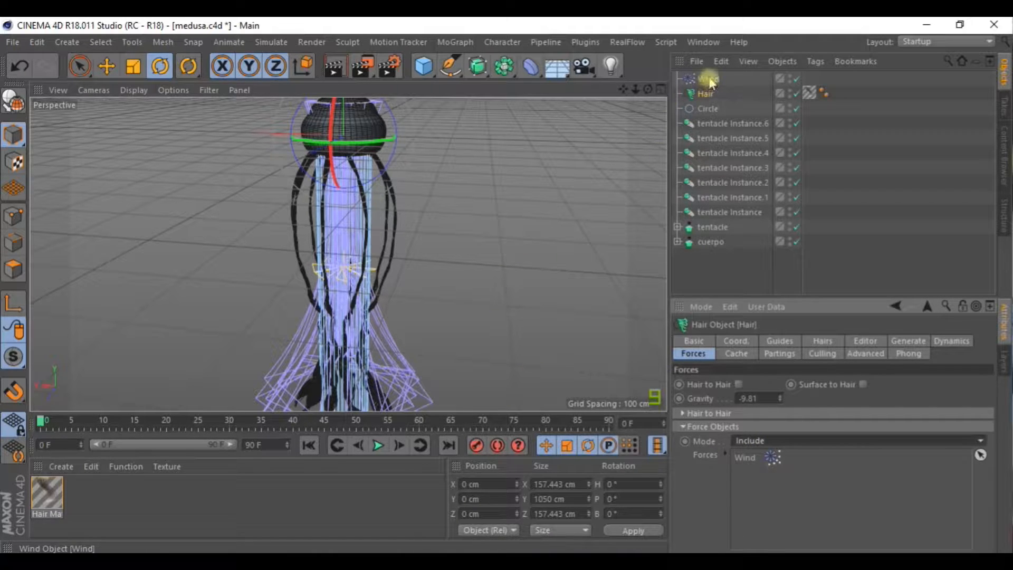
click(706, 78)
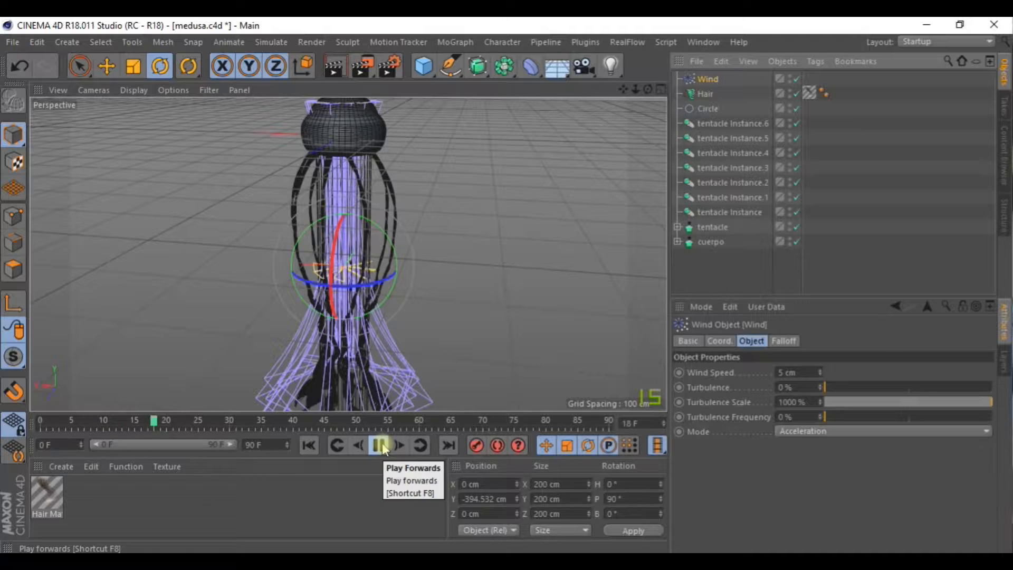
Set the wind speed to 5000 cm and preview the playback
click(382, 444)
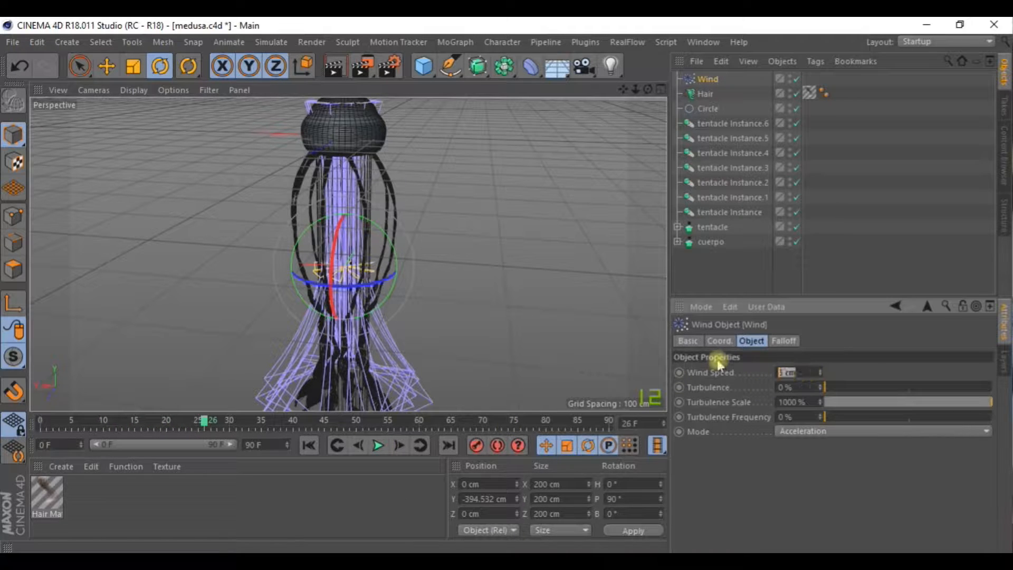
text(5000)
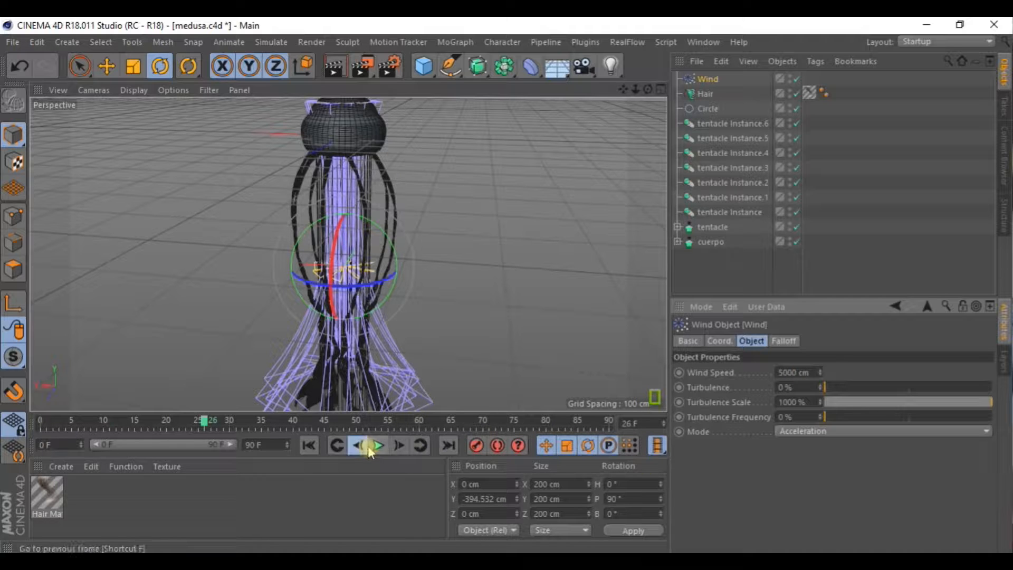
click(368, 445)
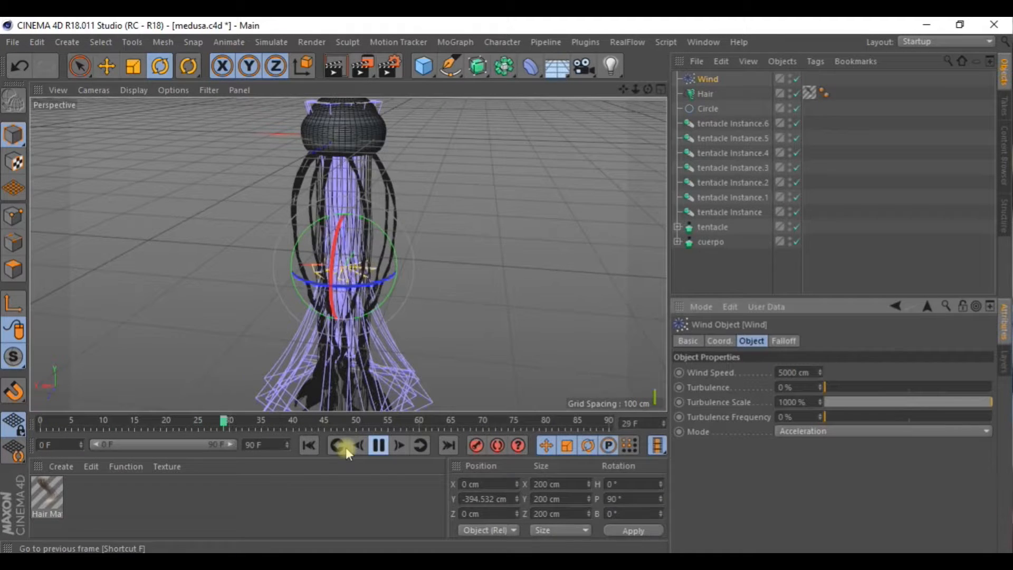
click(337, 444)
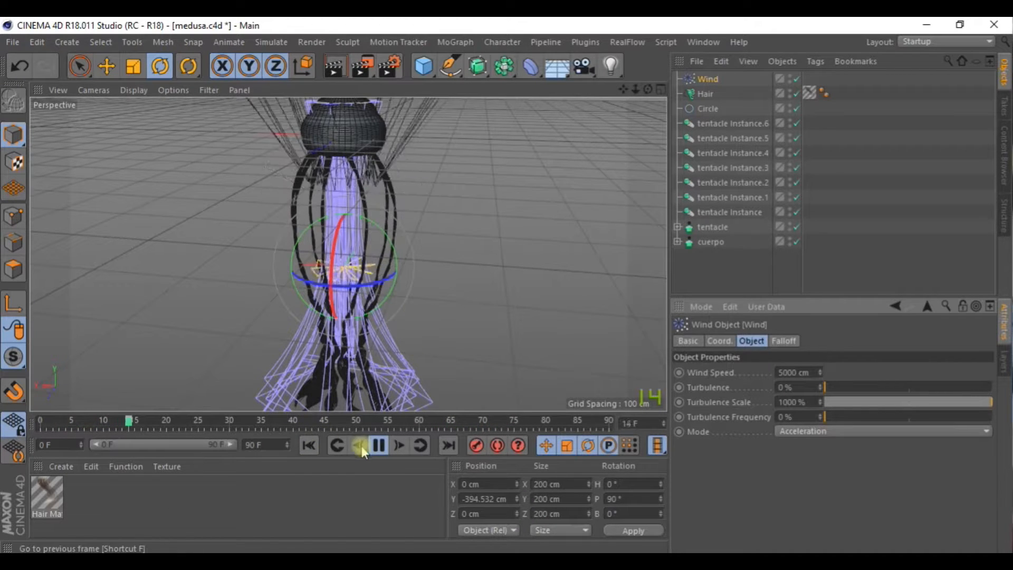
click(378, 445)
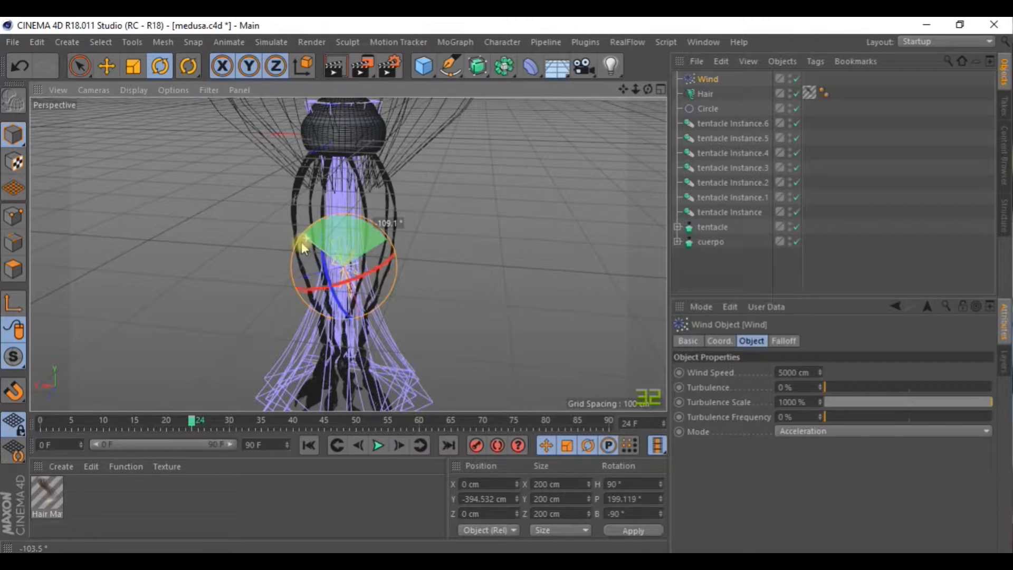
Rotate the Wind to −180° bank along the tentacles and replay from frame one
drag(304, 249, 270, 321)
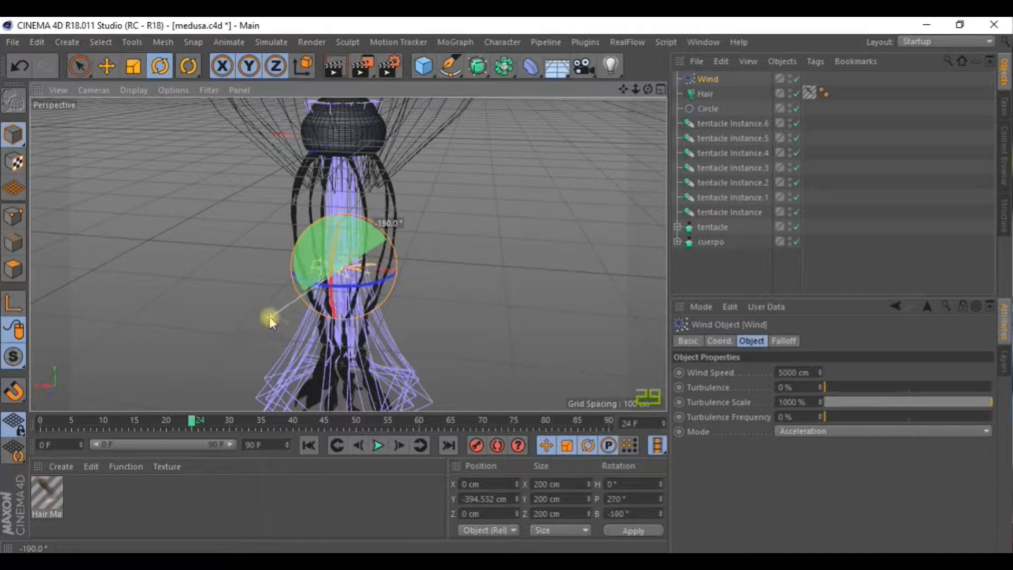
click(359, 446)
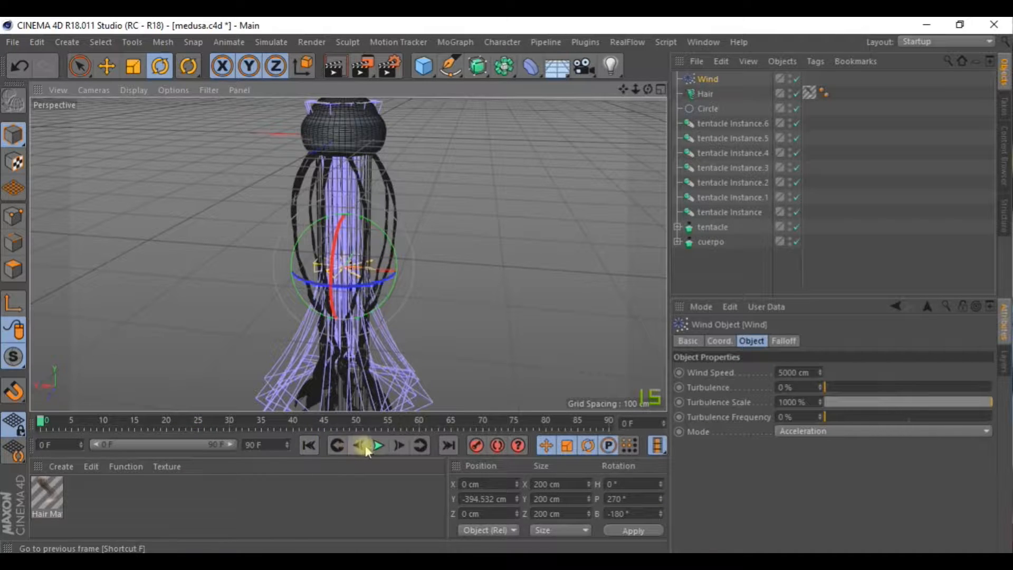
click(377, 445)
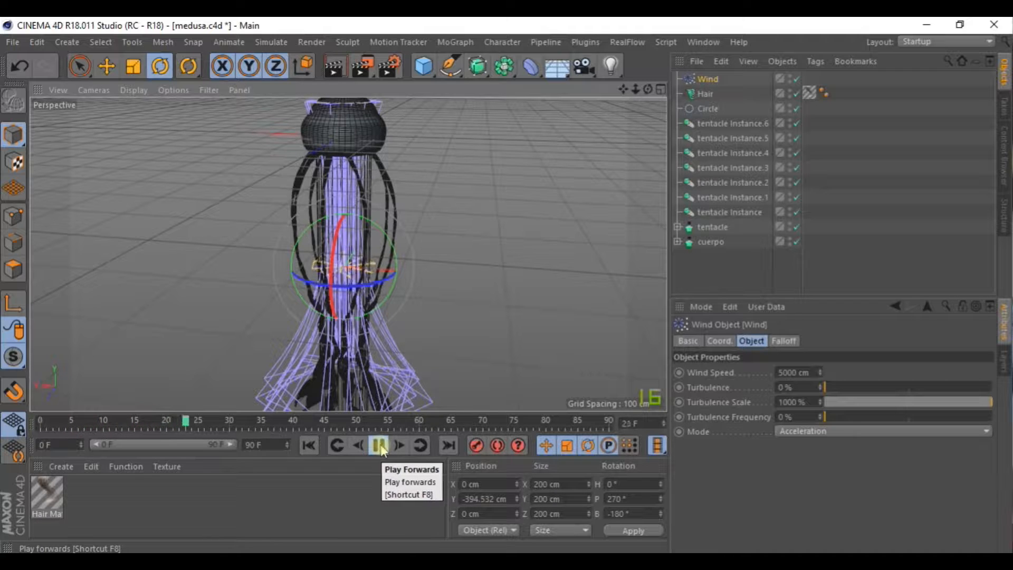
click(380, 445)
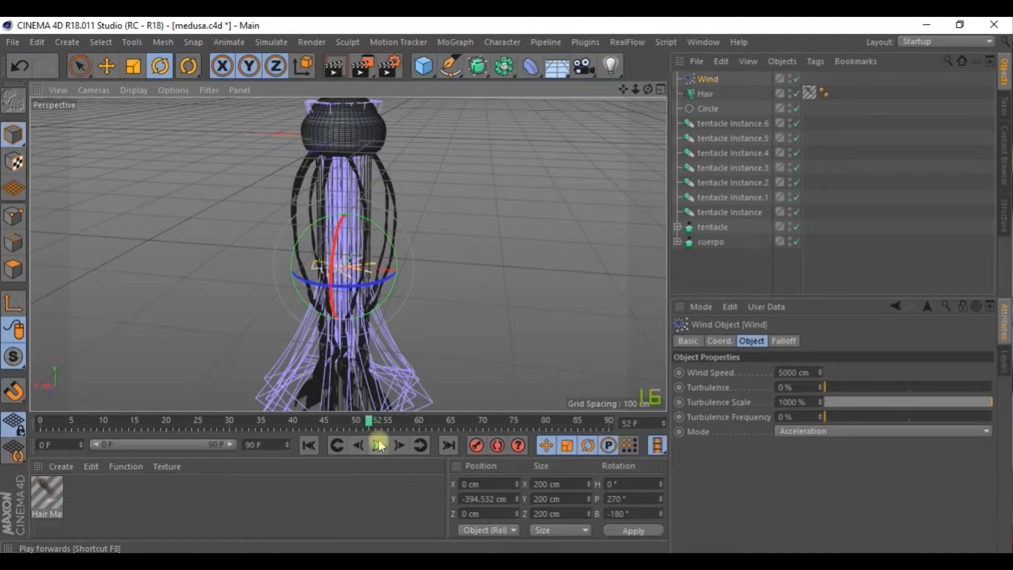
click(106, 66)
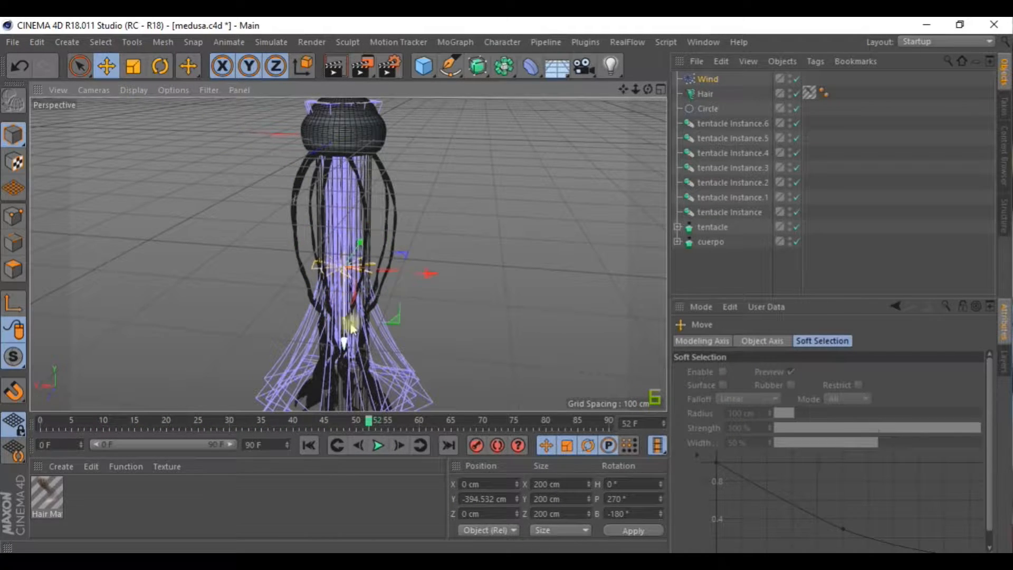
Raise the Wind toward the head, test it, and rotate it to 90° pitch
drag(345, 326, 354, 252)
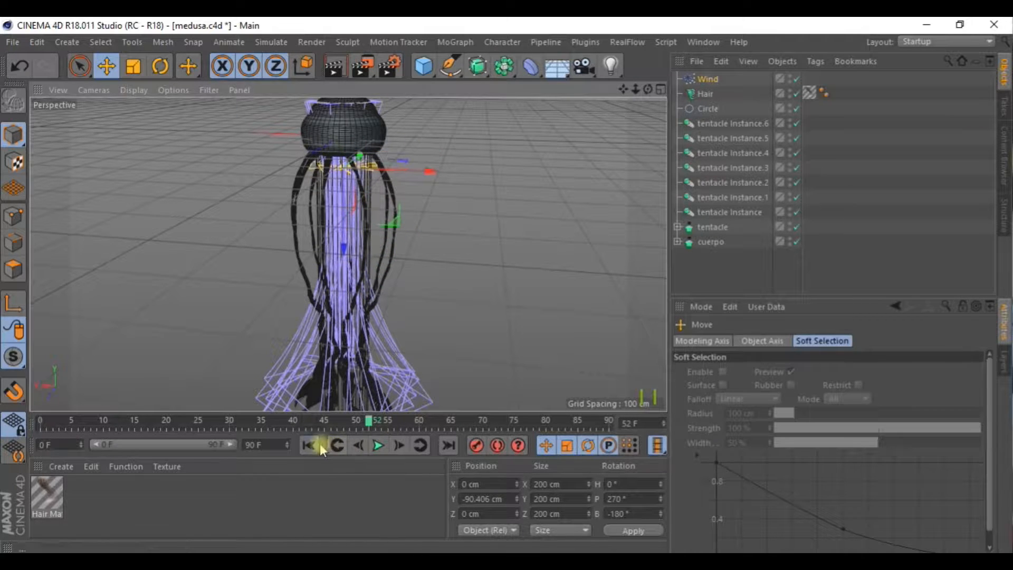
click(379, 445)
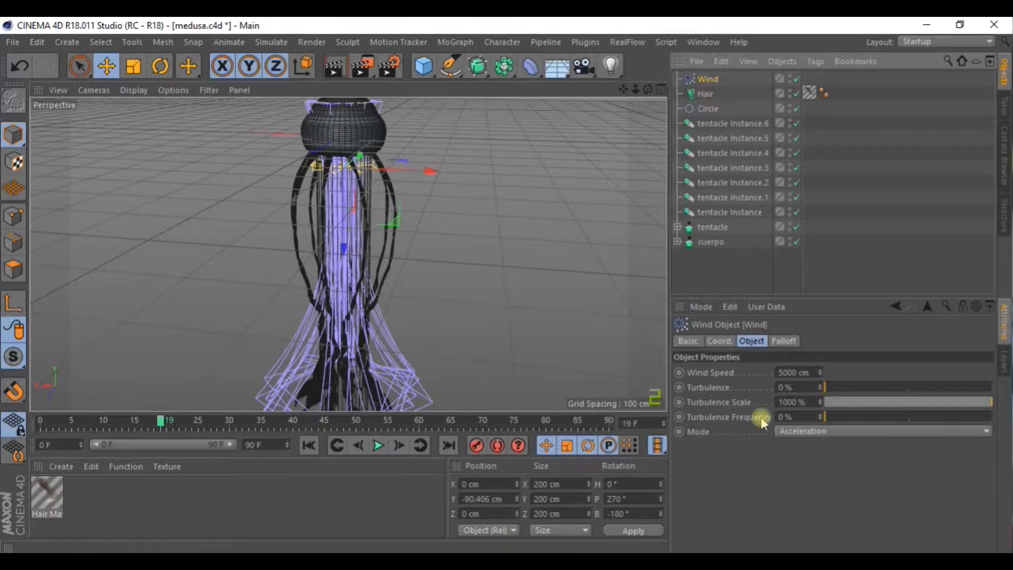
click(159, 66)
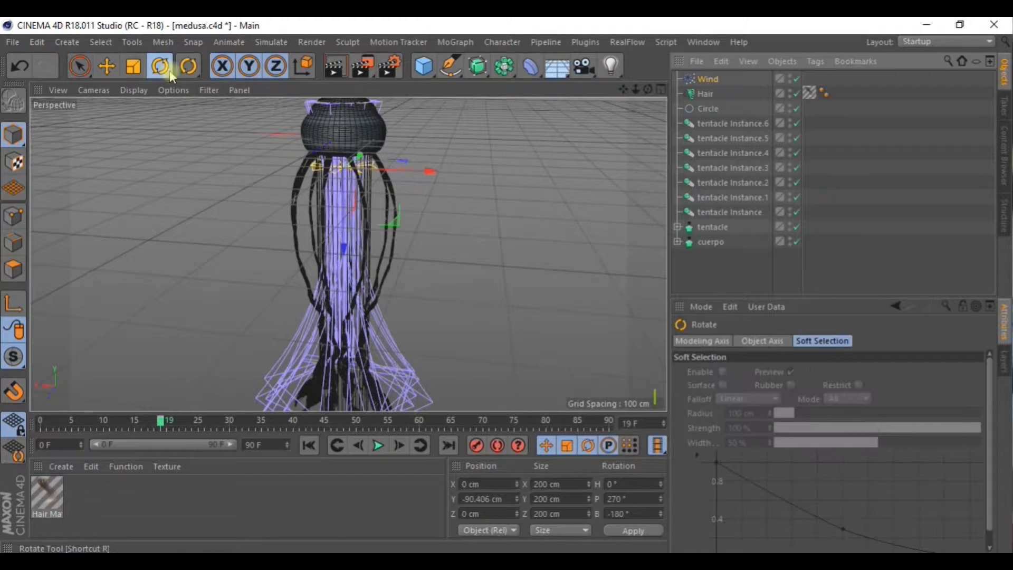
drag(362, 168, 291, 258)
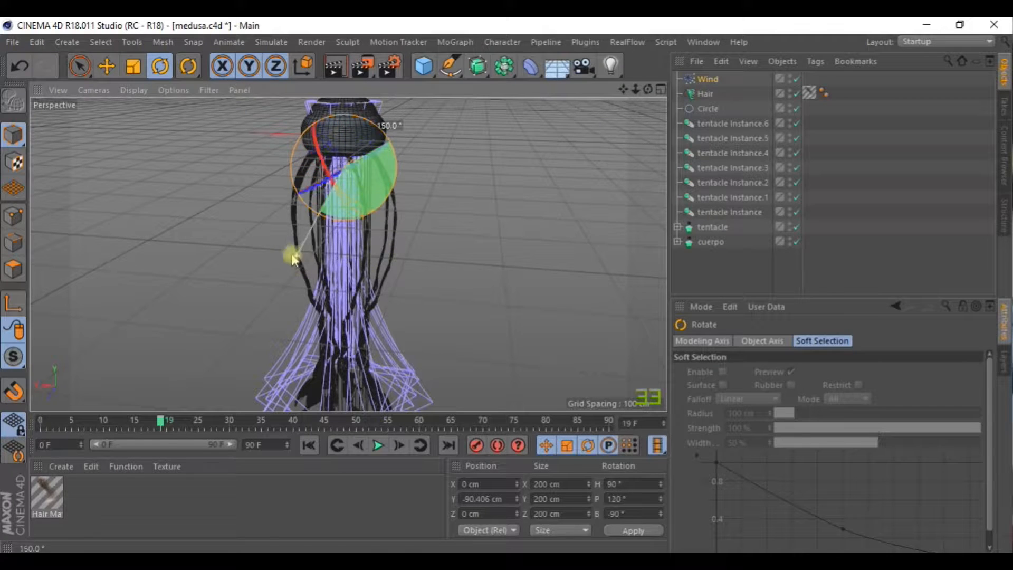
click(133, 66)
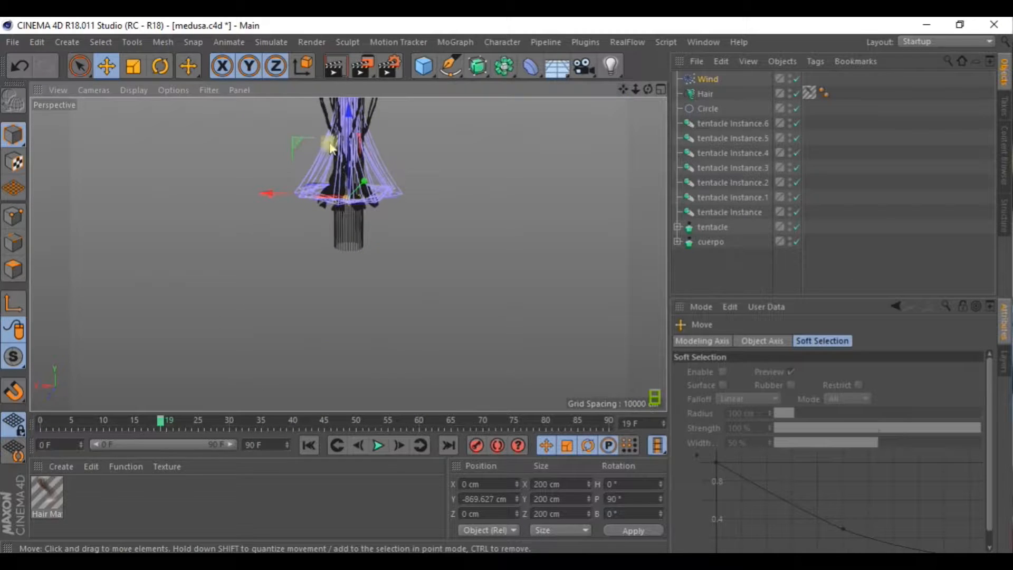
Move the Wind far below the tentacles and replay the animation from the start
drag(330, 145, 349, 272)
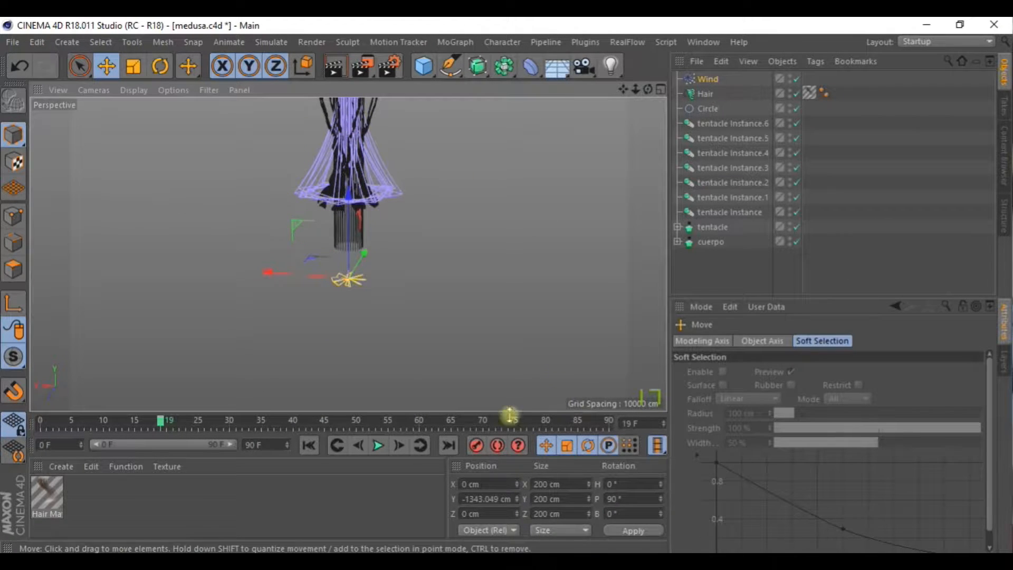
click(377, 427)
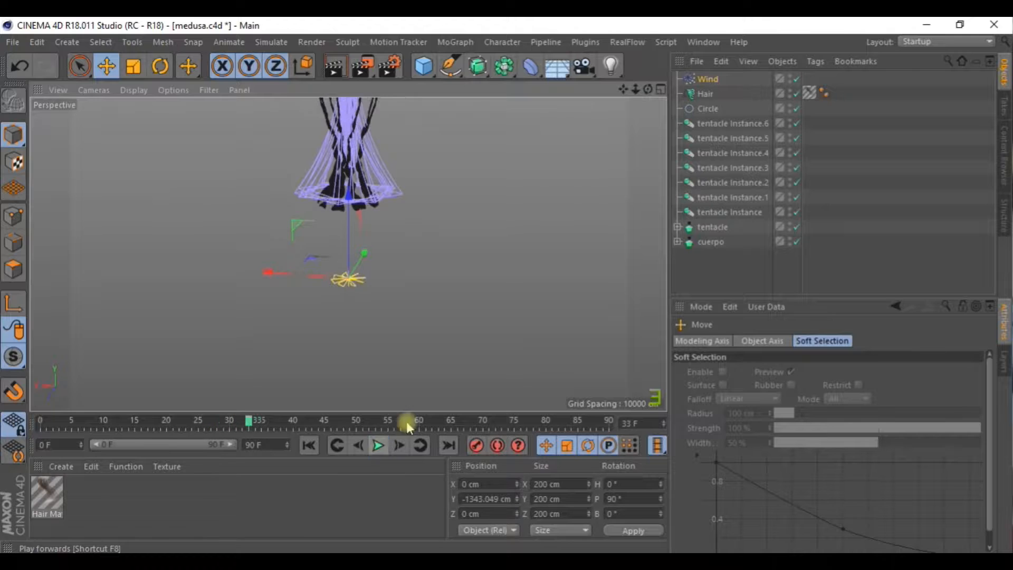
click(707, 78)
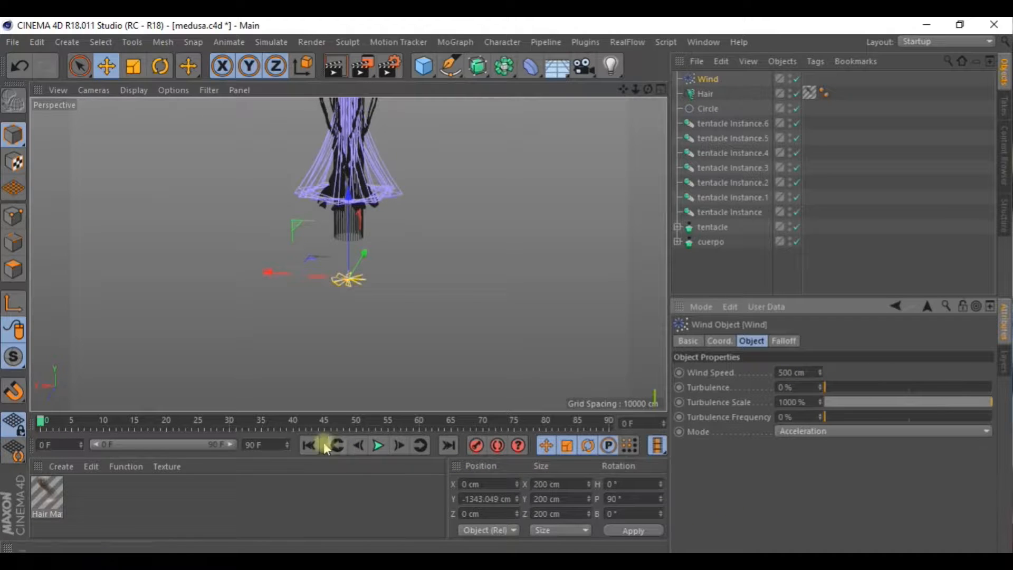
click(378, 445)
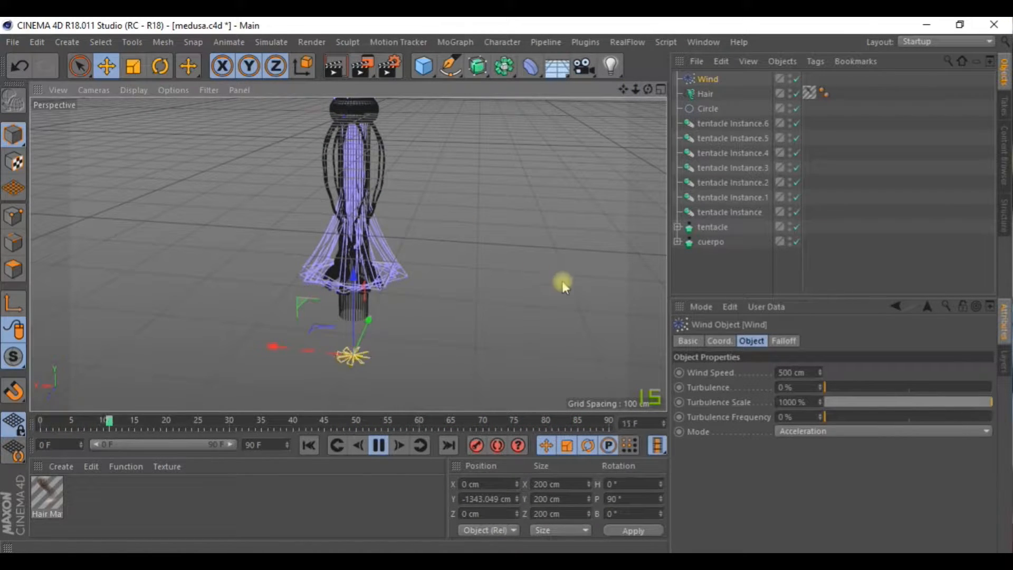
Extend the animation to 500 frames and play it from the start
click(378, 444)
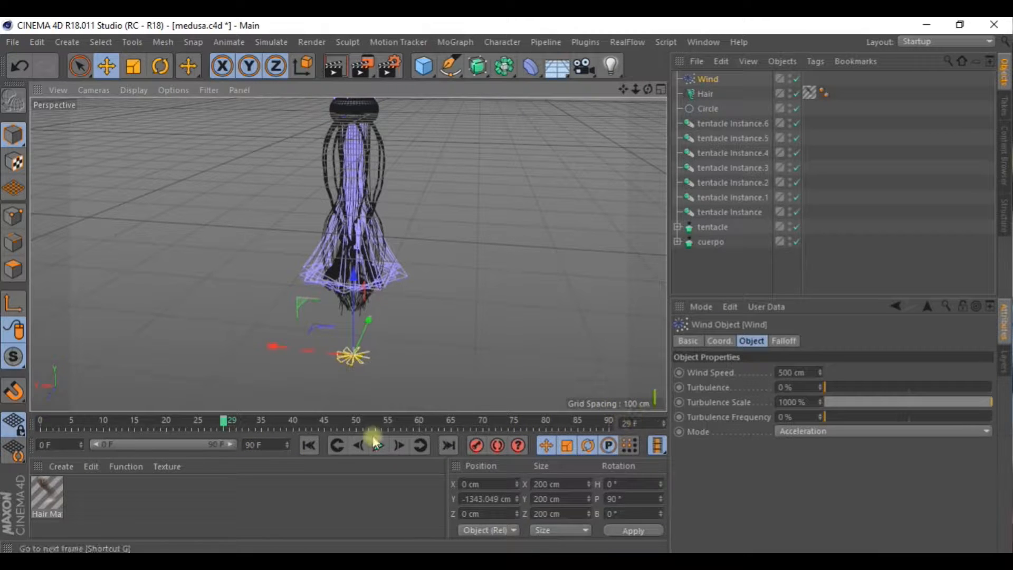
click(378, 445)
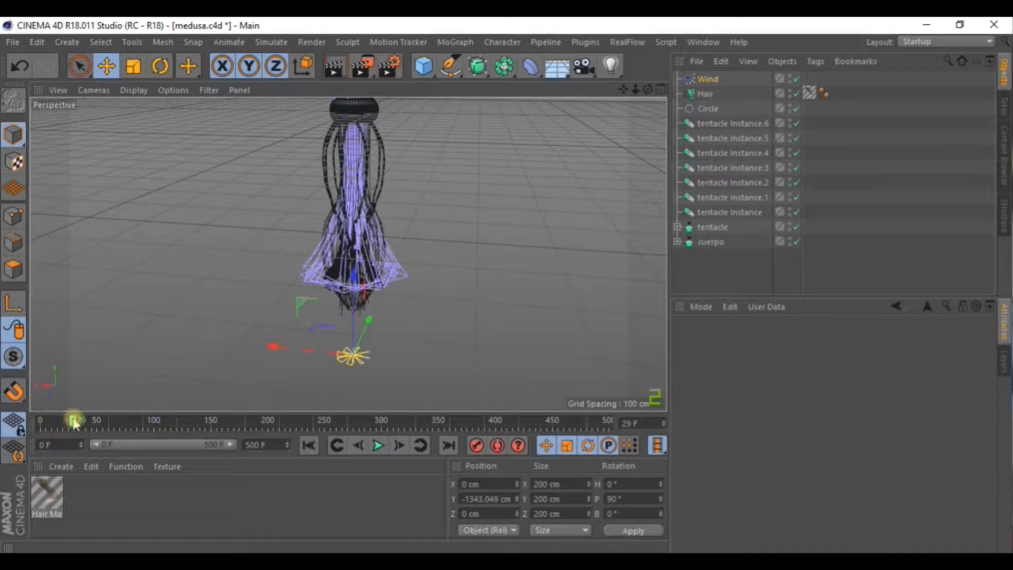
click(379, 444)
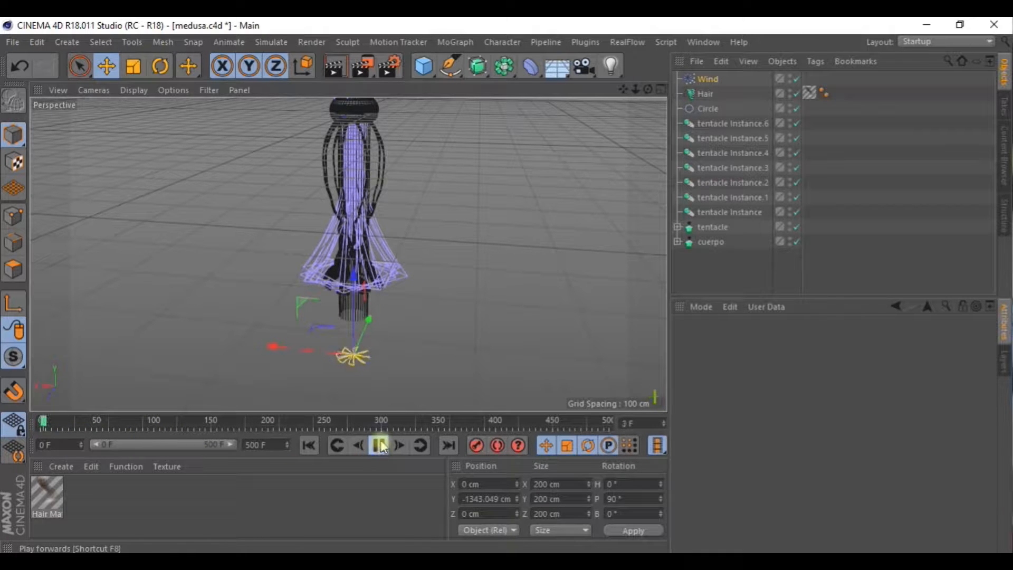
click(379, 445)
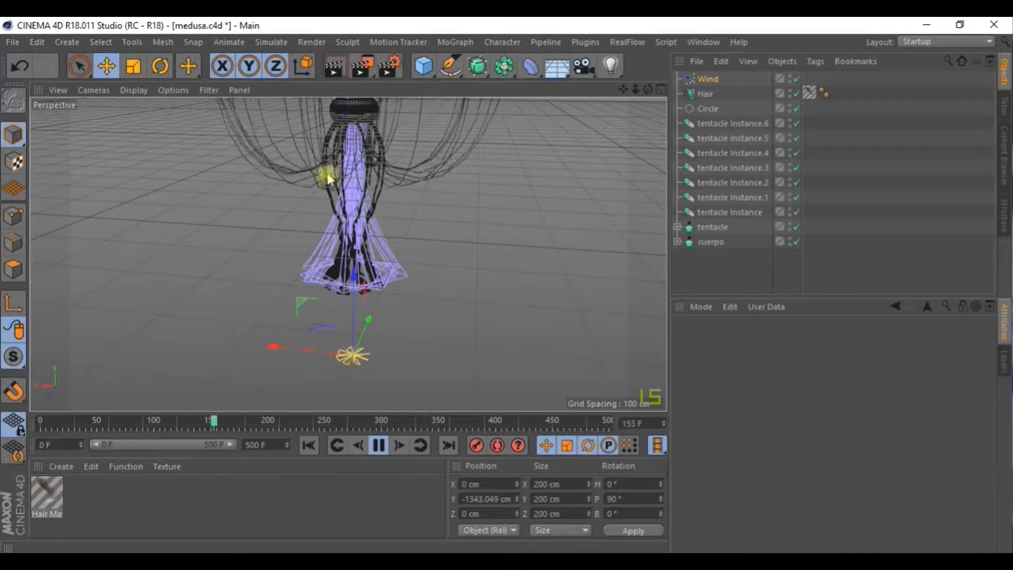
click(378, 446)
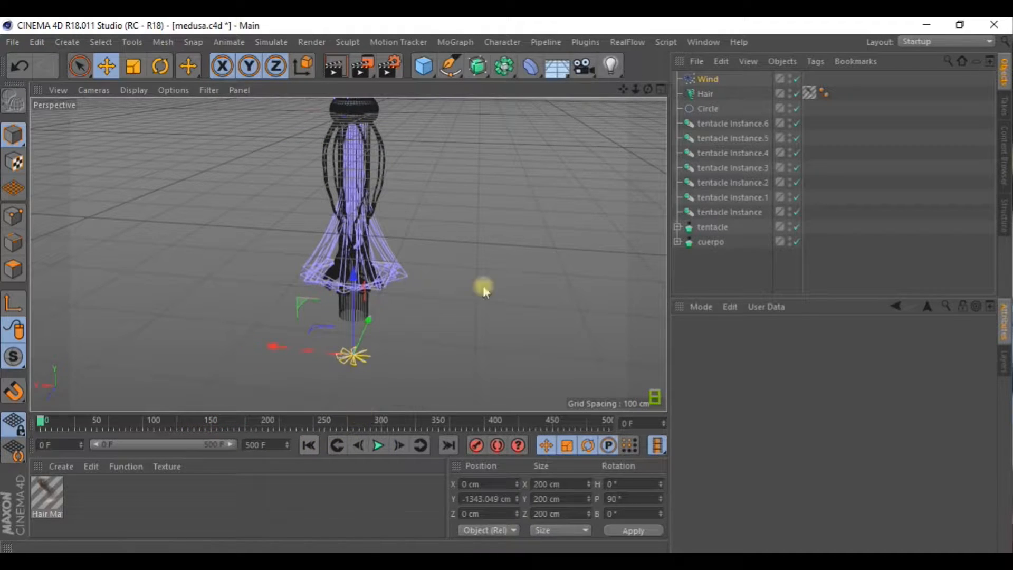
Give the Wind 10 cm speed, 1500% turbulence, 54.82% scale and 2.85% frequency
click(708, 79)
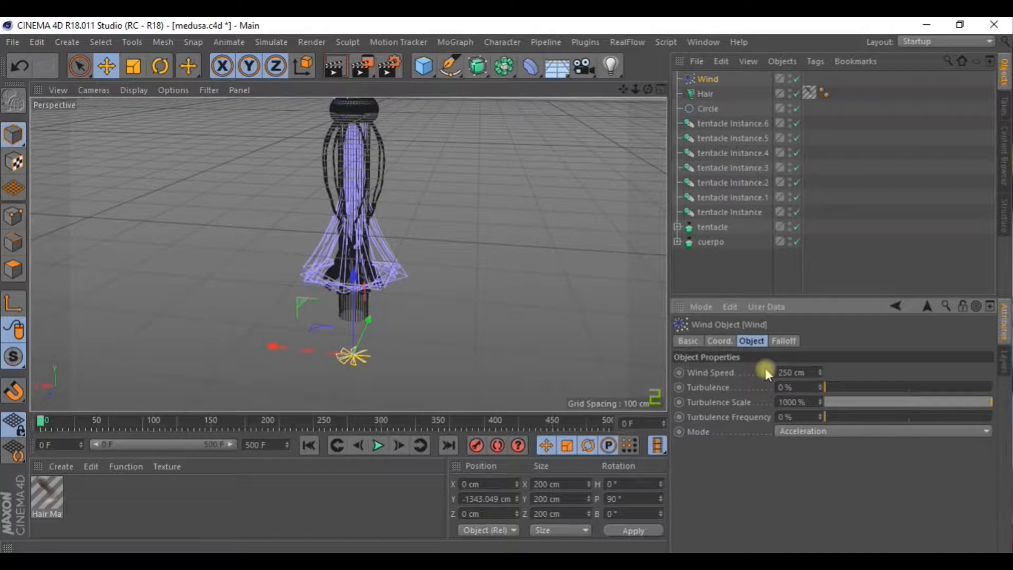
drag(768, 387, 846, 387)
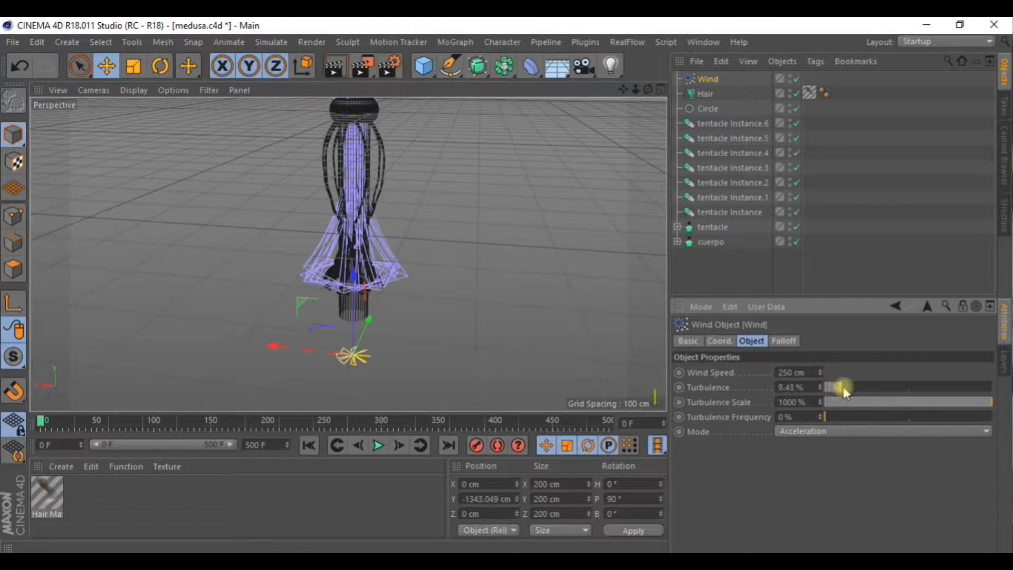
drag(846, 386, 869, 417)
text(10)
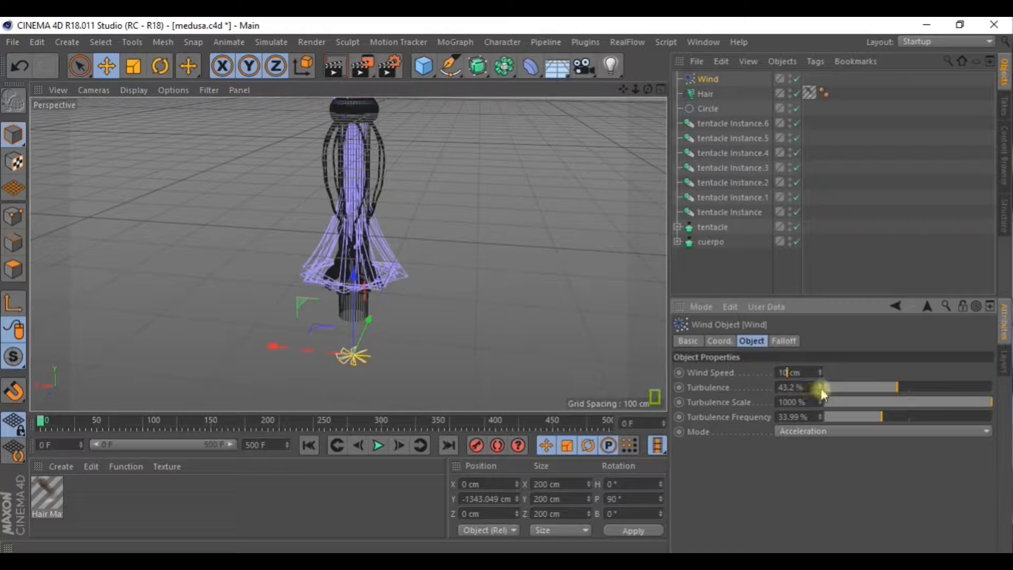
drag(820, 387, 879, 387)
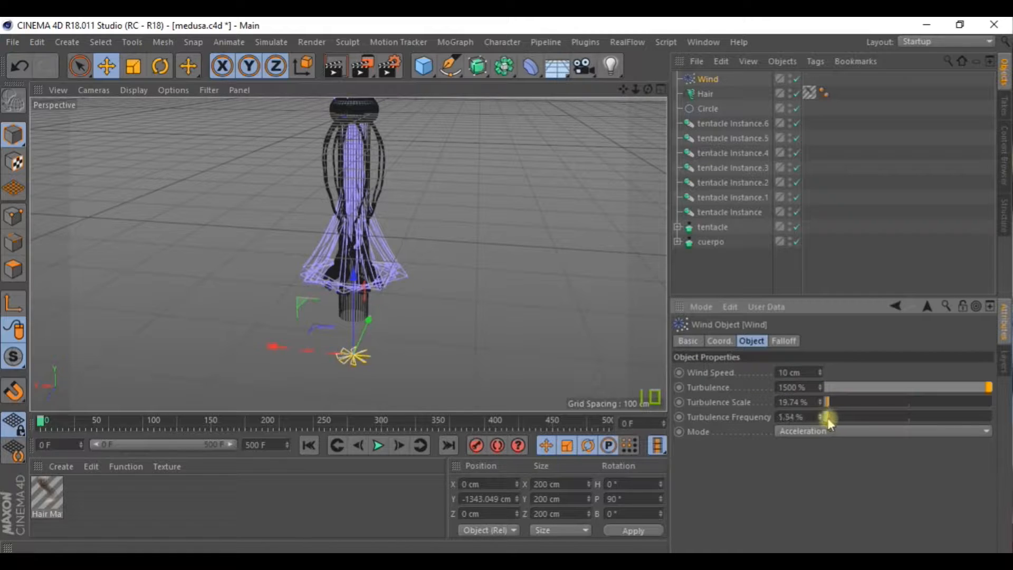
drag(827, 402, 834, 402)
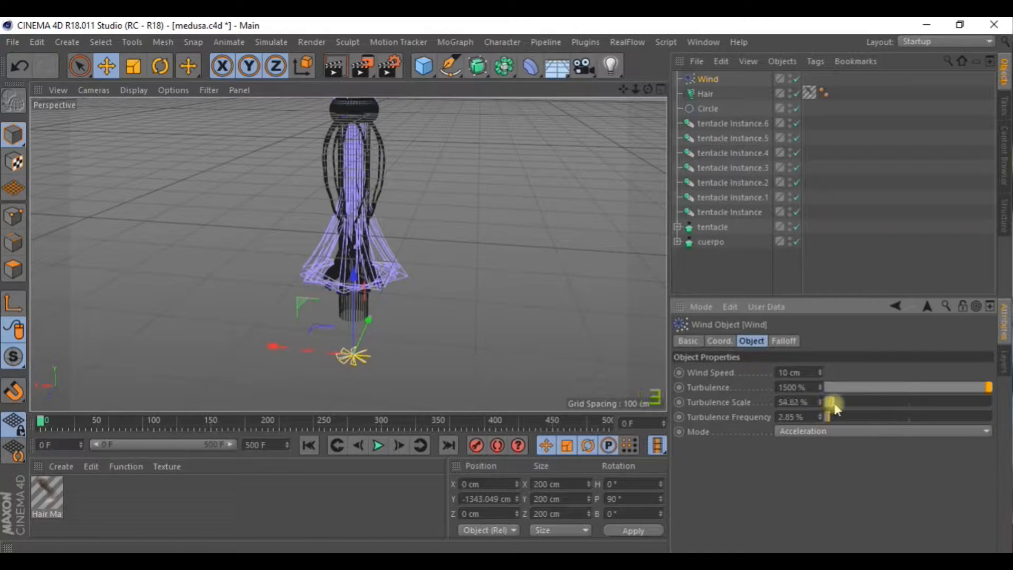
click(378, 446)
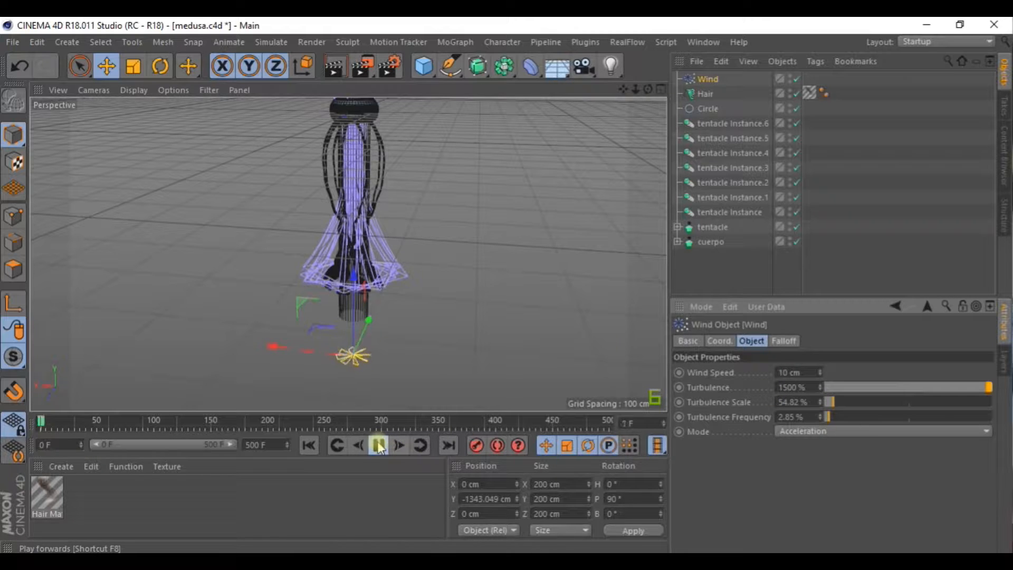
Run the turbulent wind simulation to about frame 349, then stop
click(378, 444)
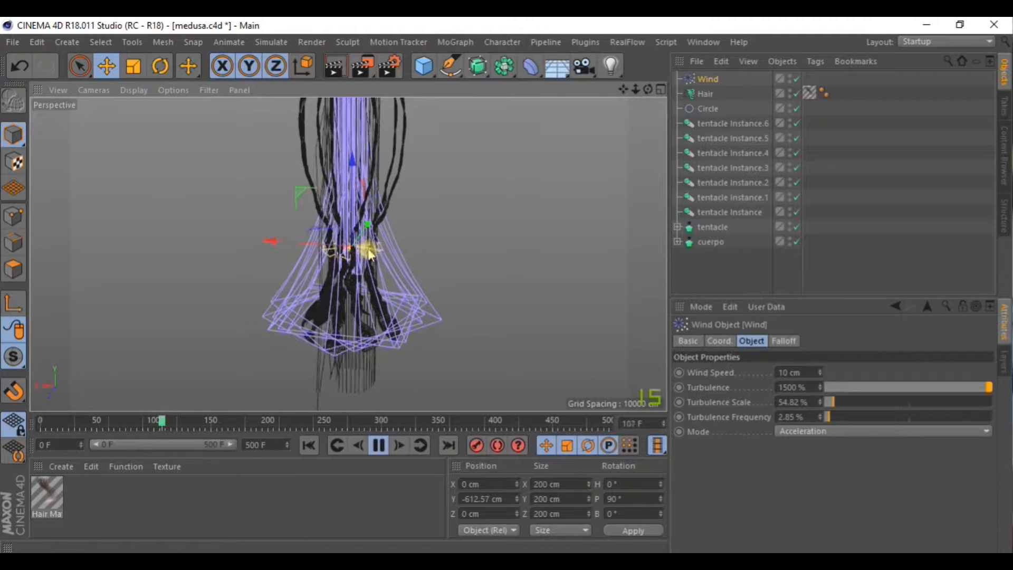
click(133, 65)
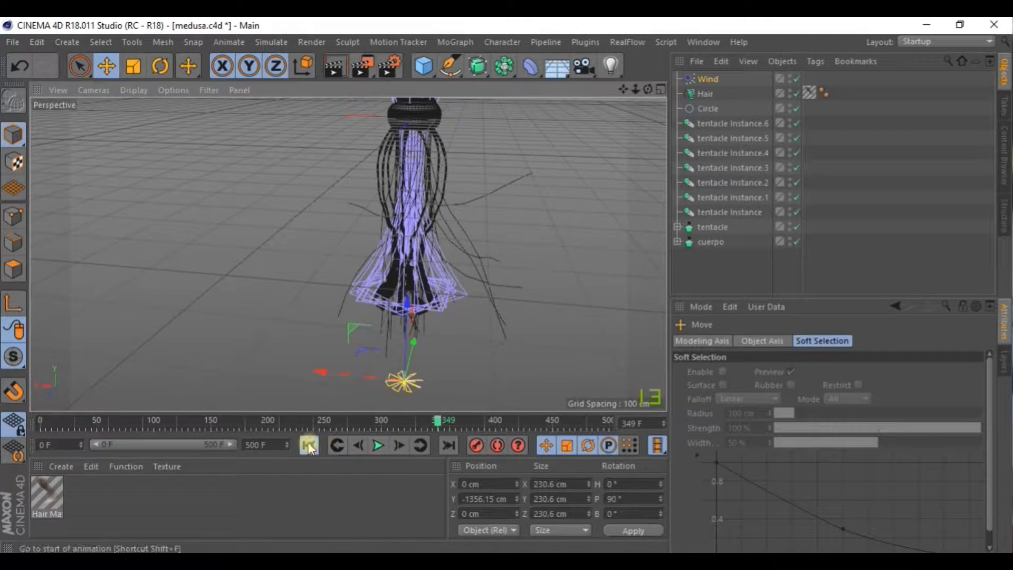
Rewind and move the Wind slightly higher to −1264 cm
click(308, 444)
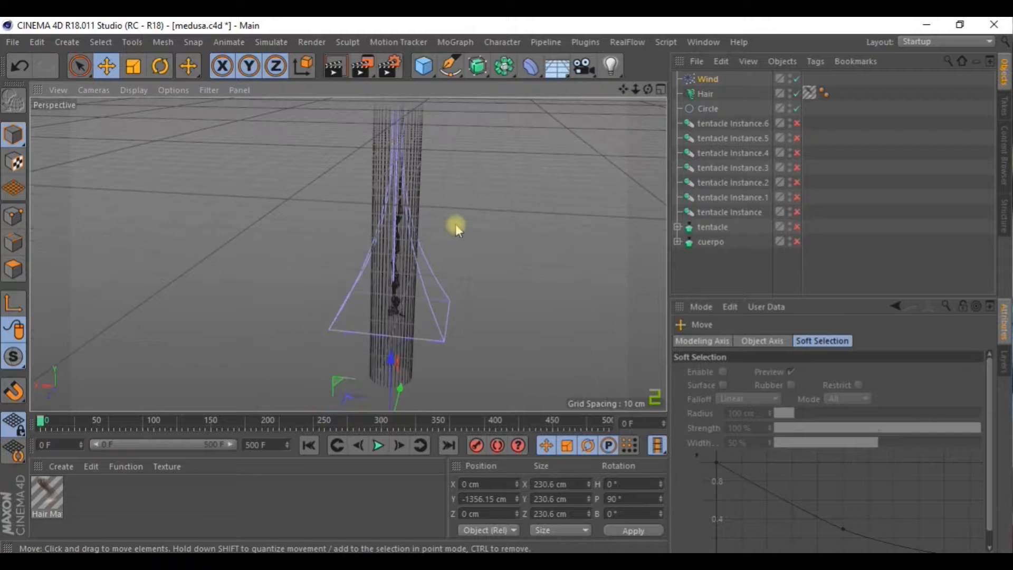
click(709, 78)
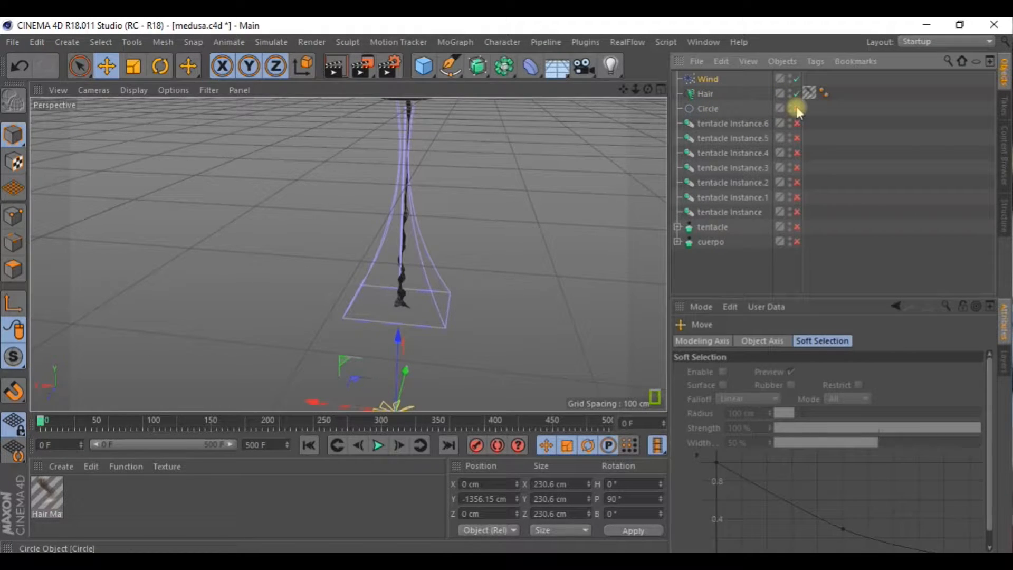
click(797, 109)
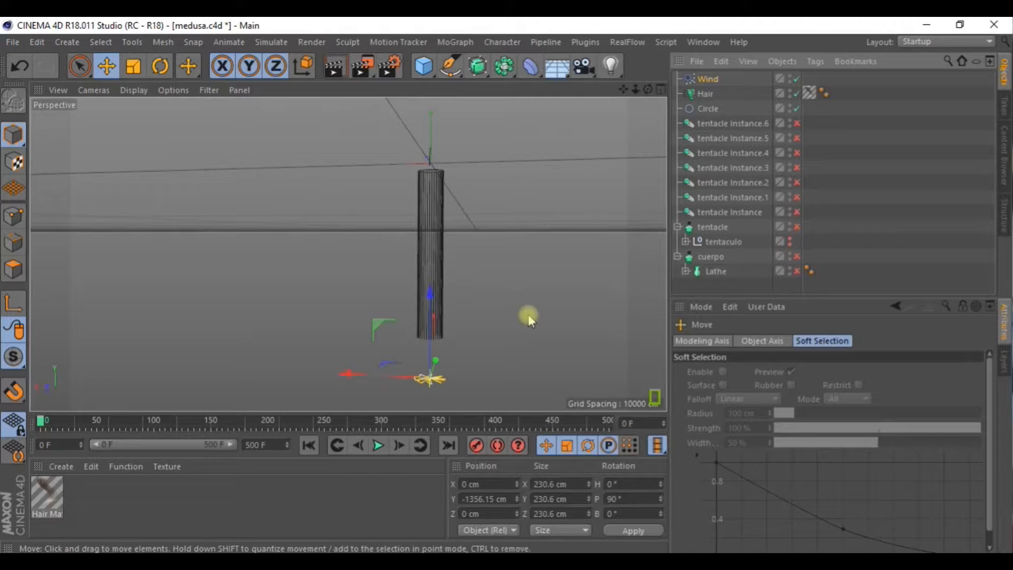
Play the hair simulation so the tentacles sway, then rewind to frame 0
click(379, 445)
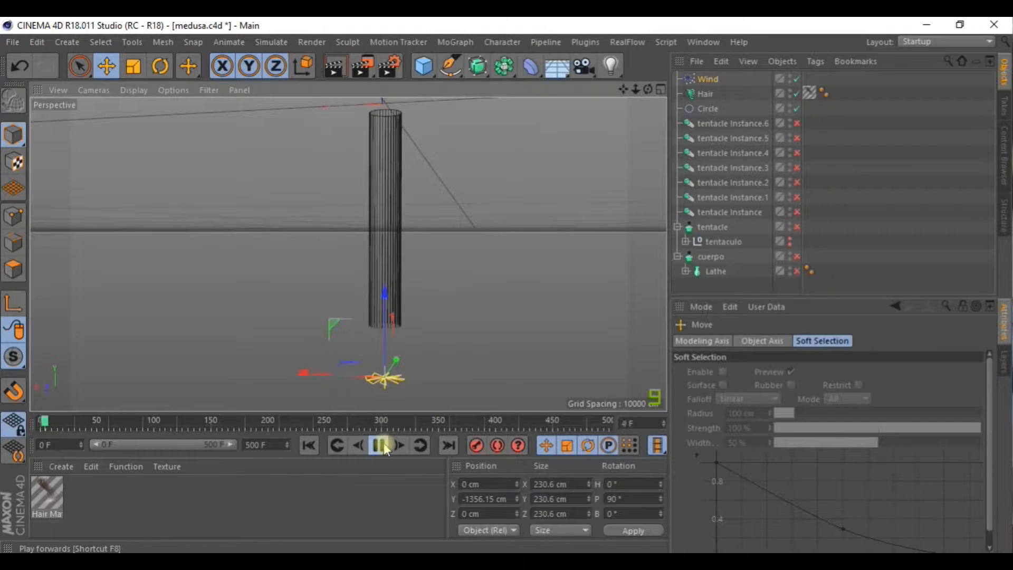
click(385, 446)
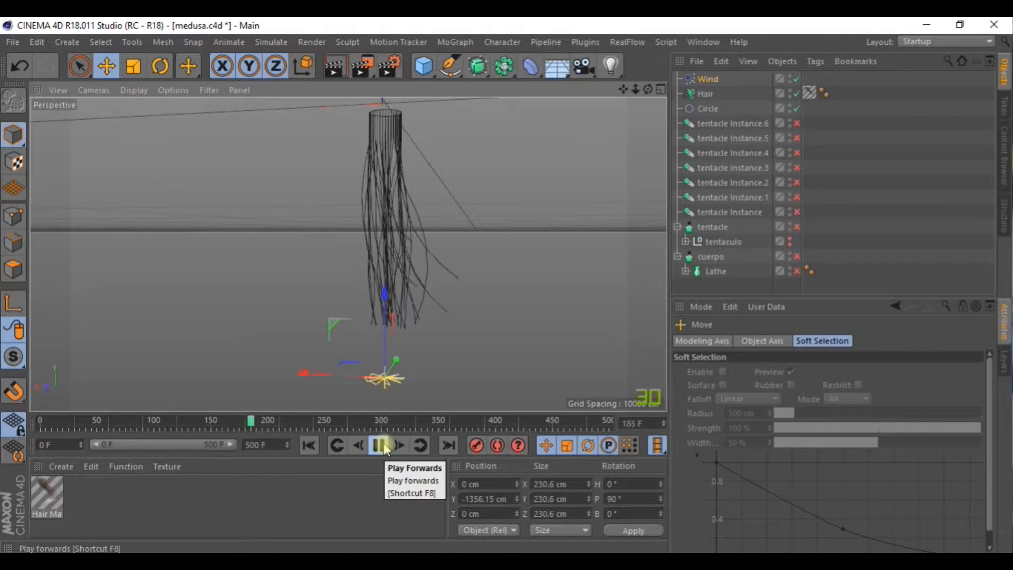
click(382, 446)
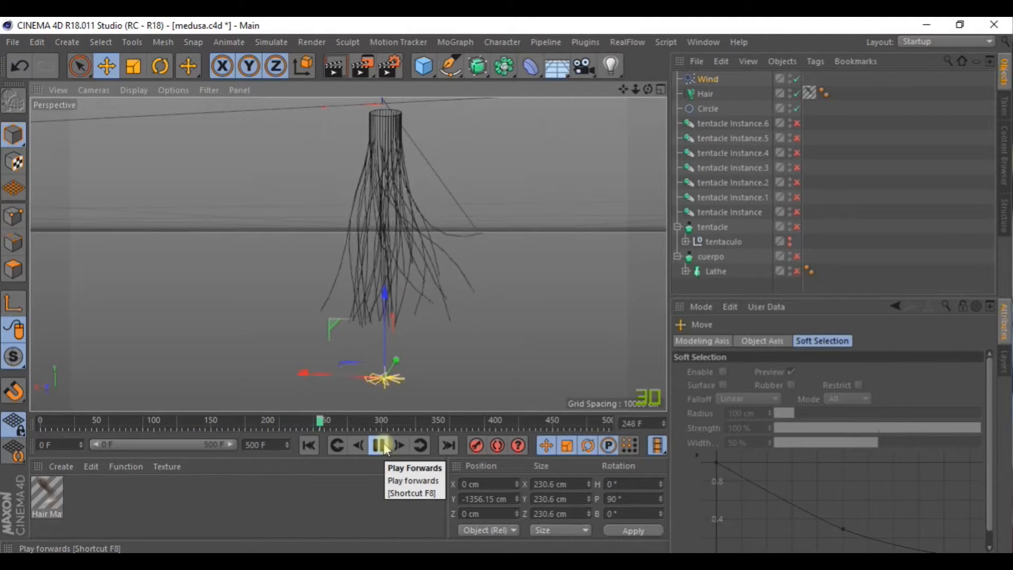
click(380, 446)
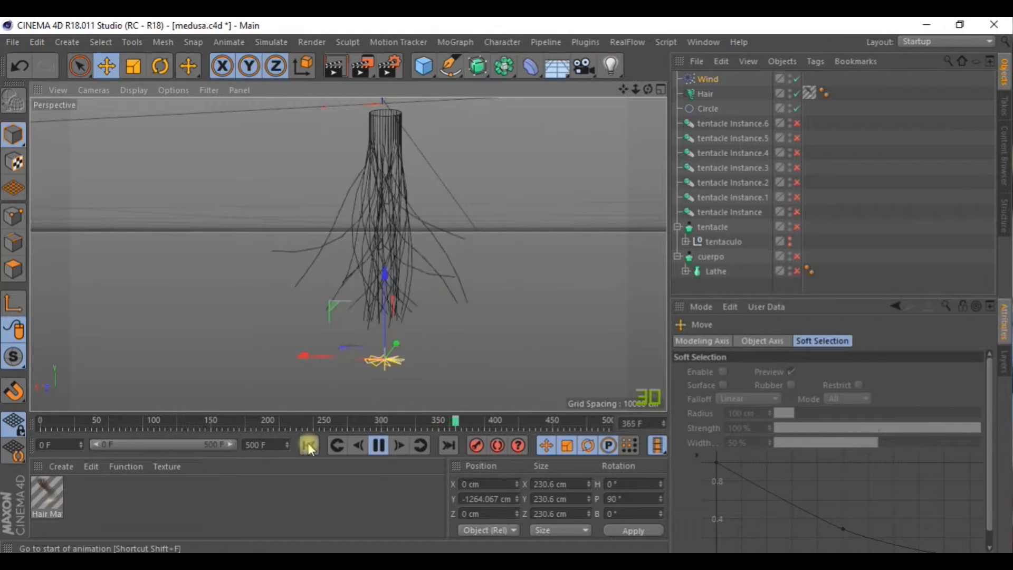
click(308, 445)
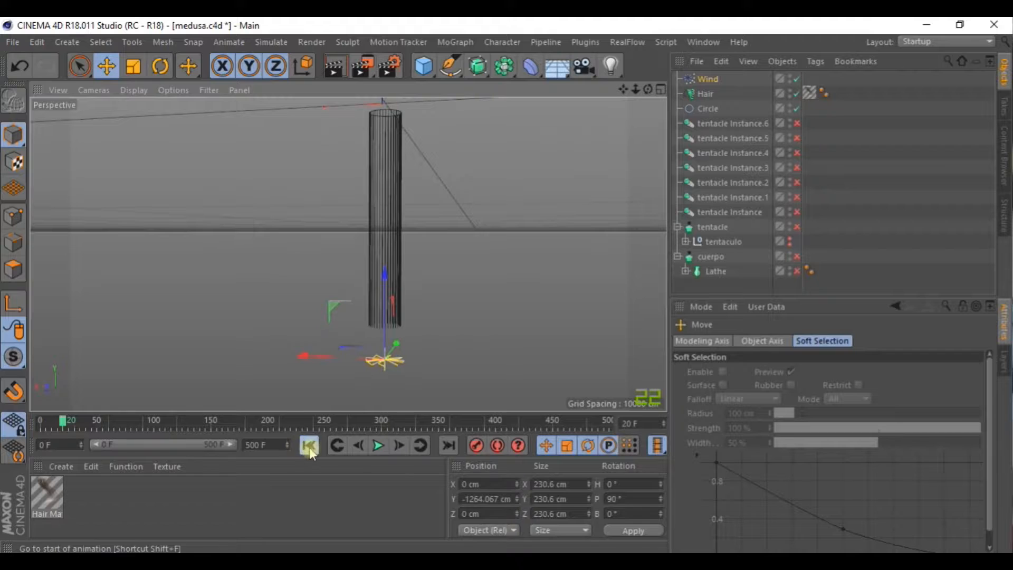
click(308, 446)
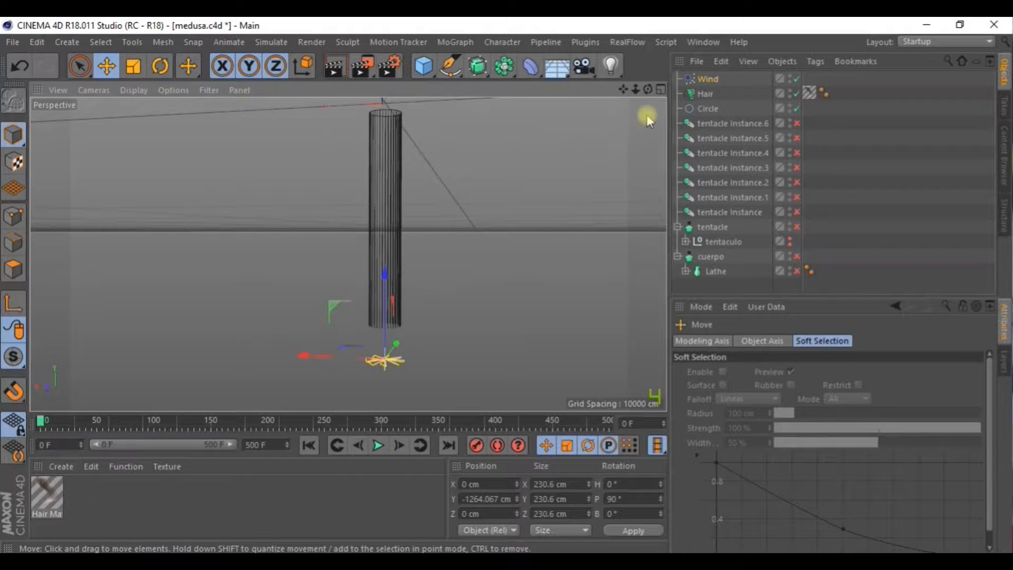
click(703, 94)
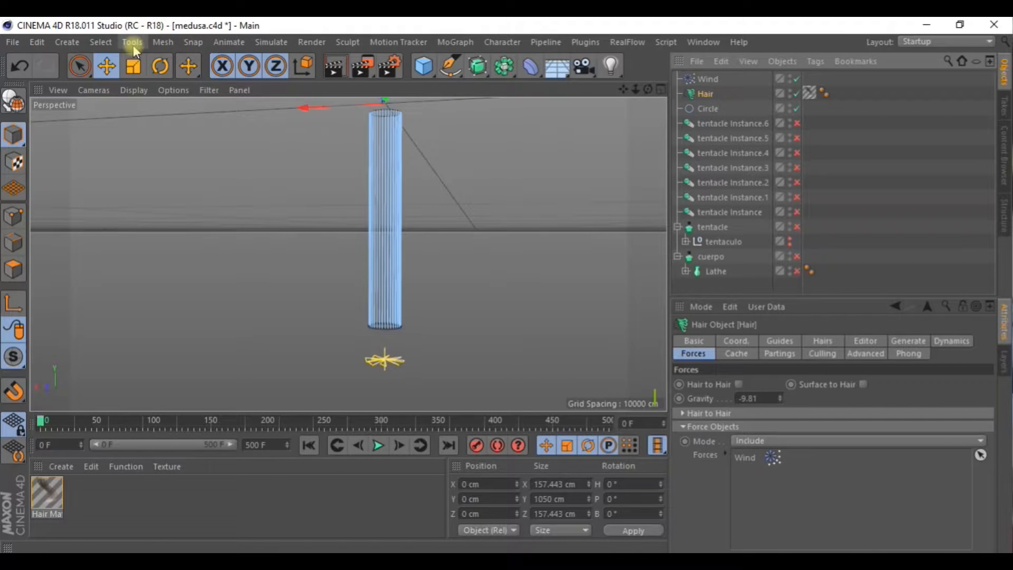
Activate the hair Brush tool from Simulate's Hair Tools on the Hair object
click(228, 42)
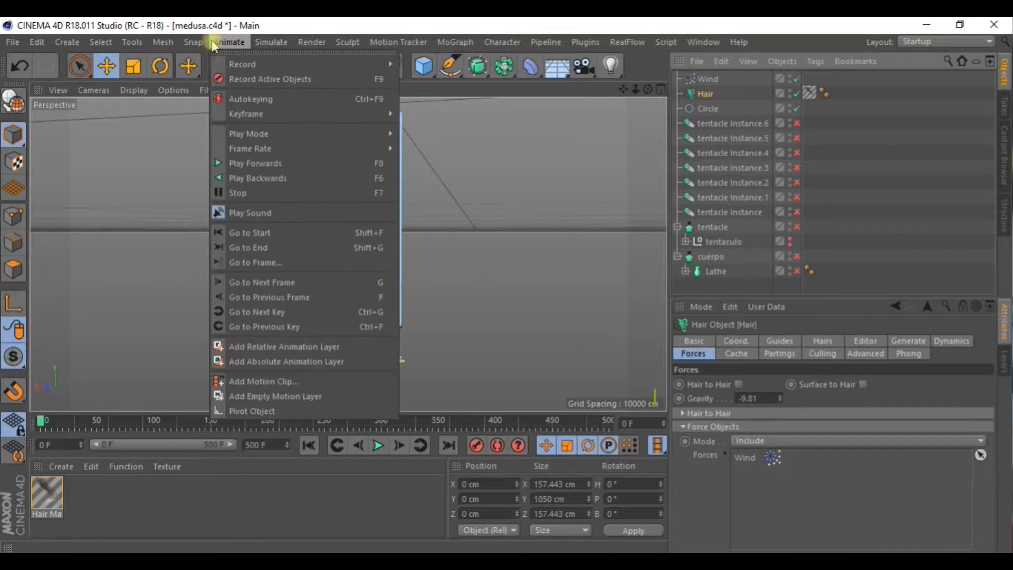
click(270, 41)
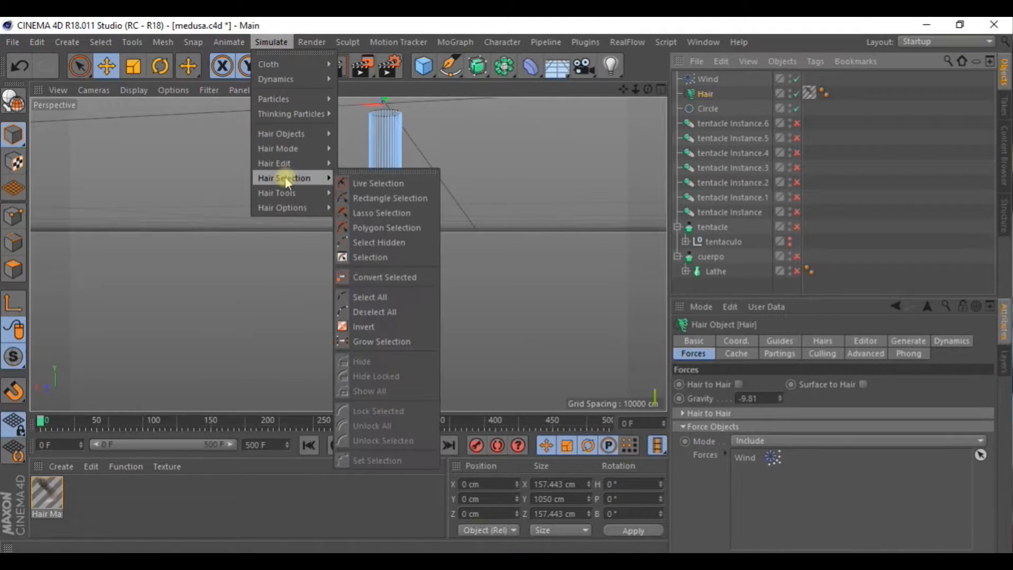
mouse_move(276, 193)
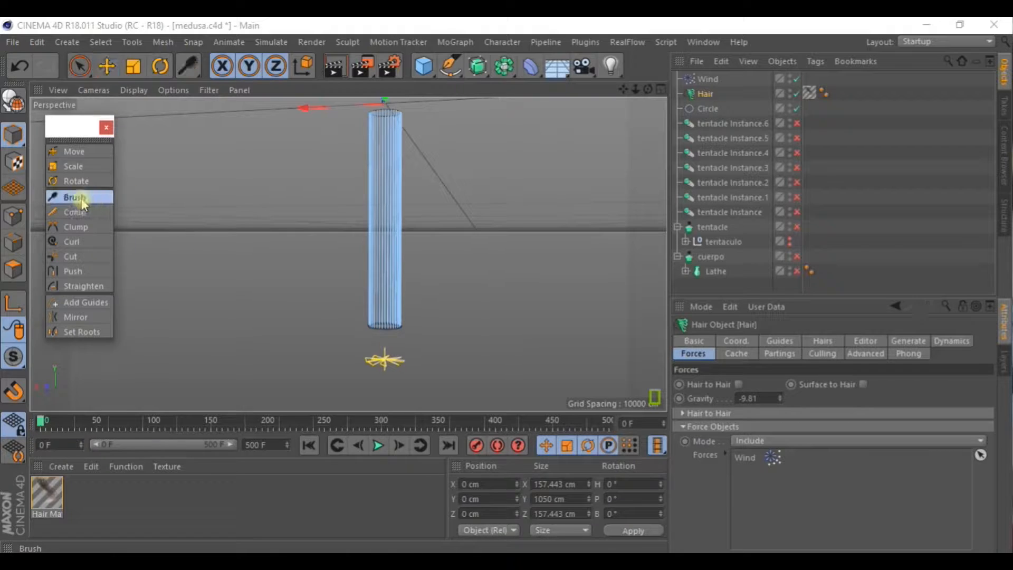
click(74, 197)
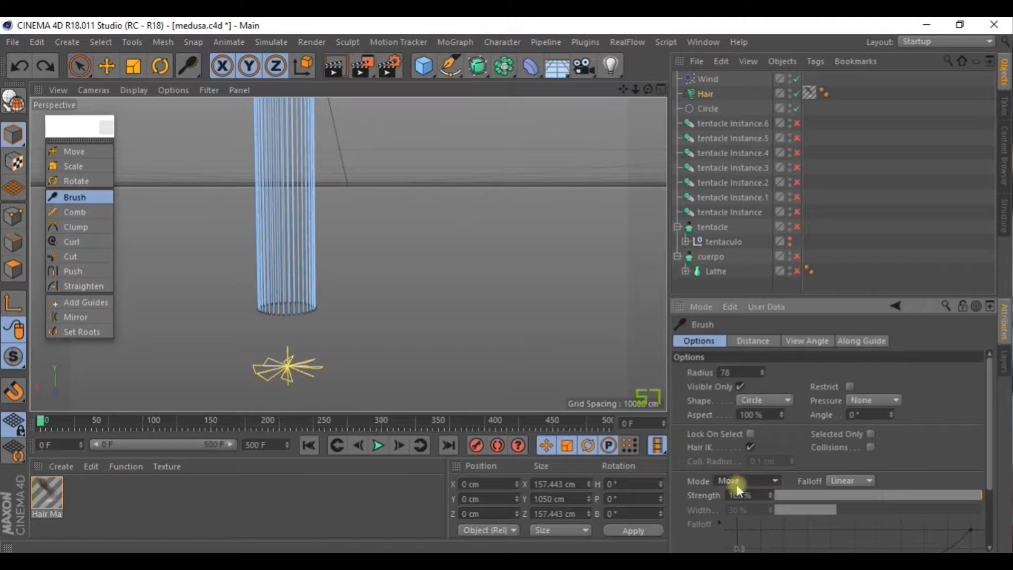
Switch the hair brush to Scale mode and lengthen strand tips on both sides
click(746, 481)
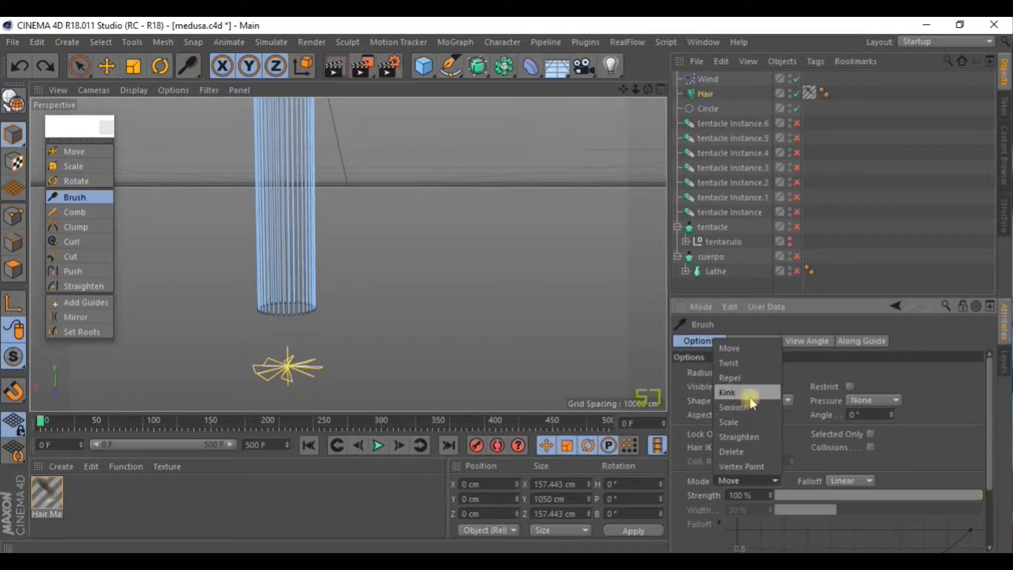
mouse_move(749, 446)
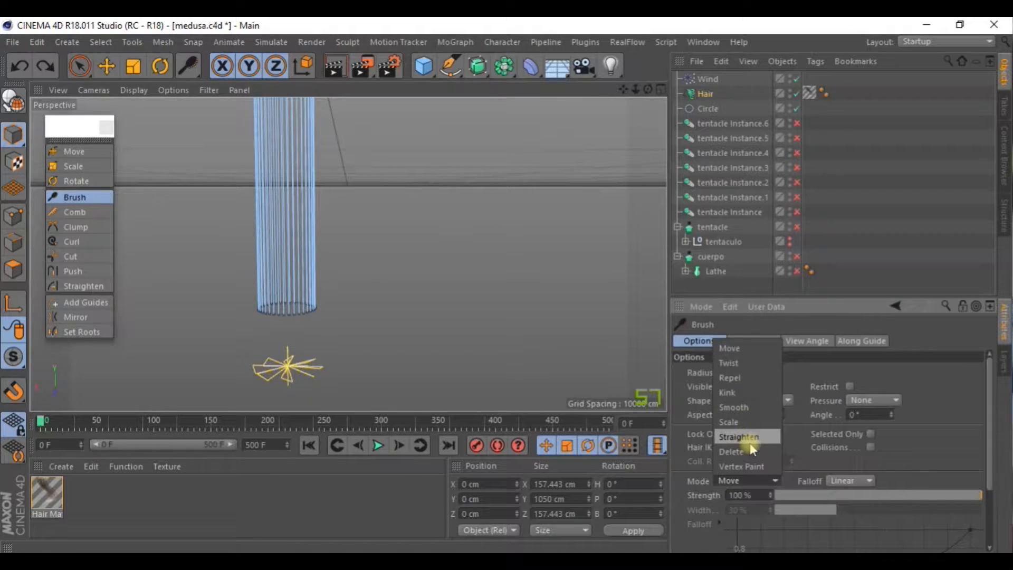
mouse_move(742, 363)
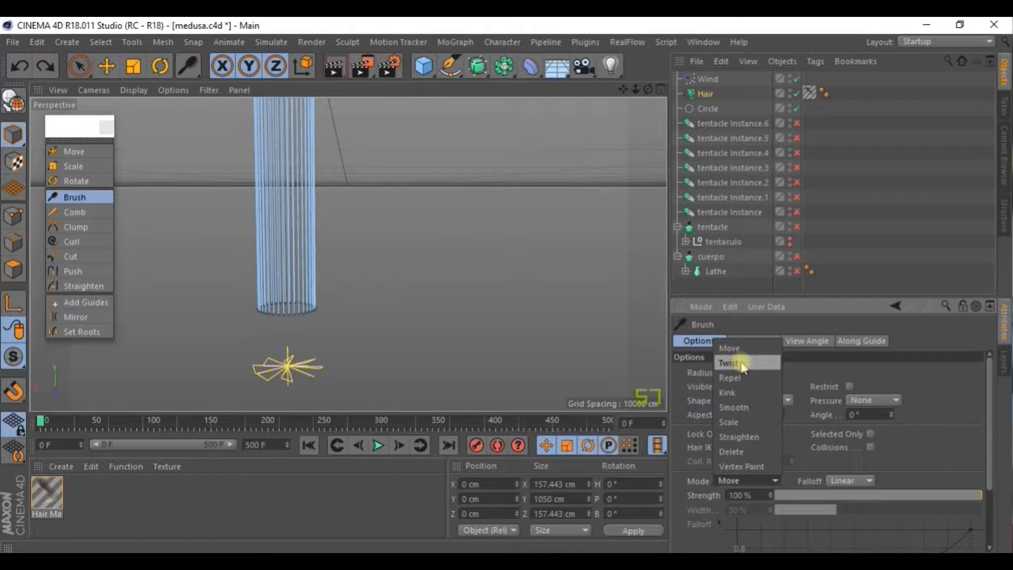
click(731, 363)
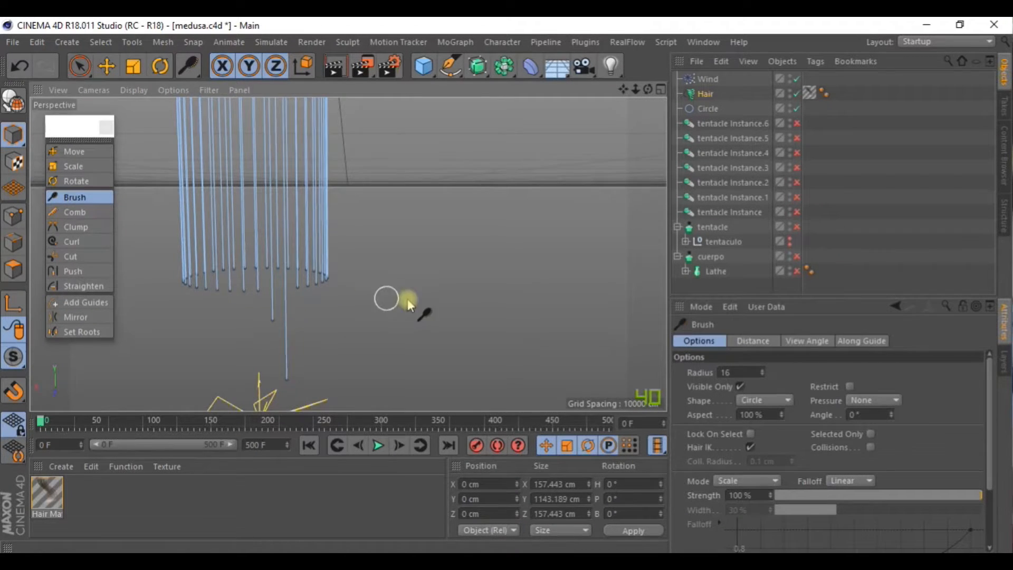
drag(407, 304, 349, 278)
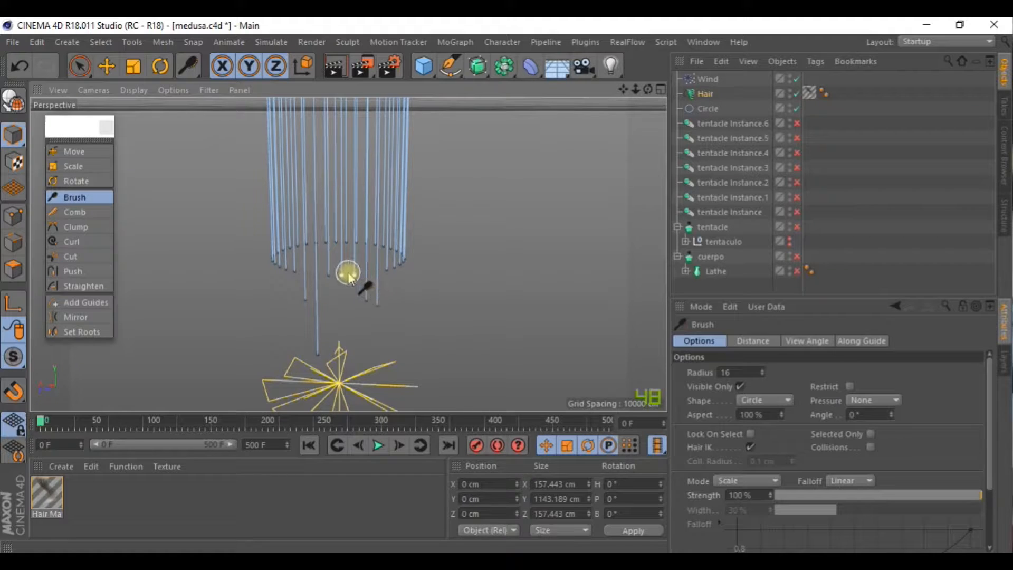
drag(348, 271, 477, 326)
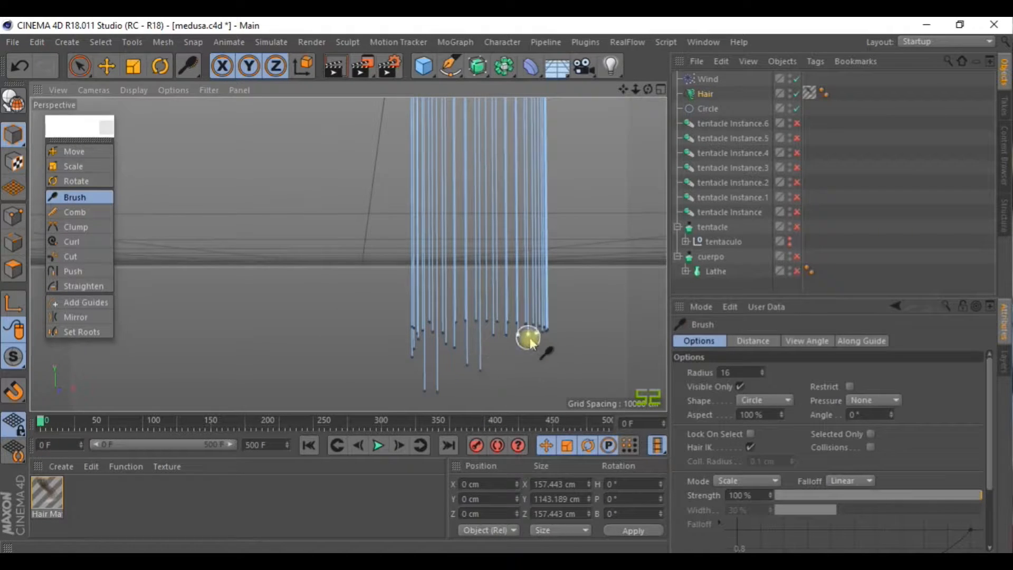
drag(529, 338, 388, 333)
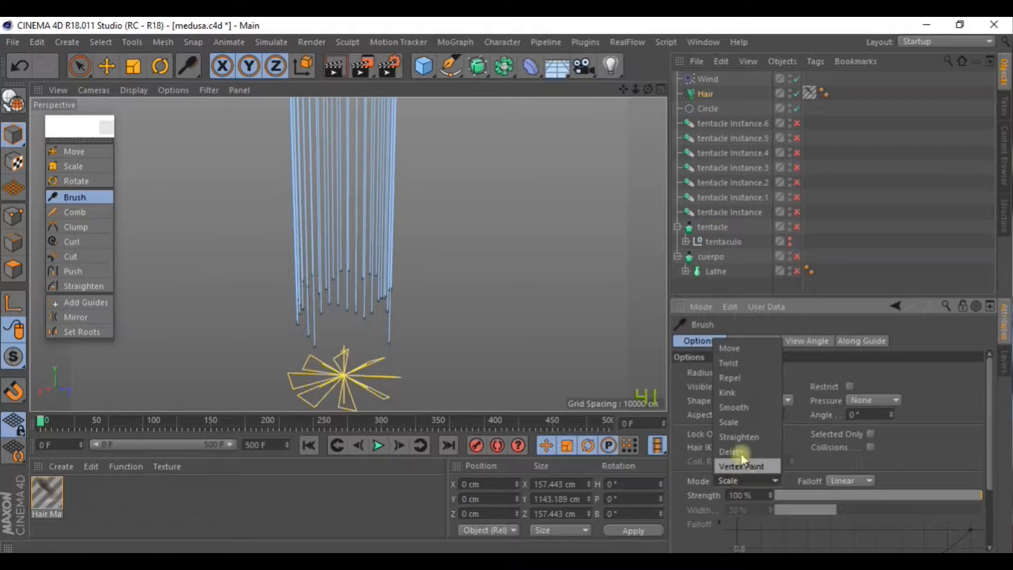
mouse_move(729, 422)
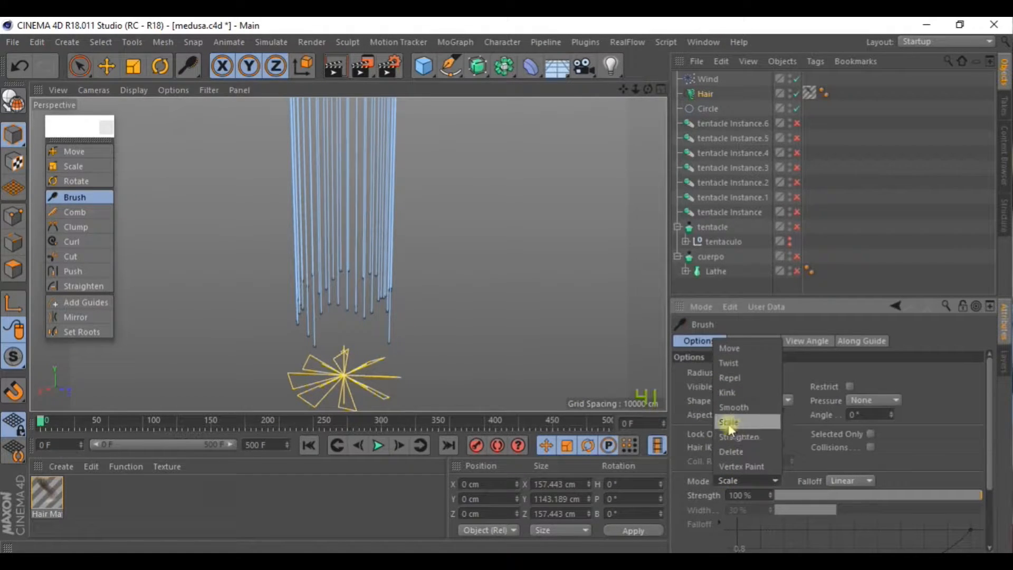
Stretch the remaining short strand tips unevenly, up to about 1165.7 cm
click(728, 422)
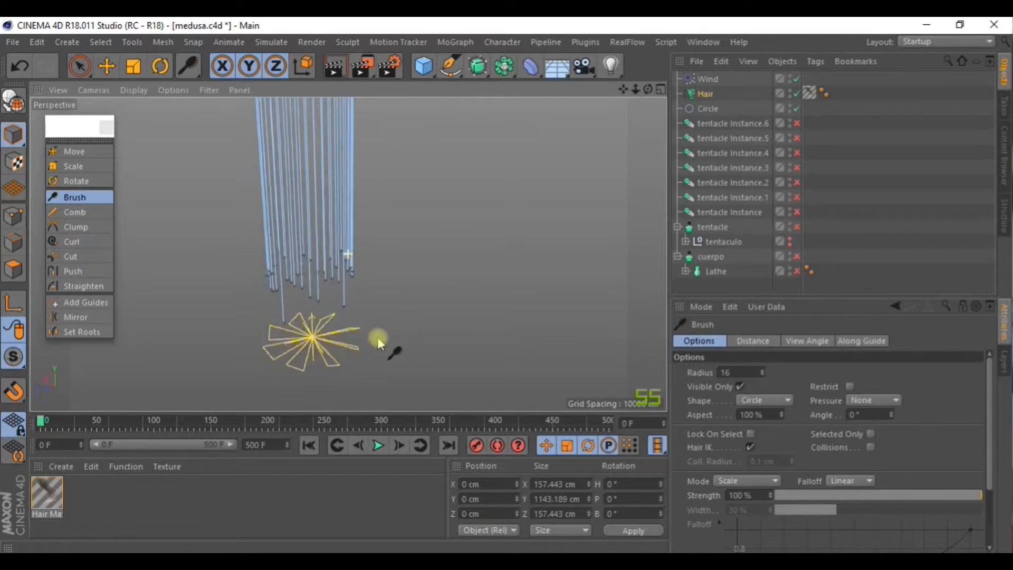
drag(378, 336, 362, 285)
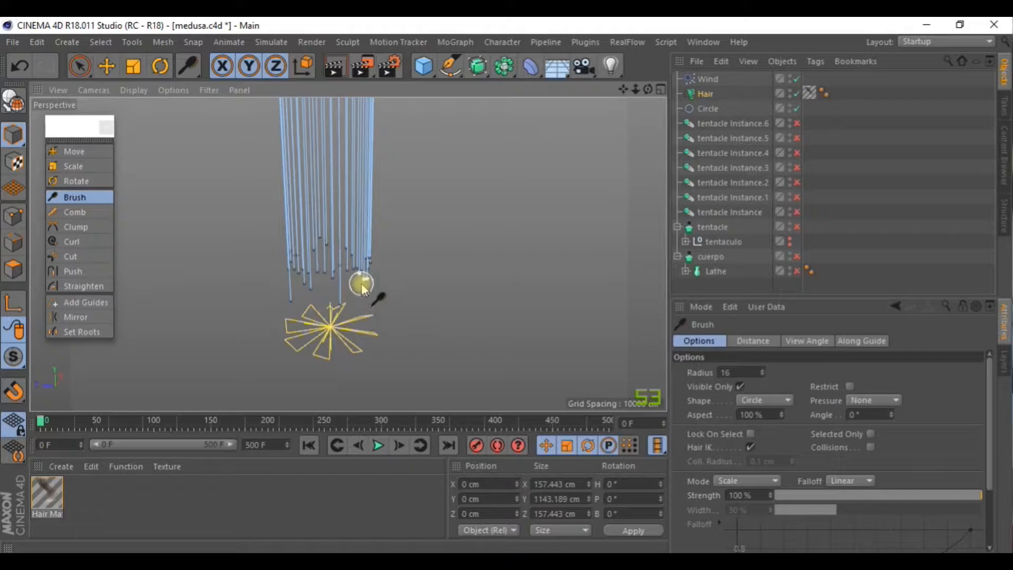
drag(362, 284, 367, 378)
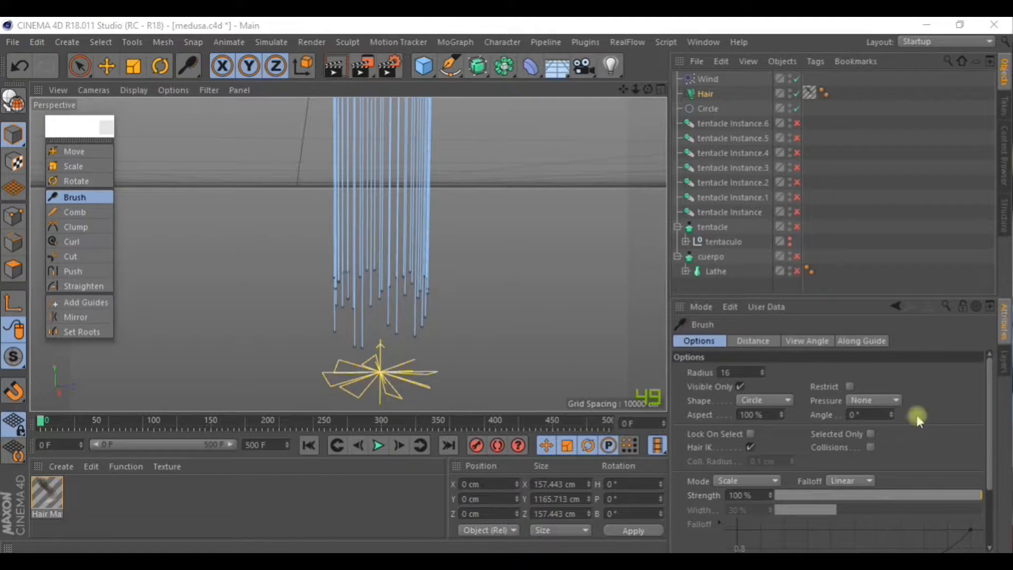
click(746, 480)
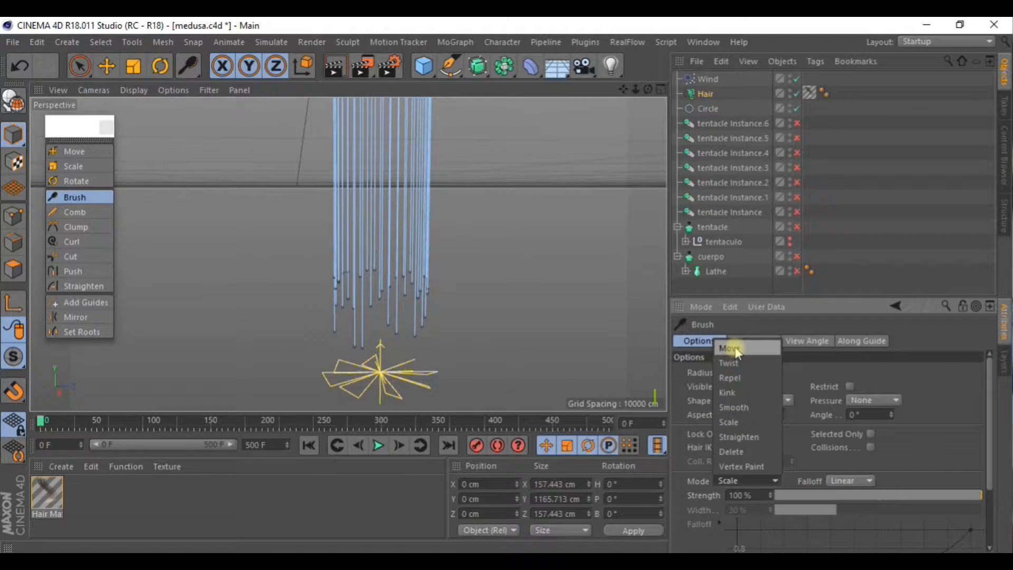
Switch the brush to Move mode and sweep the tentacle tips sideways into curves
click(729, 347)
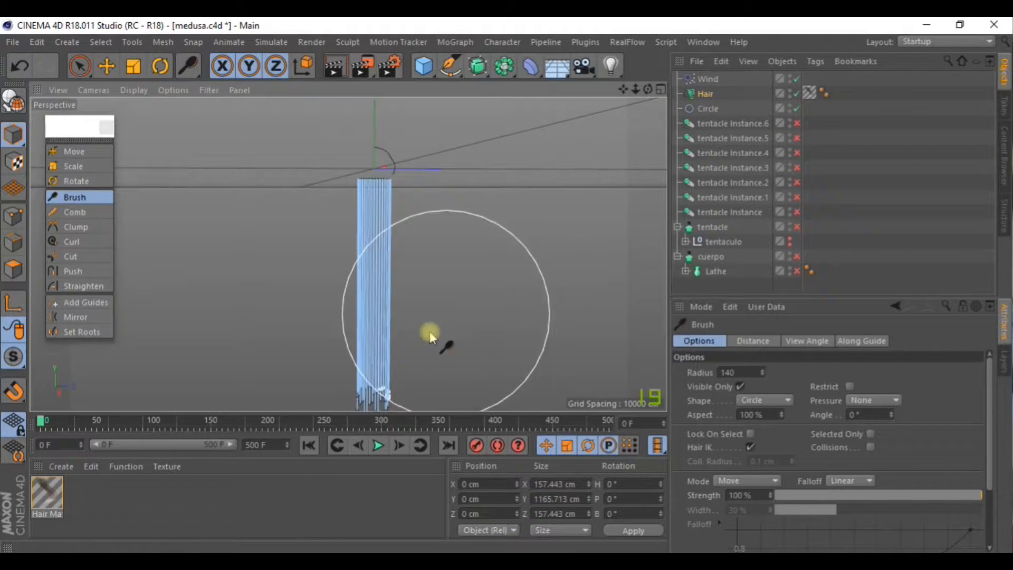
drag(431, 336, 385, 352)
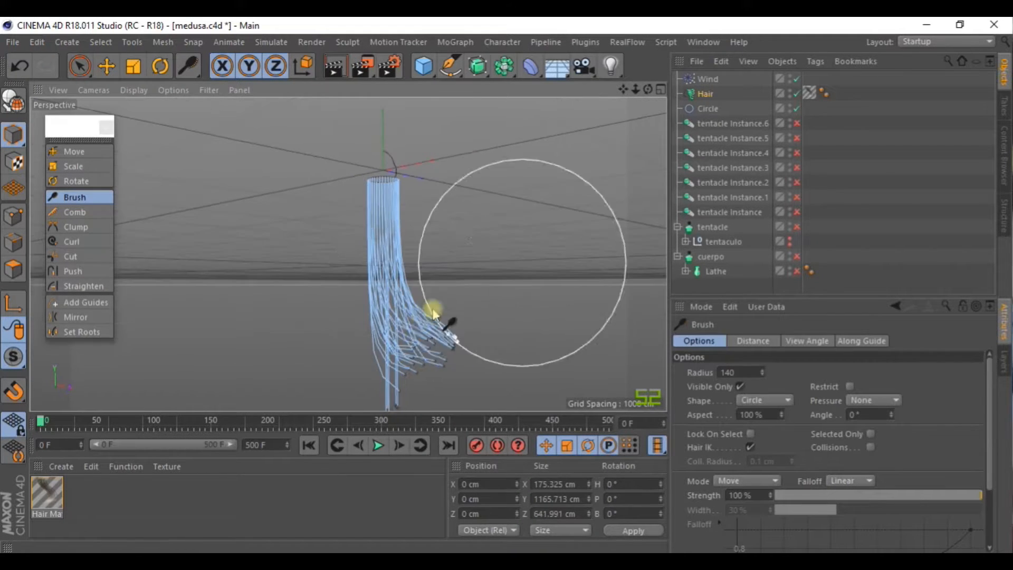
drag(433, 313, 352, 336)
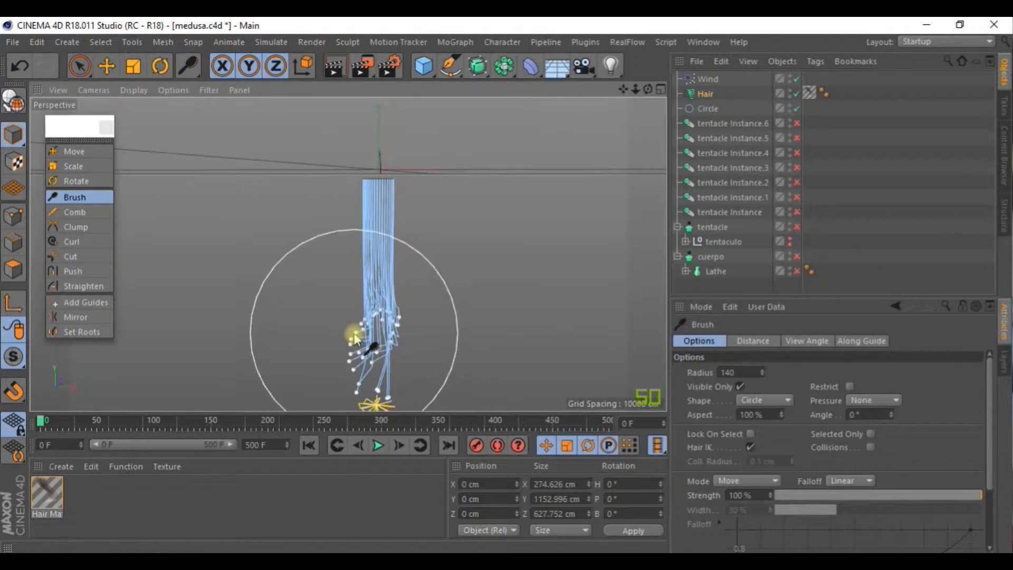
drag(356, 336, 446, 304)
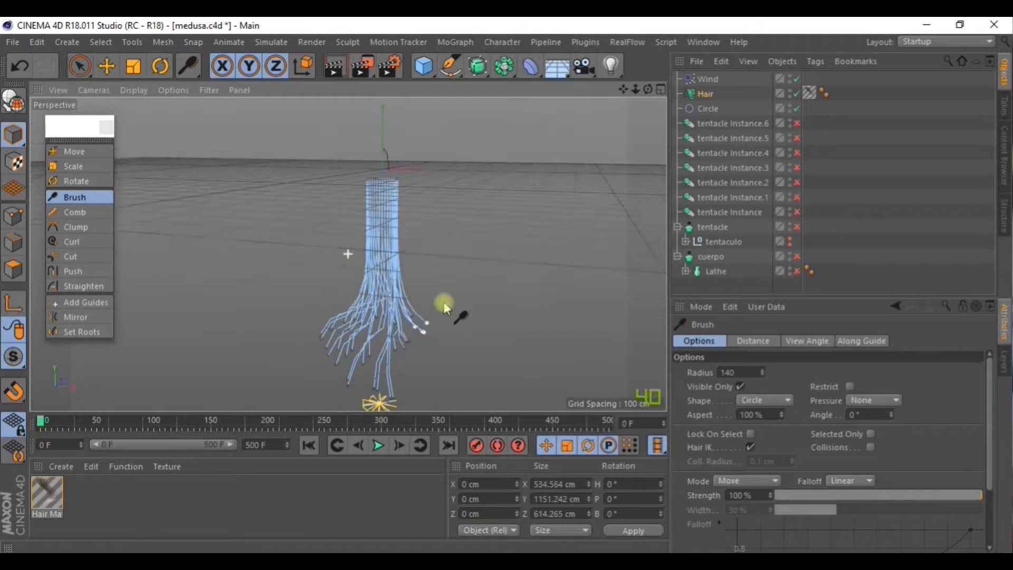
drag(444, 308, 283, 308)
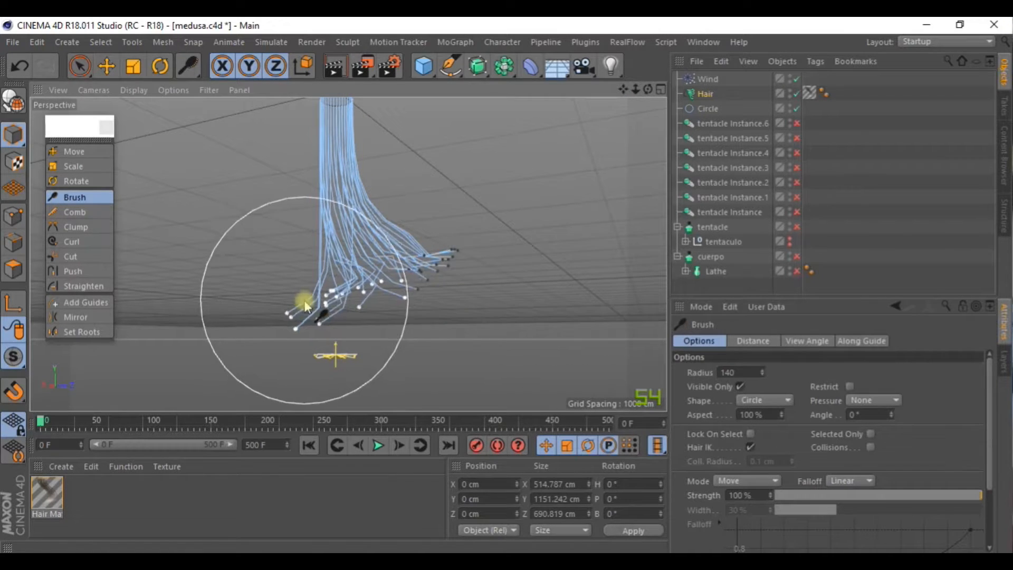
Spread the tentacle tips apart and brush the lower and upper tentacles downward
drag(304, 307, 388, 278)
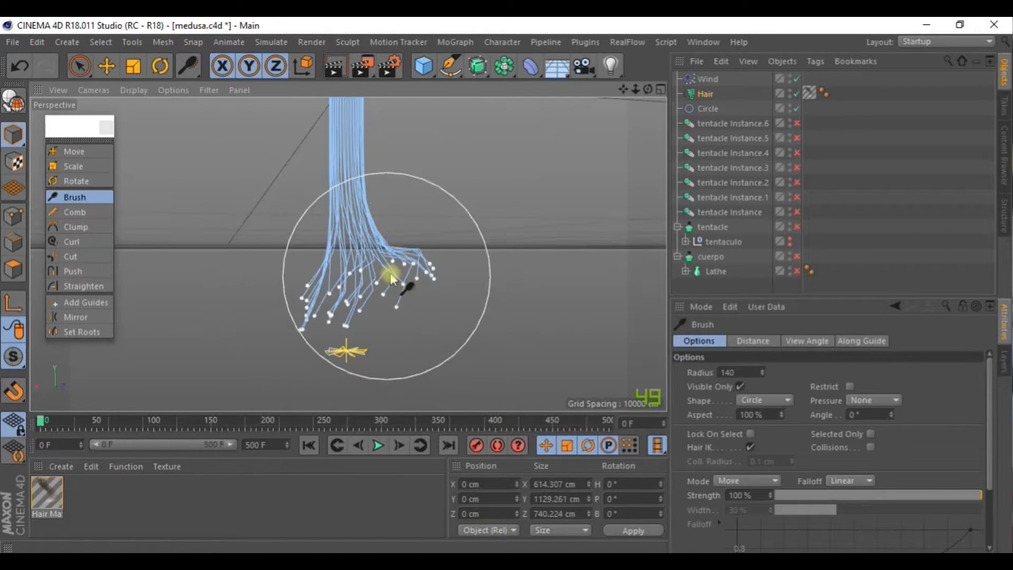
drag(391, 278, 552, 181)
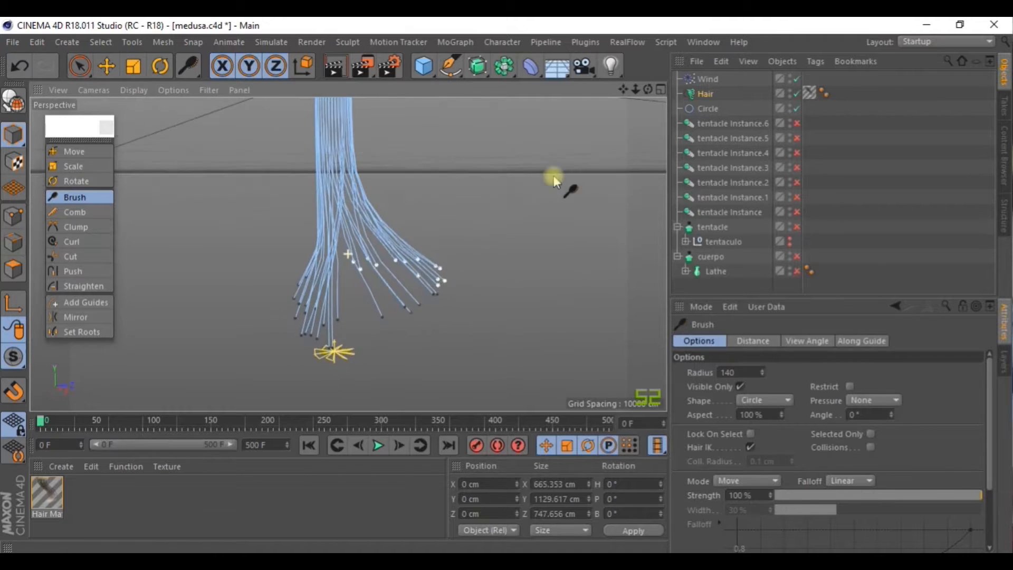
drag(554, 181, 337, 308)
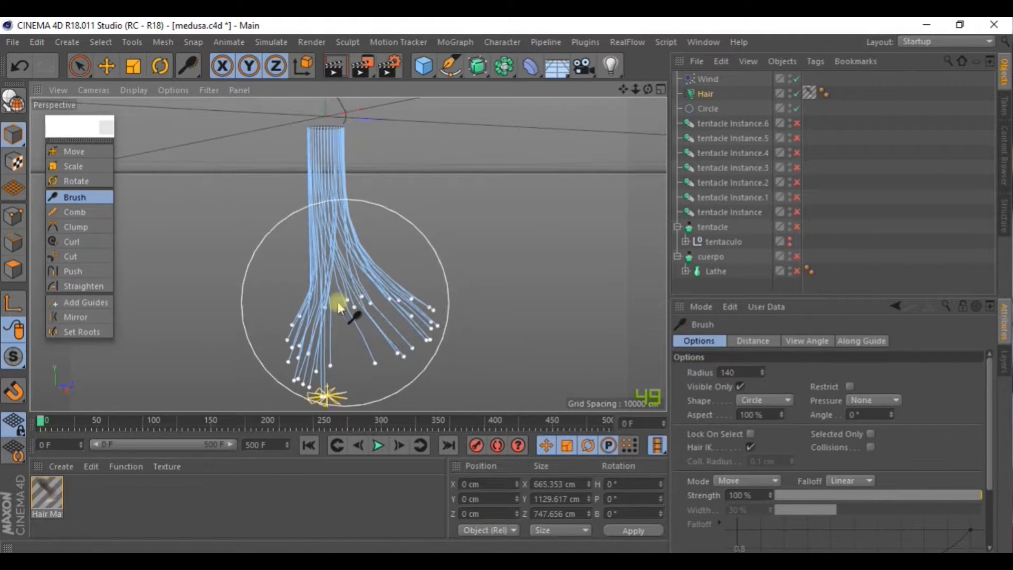
drag(339, 309, 334, 355)
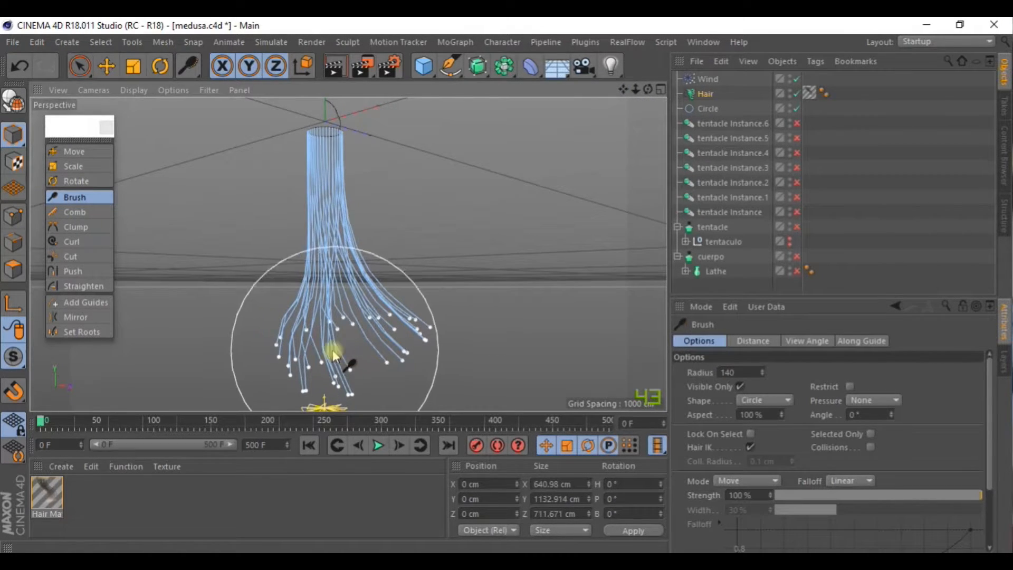
drag(336, 352, 337, 387)
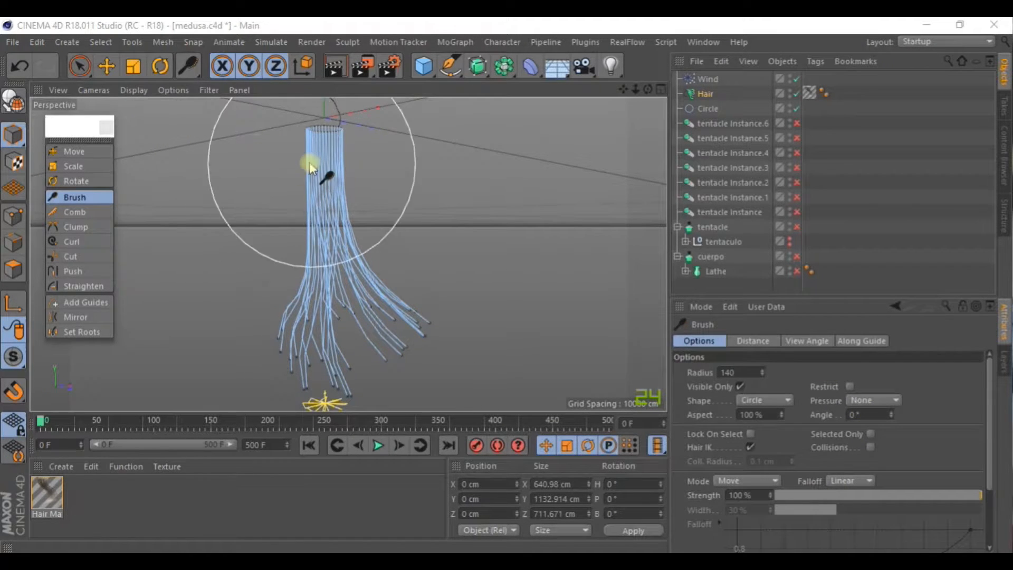
drag(310, 167, 412, 340)
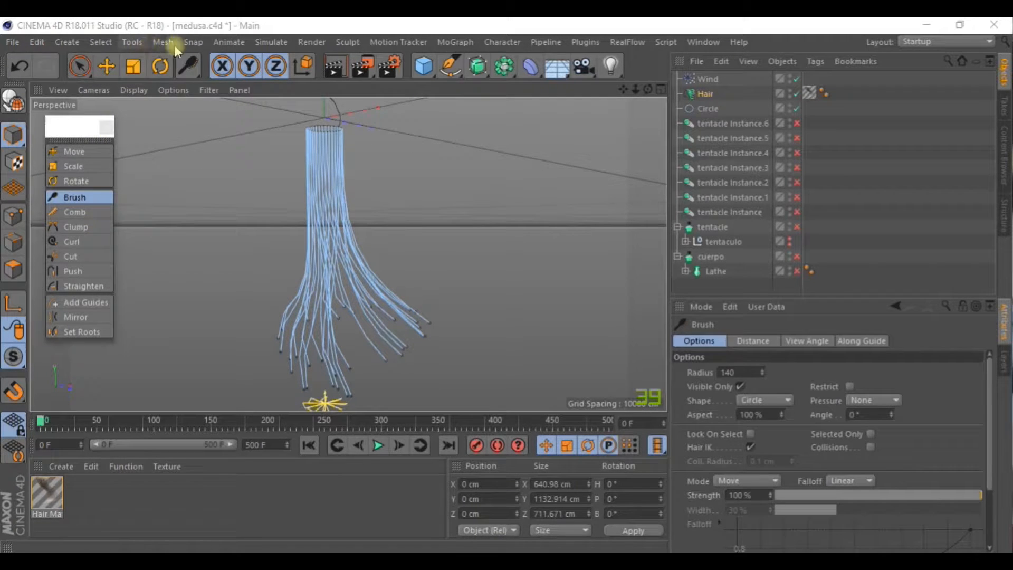
Switch Hair Mode to Points and brush the tentacle points so they fan outward
click(271, 41)
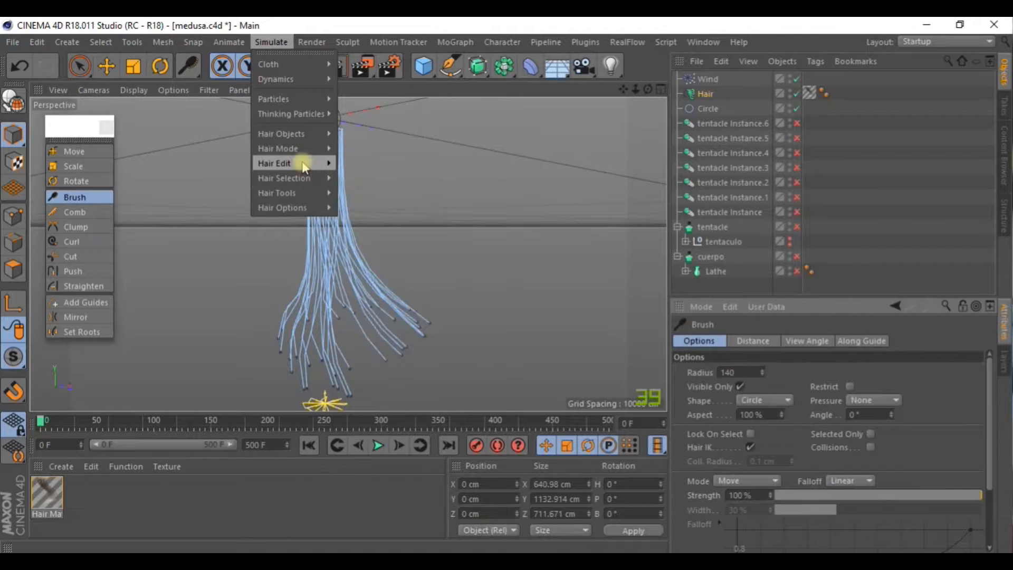
mouse_move(278, 148)
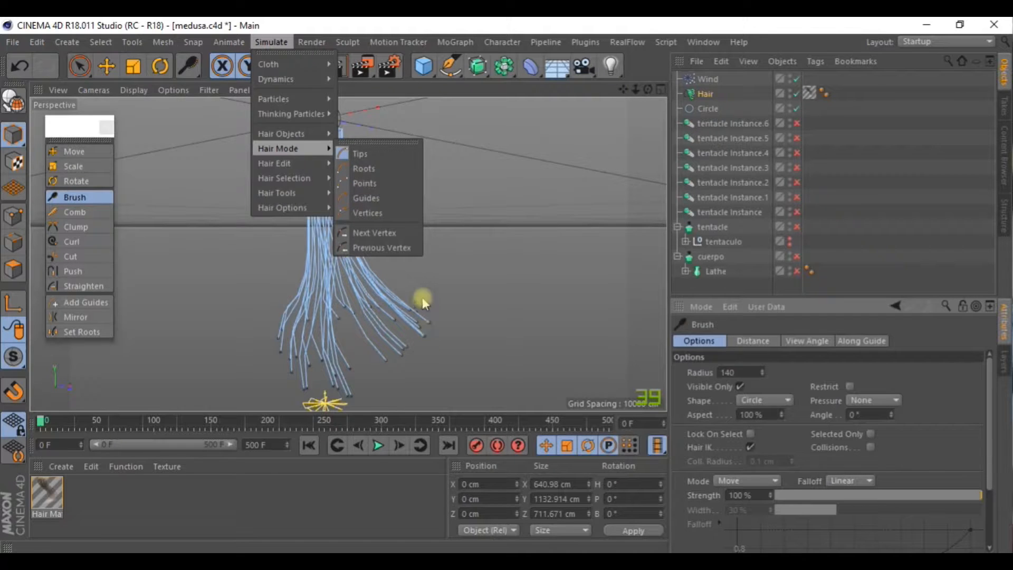
mouse_move(365, 183)
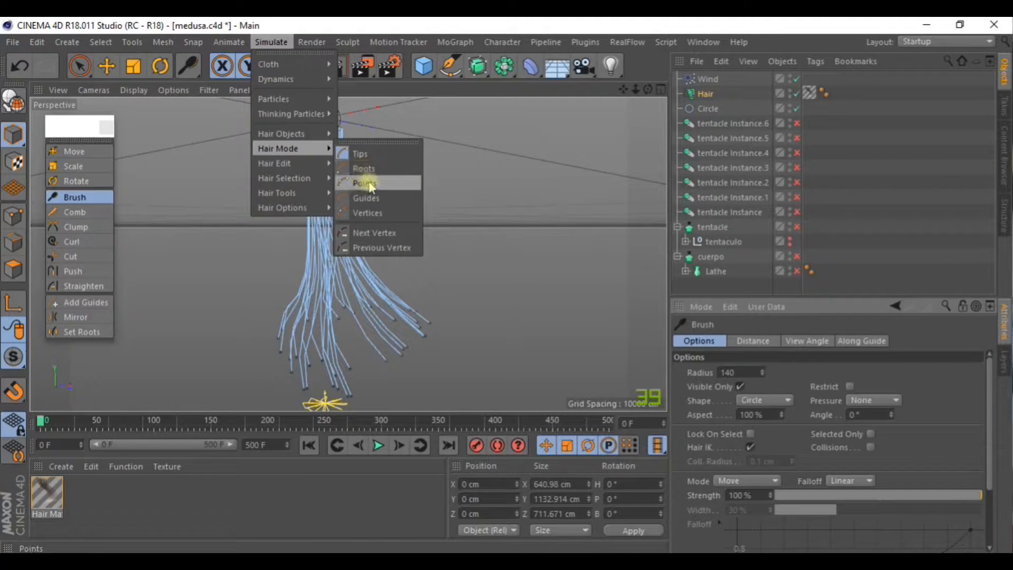
click(364, 183)
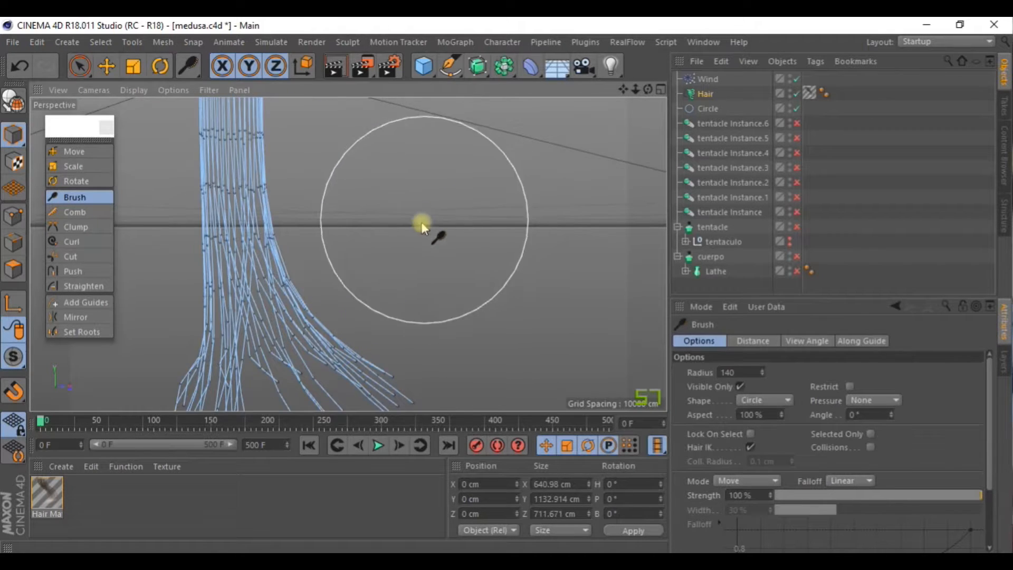
drag(420, 226, 290, 213)
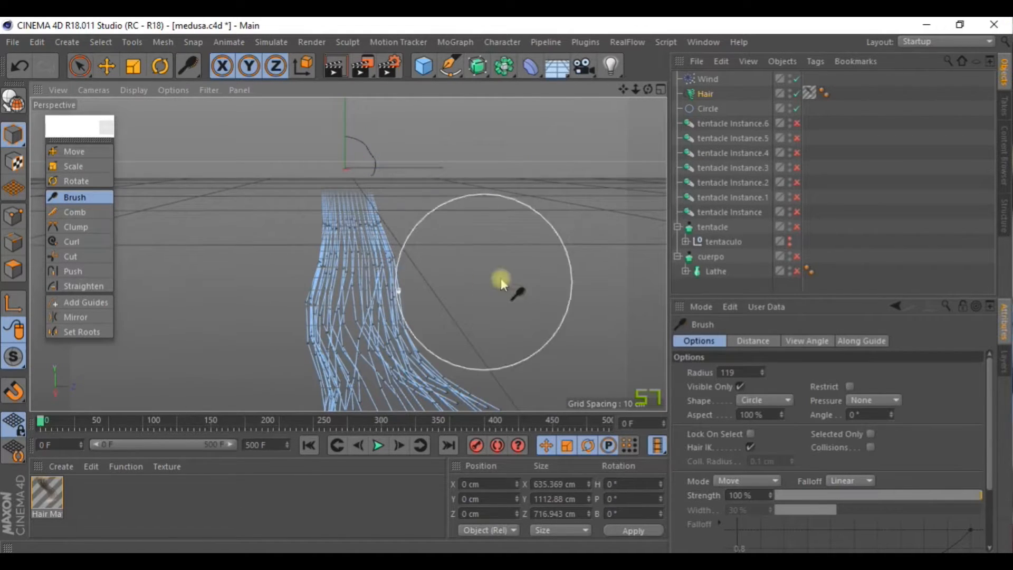
drag(501, 284, 407, 252)
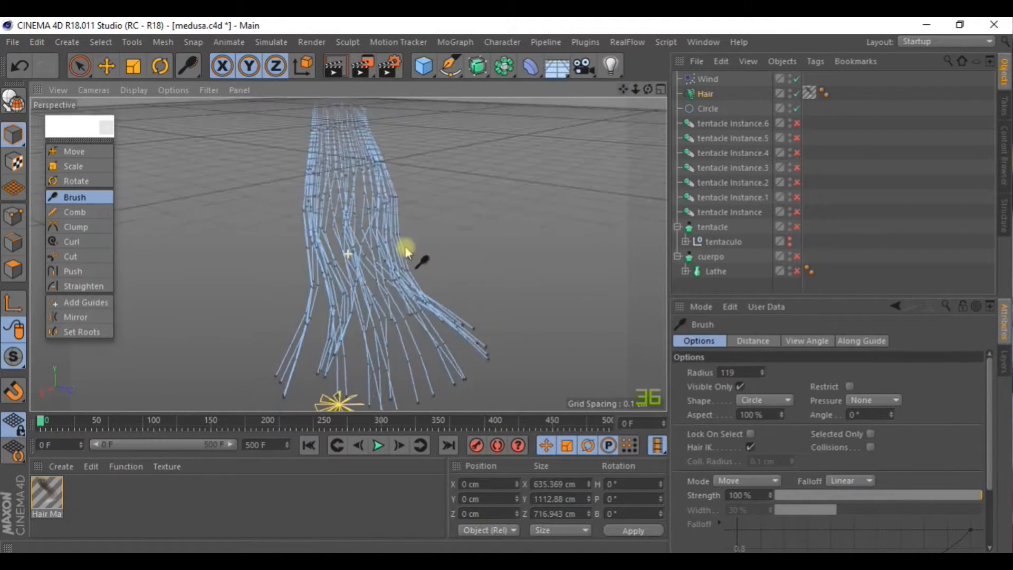
drag(407, 252, 368, 284)
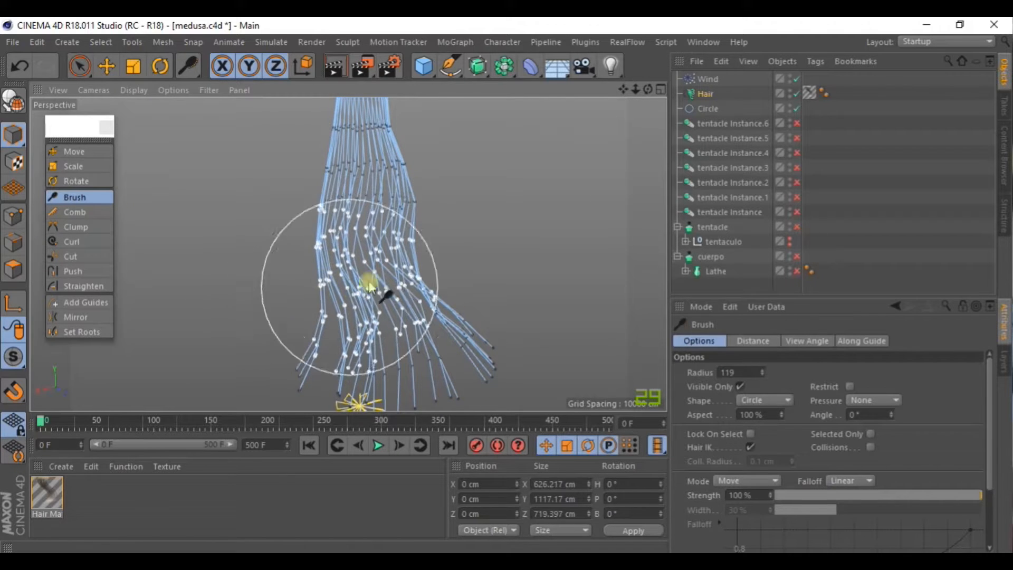
drag(369, 285, 488, 239)
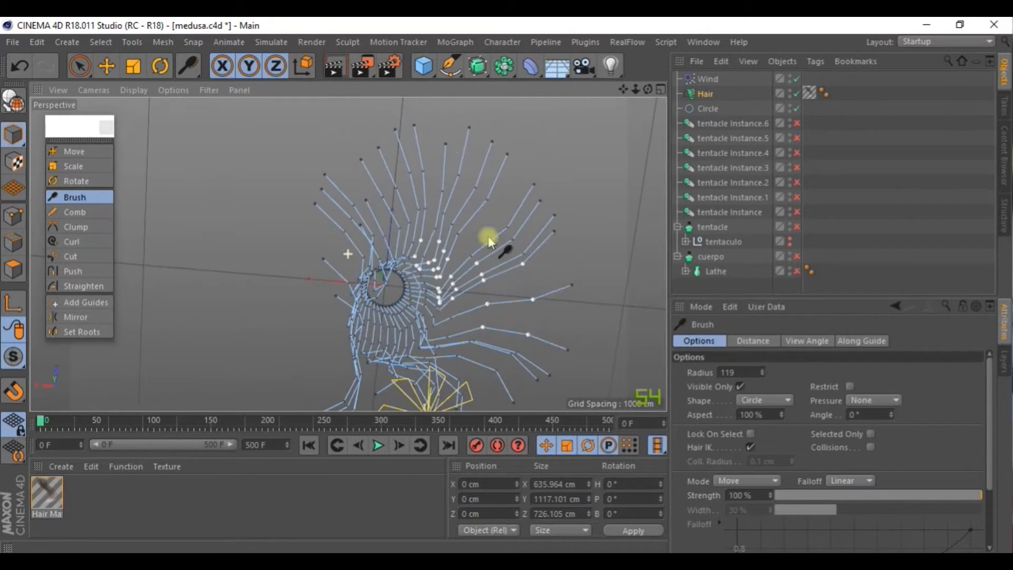
drag(492, 242, 349, 255)
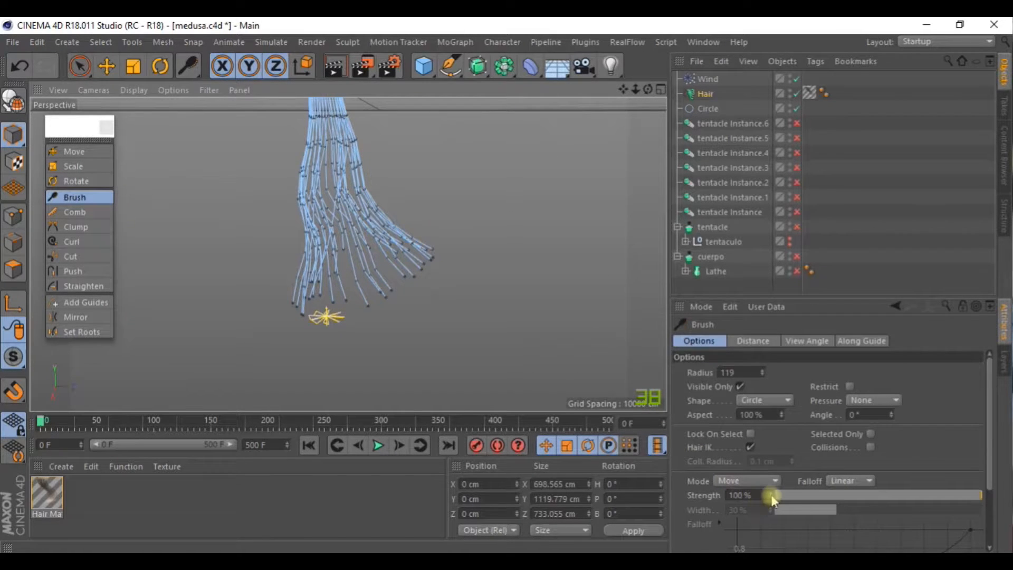
mouse_move(606, 408)
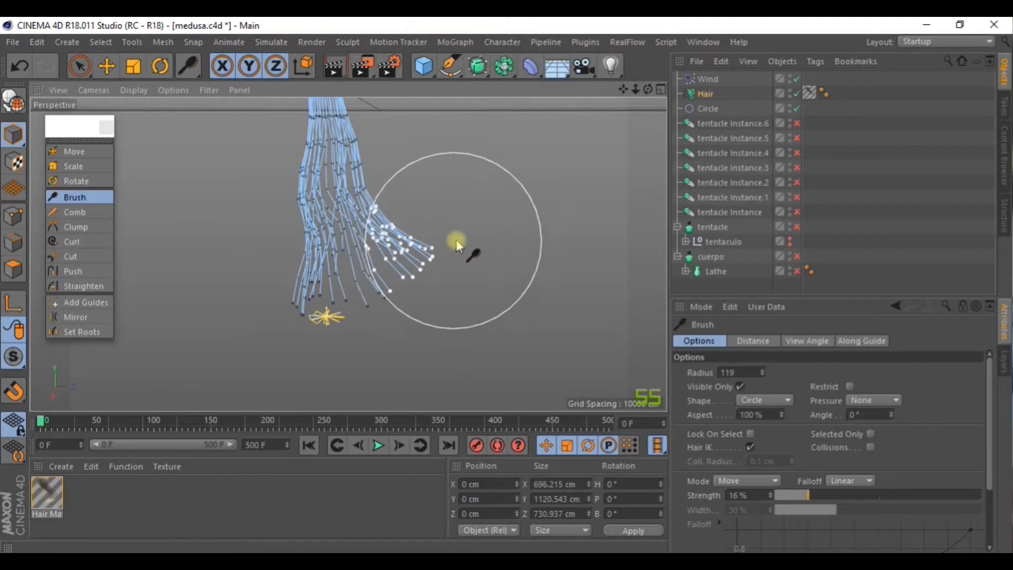
Lightly sweep and curve the tentacle ends aside at 16% brush strength
drag(455, 242, 403, 230)
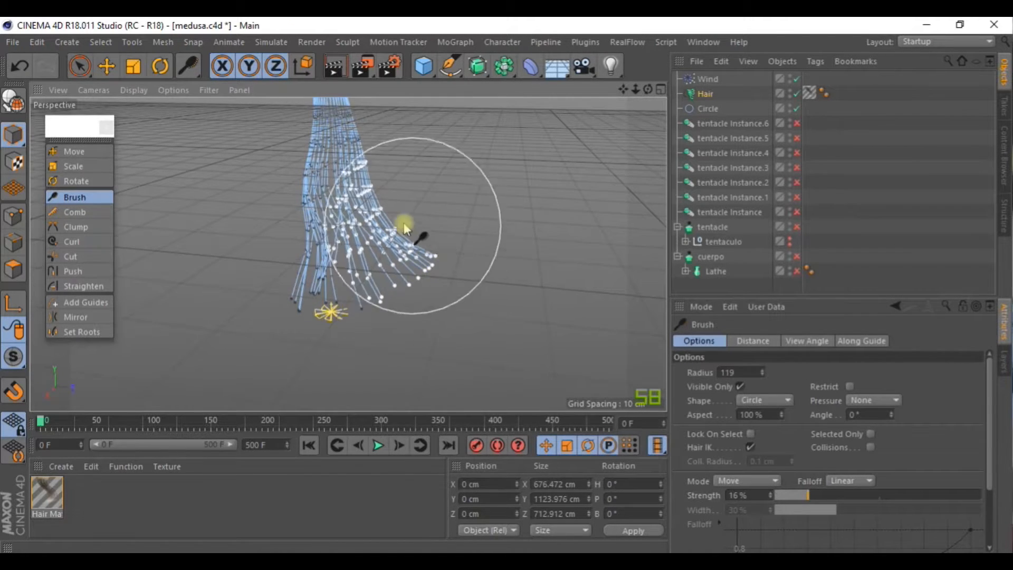
drag(404, 229, 522, 252)
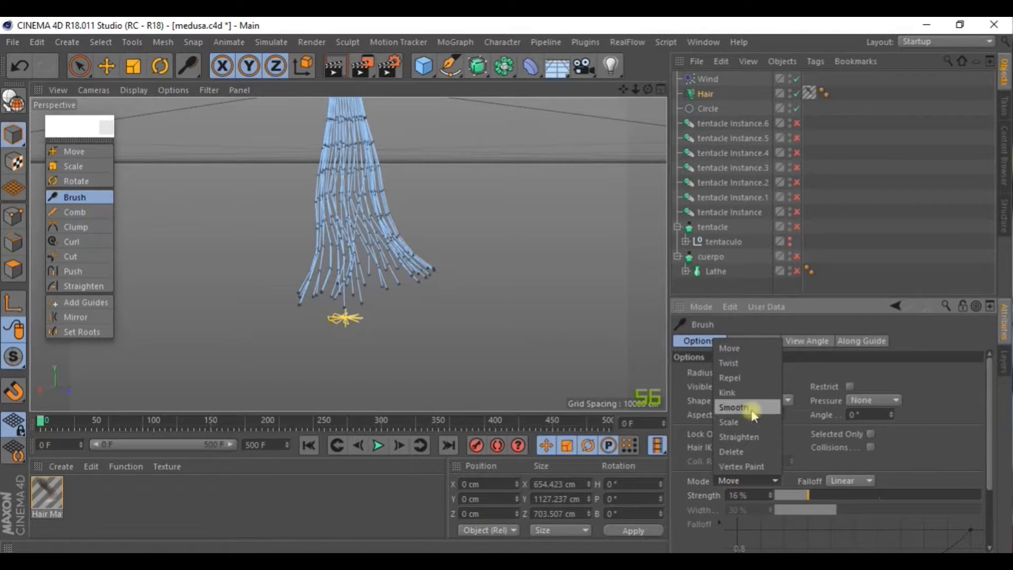
mouse_move(744, 380)
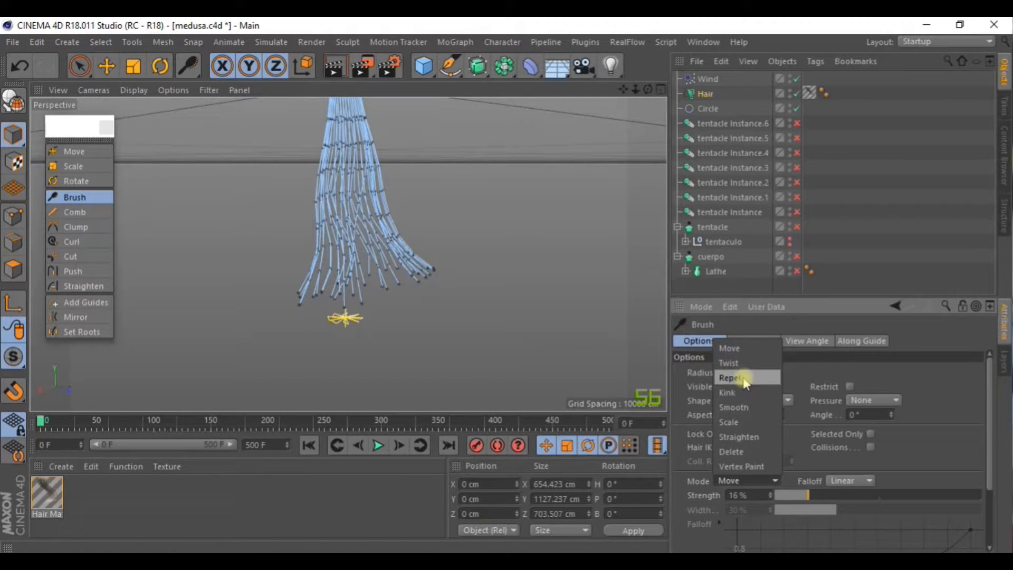
Switch the brush through Repel to Delete and trim points from the tentacle ends
click(731, 377)
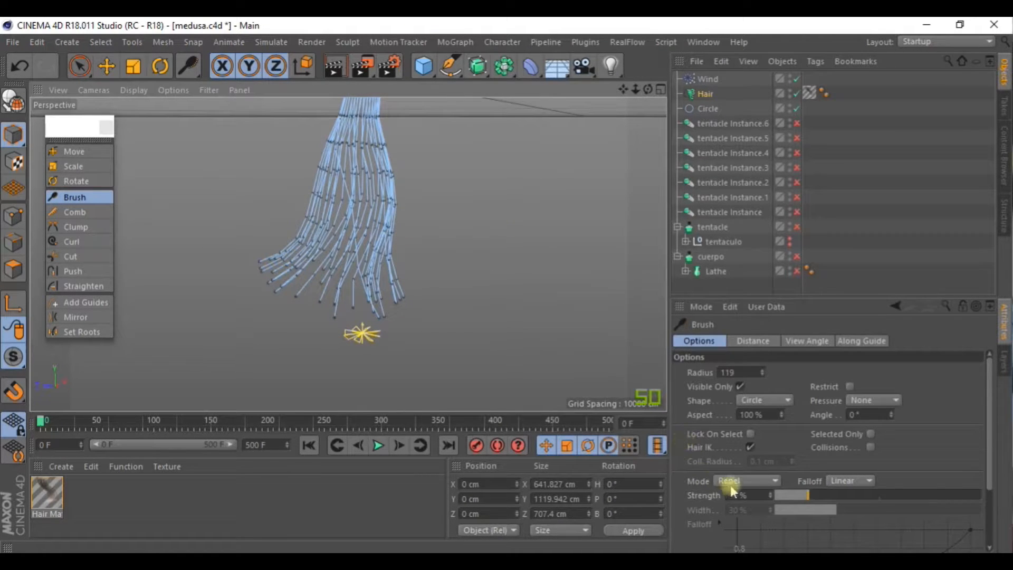
click(746, 480)
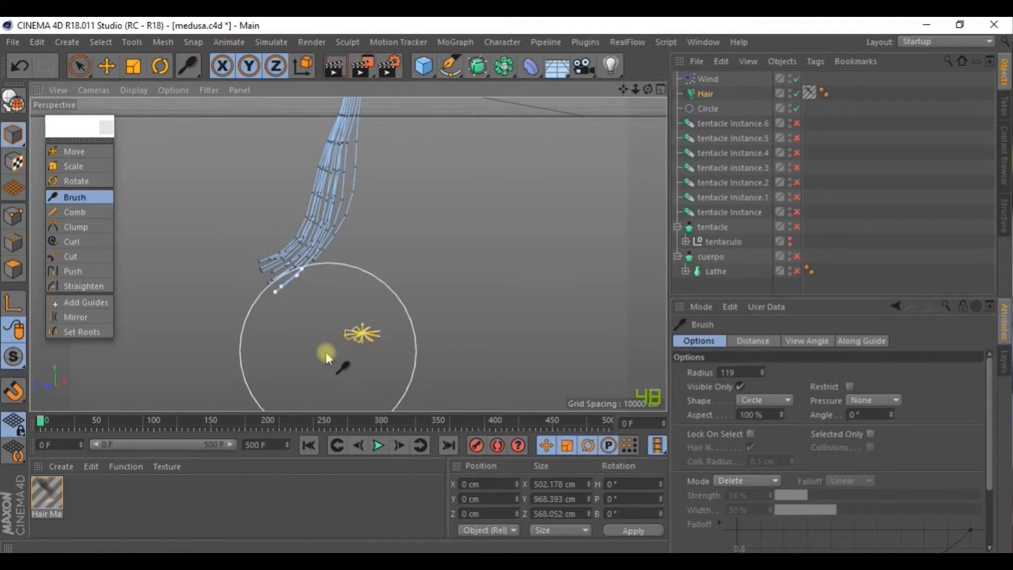
drag(327, 355, 397, 397)
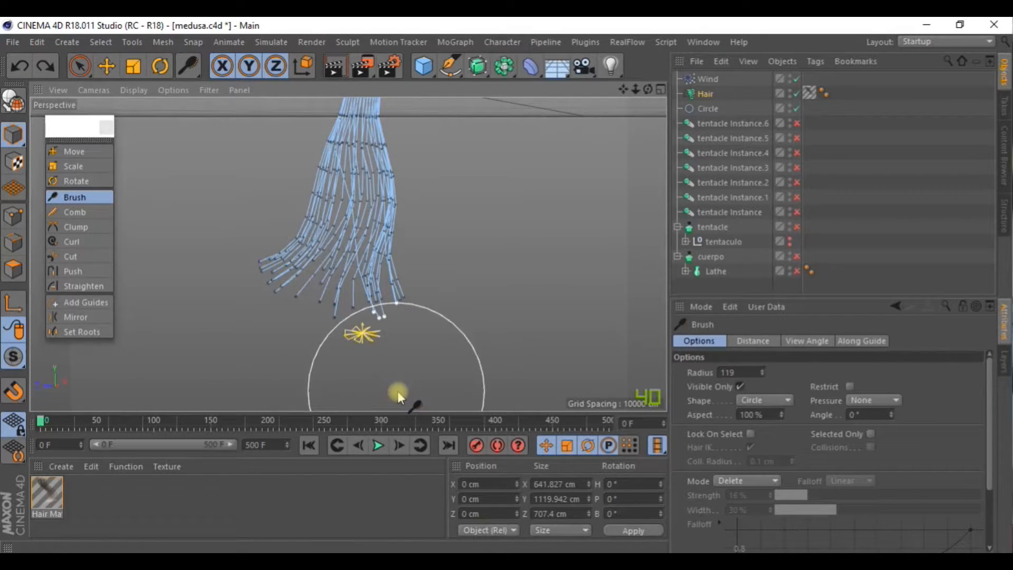
drag(398, 395, 339, 360)
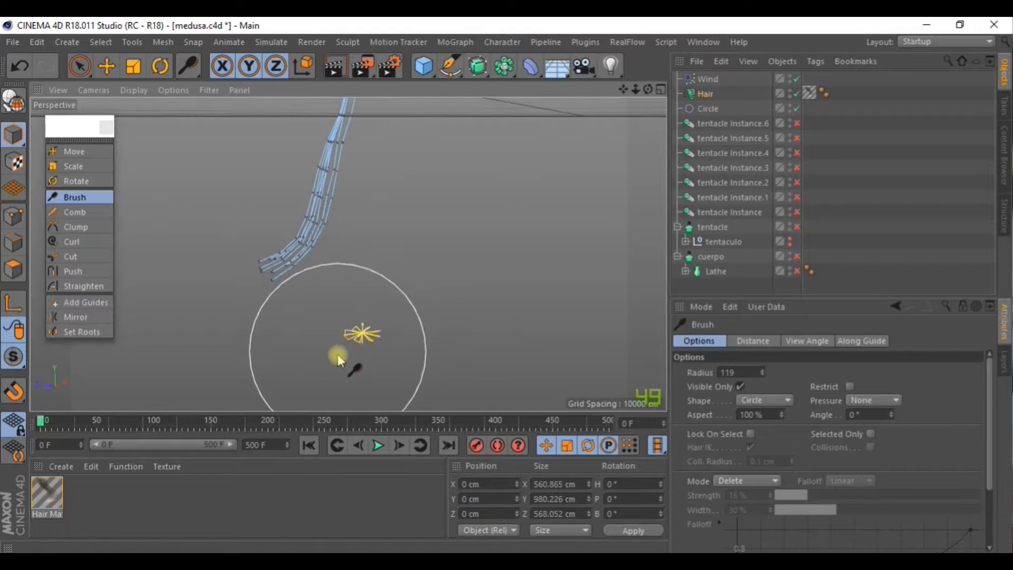
drag(339, 360, 374, 310)
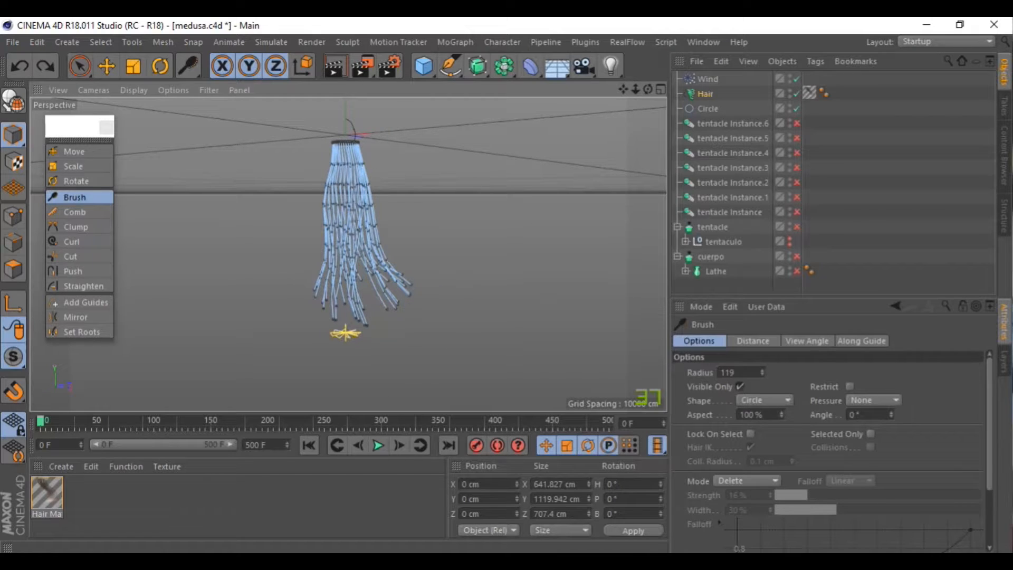
Set the Hair object's Generate Type to Circle so strands become tubes
click(708, 107)
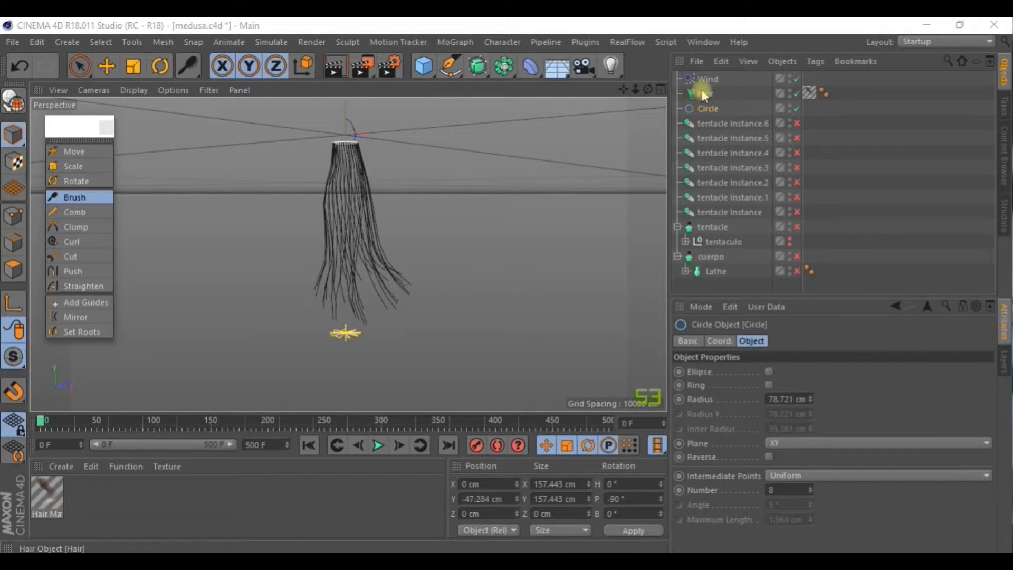
click(704, 94)
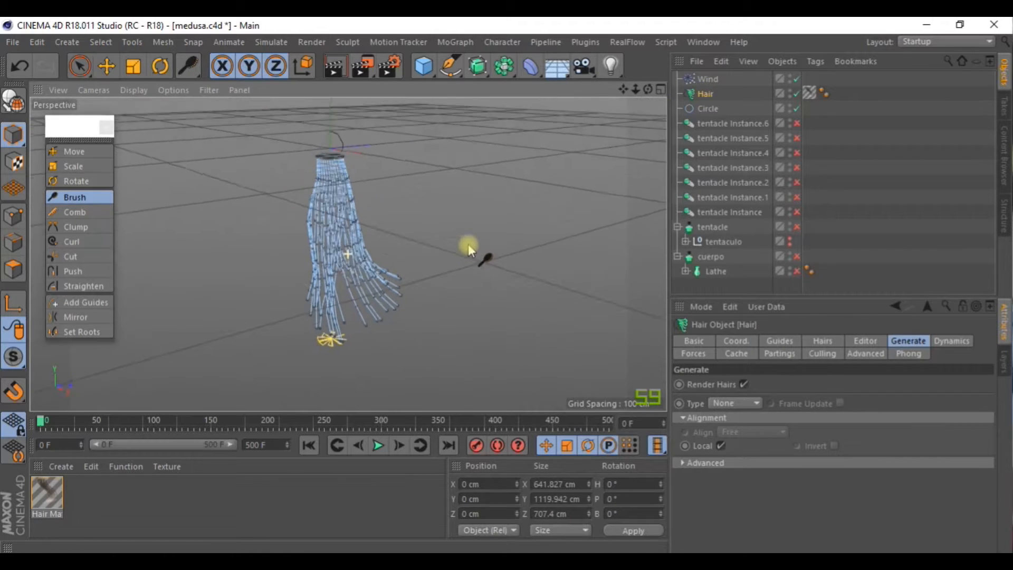
drag(469, 248, 391, 271)
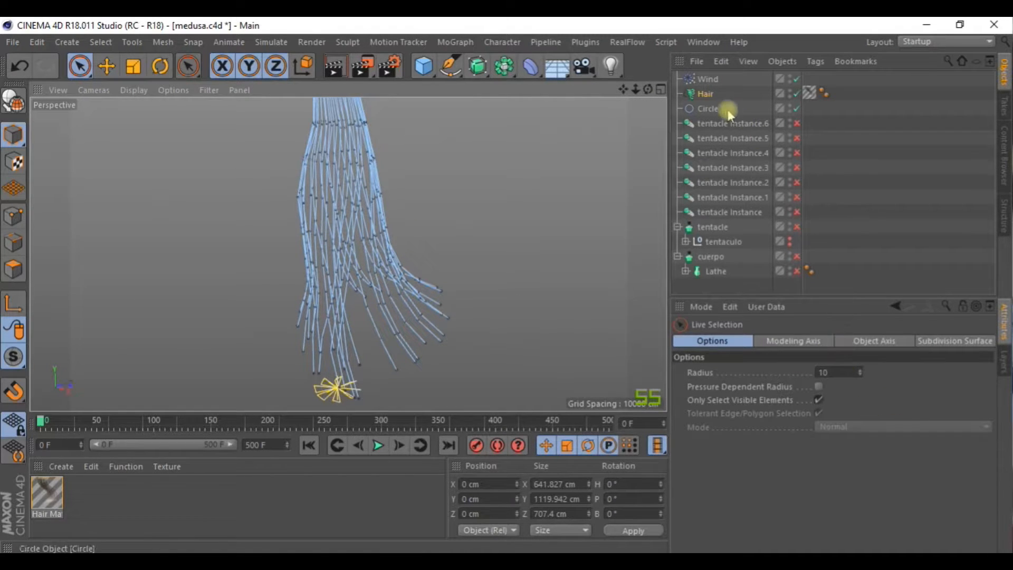
click(705, 93)
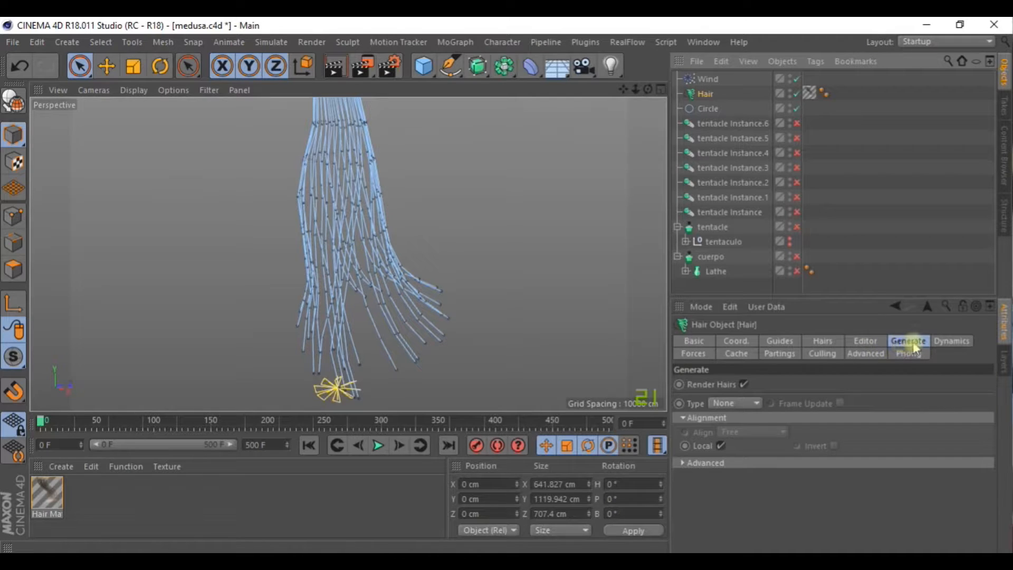
click(736, 404)
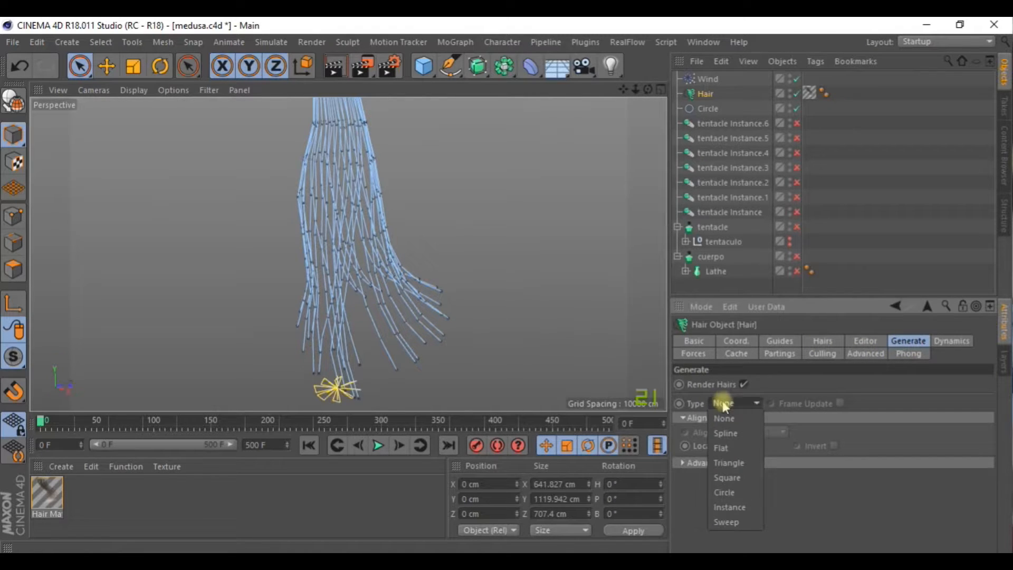
click(723, 492)
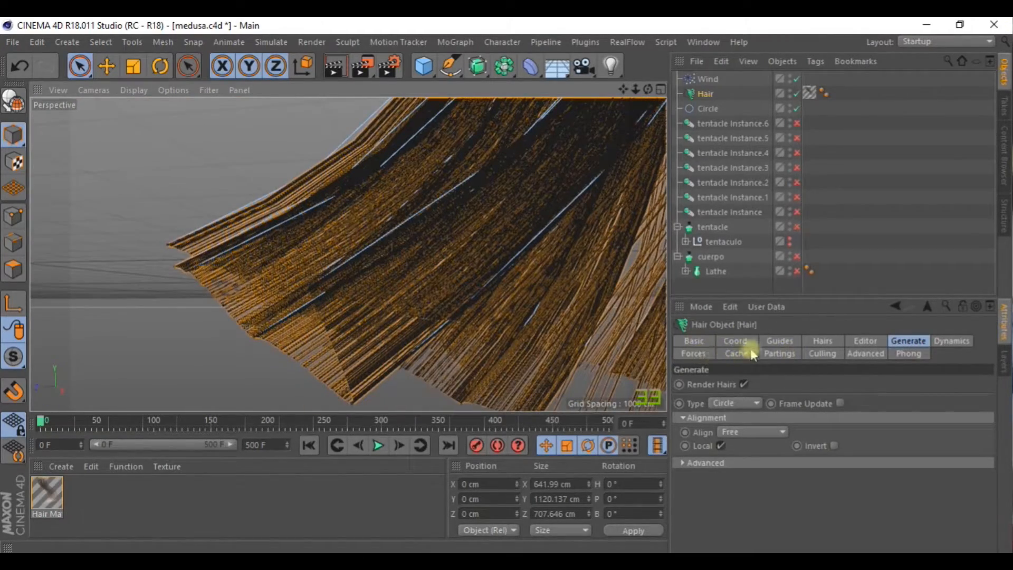
View the Hair object's Guides settings, then its Editor display settings
click(780, 340)
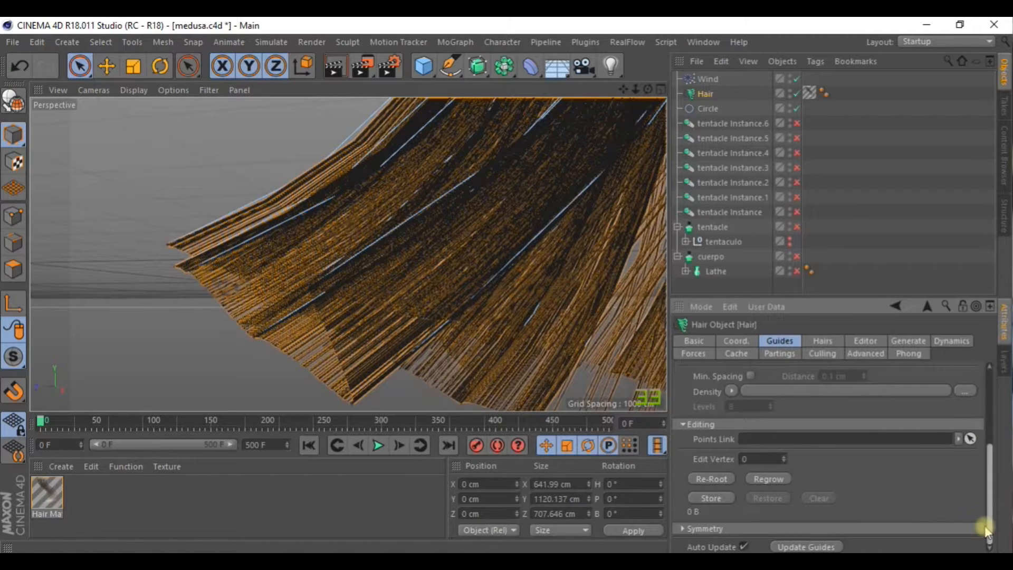
click(864, 341)
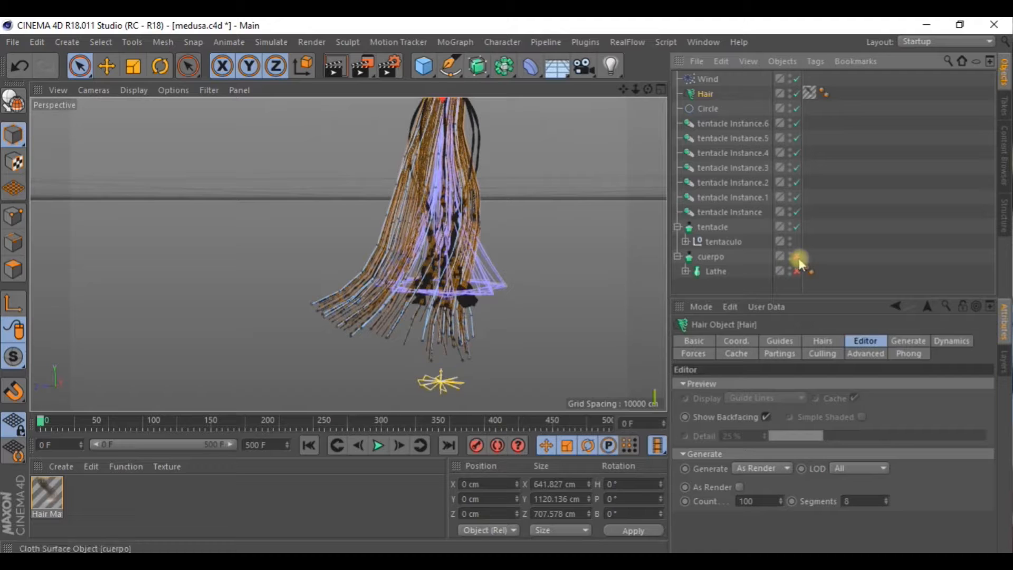
mouse_move(334, 66)
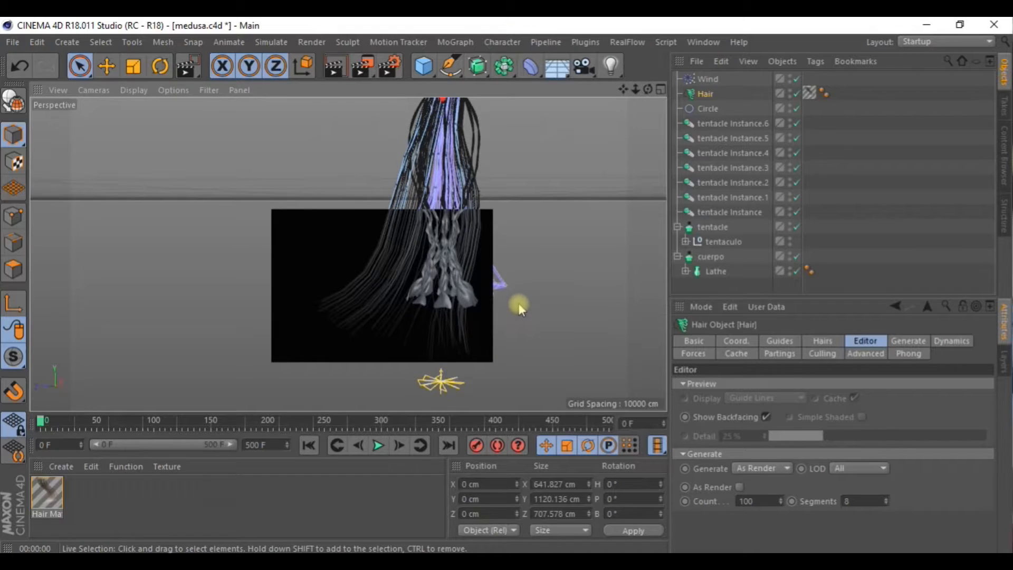
mouse_move(391, 252)
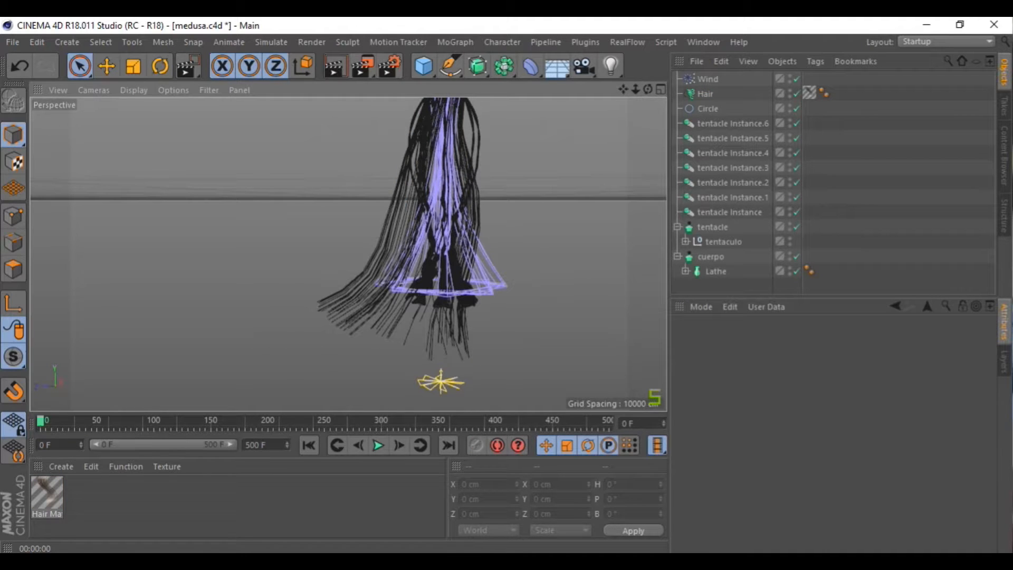
Toggle As Render in the Hair Editor tab and set the preview count to 40
click(705, 93)
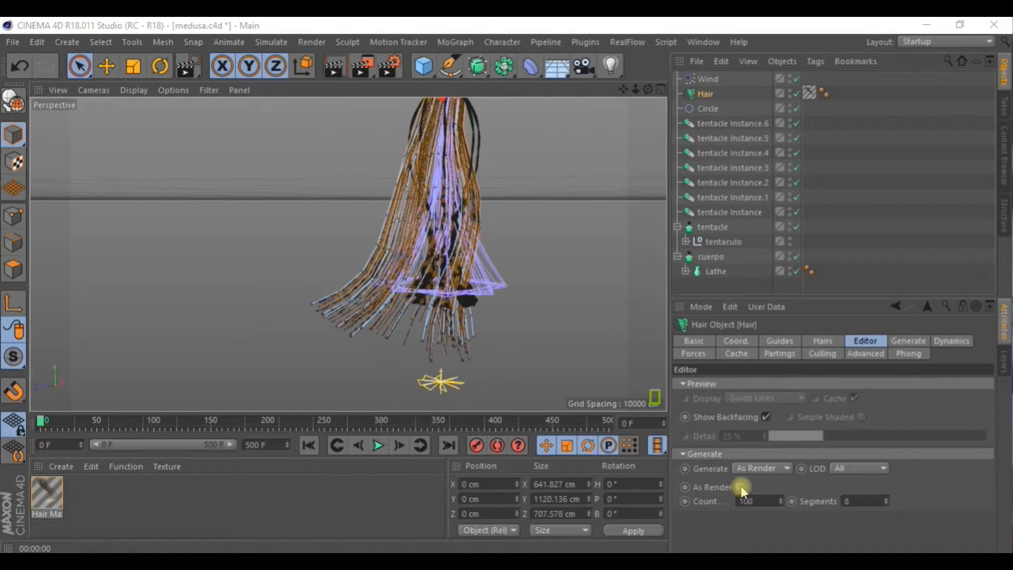
click(742, 487)
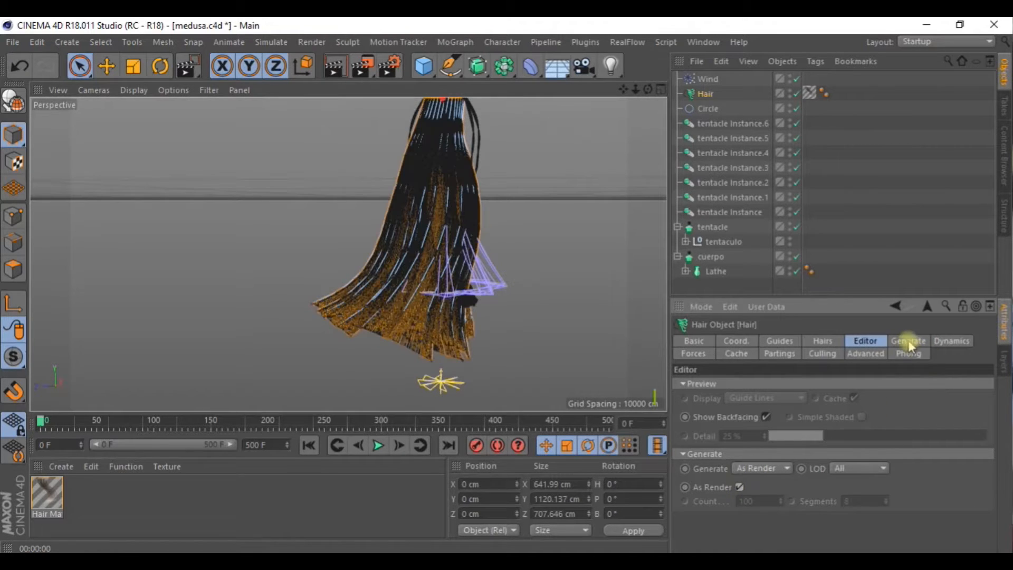
click(908, 340)
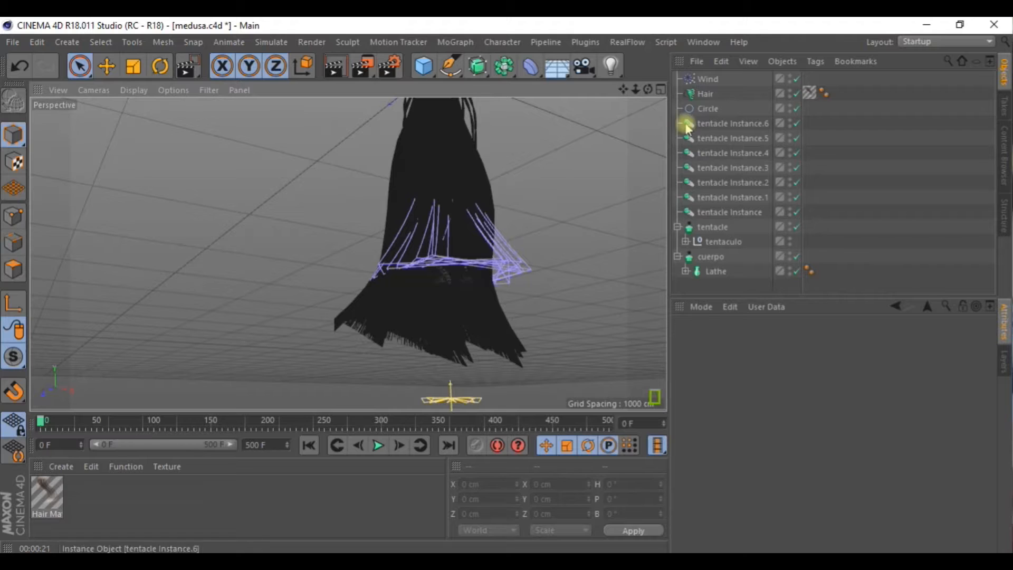
click(704, 94)
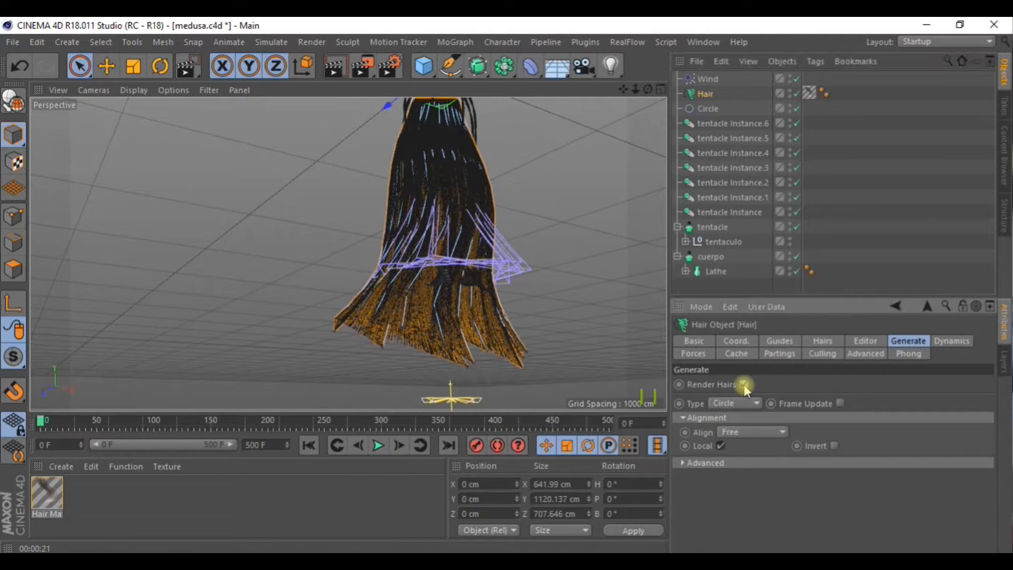
click(865, 340)
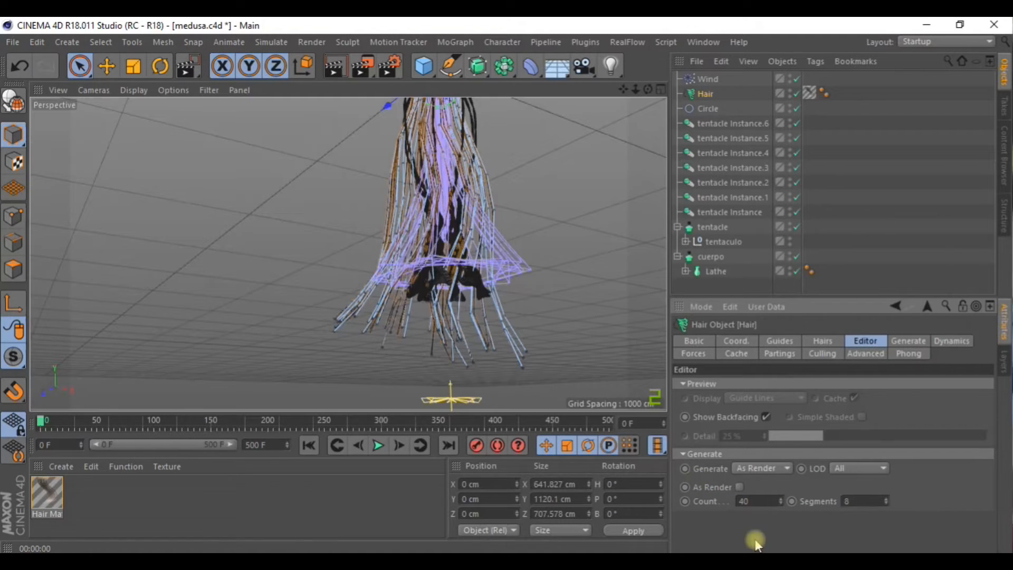
click(334, 66)
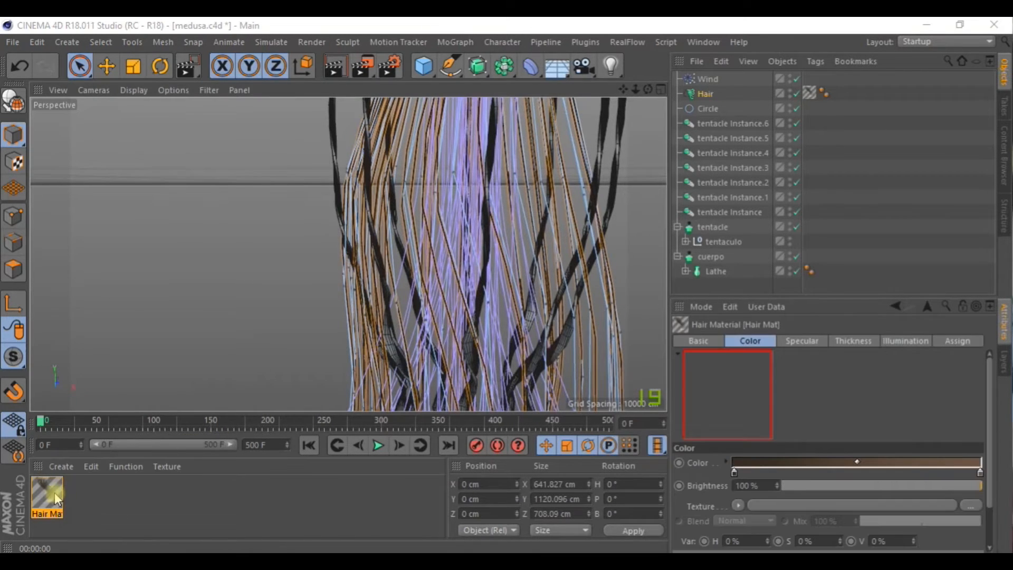
Open the Hair Mat material in the Material Editor from the Material Manager
double_click(46, 492)
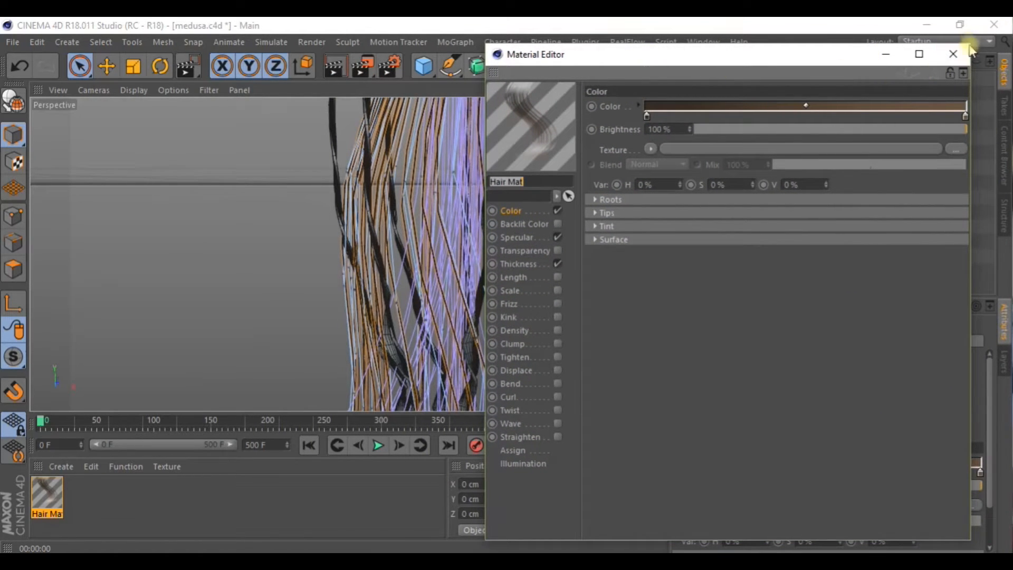
Give Hair Mat a 4 cm root thickness tapering along the curve to a 0.1 cm tip
click(518, 264)
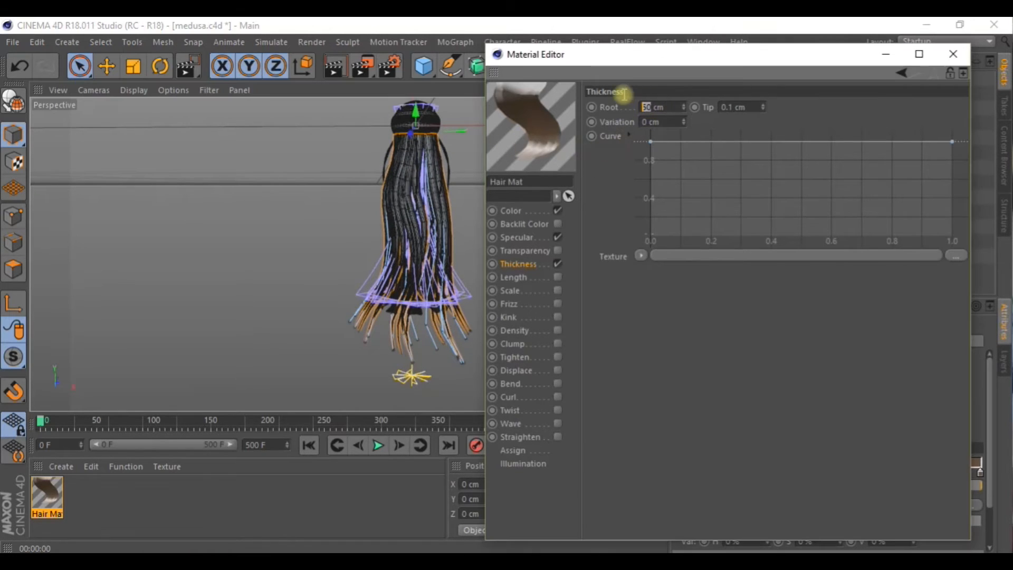
mouse_move(623, 98)
text(4)
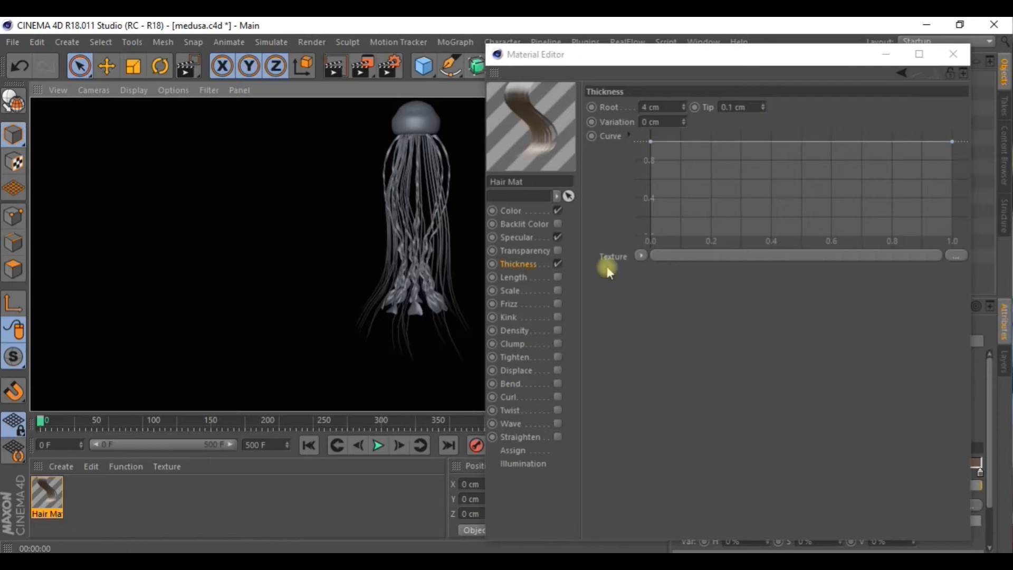
mouse_move(617, 168)
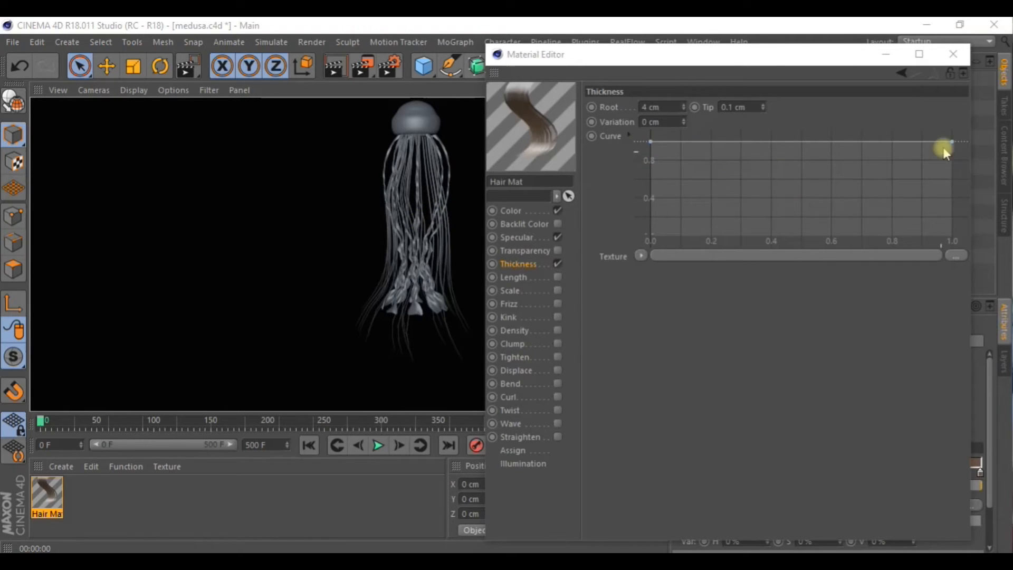
drag(943, 147, 953, 231)
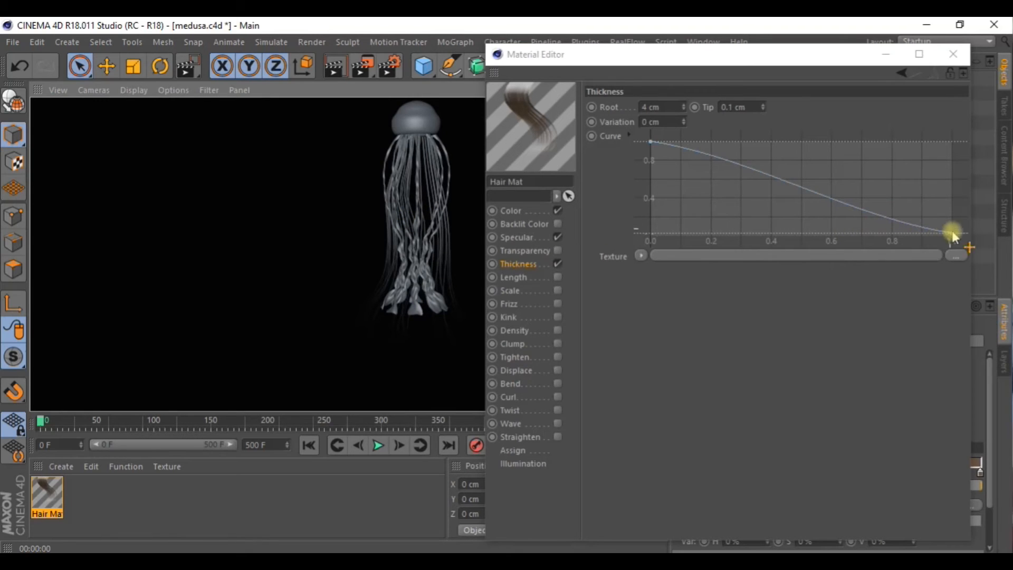
drag(953, 231, 933, 208)
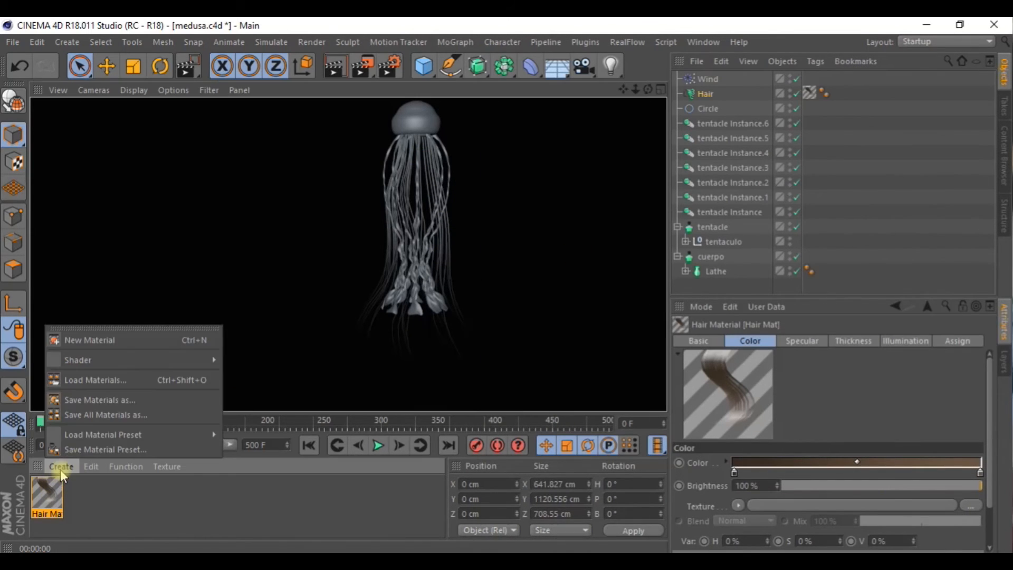
Create a new material and enable Transparency with brightness set to 71%
click(89, 340)
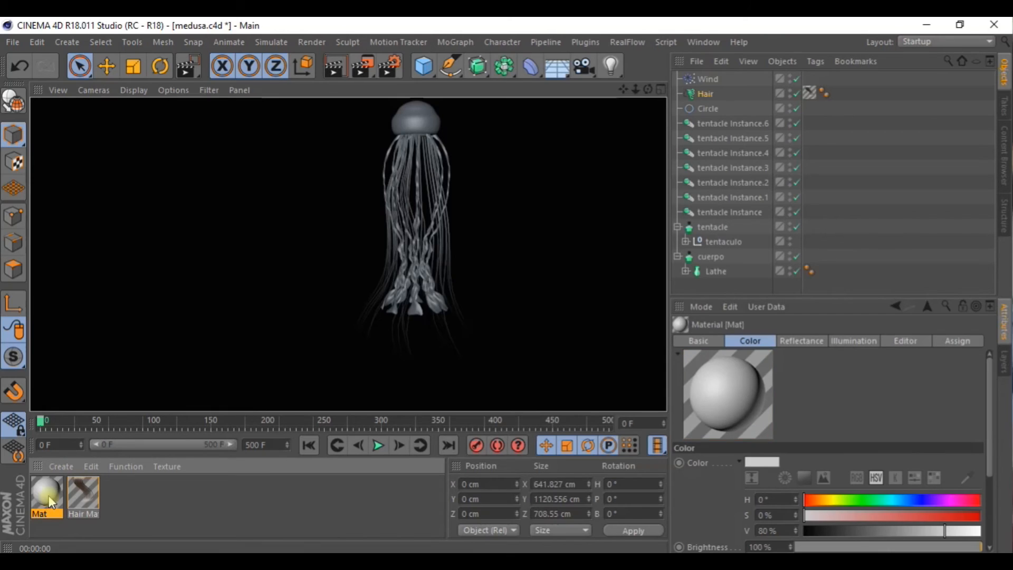
double_click(41, 492)
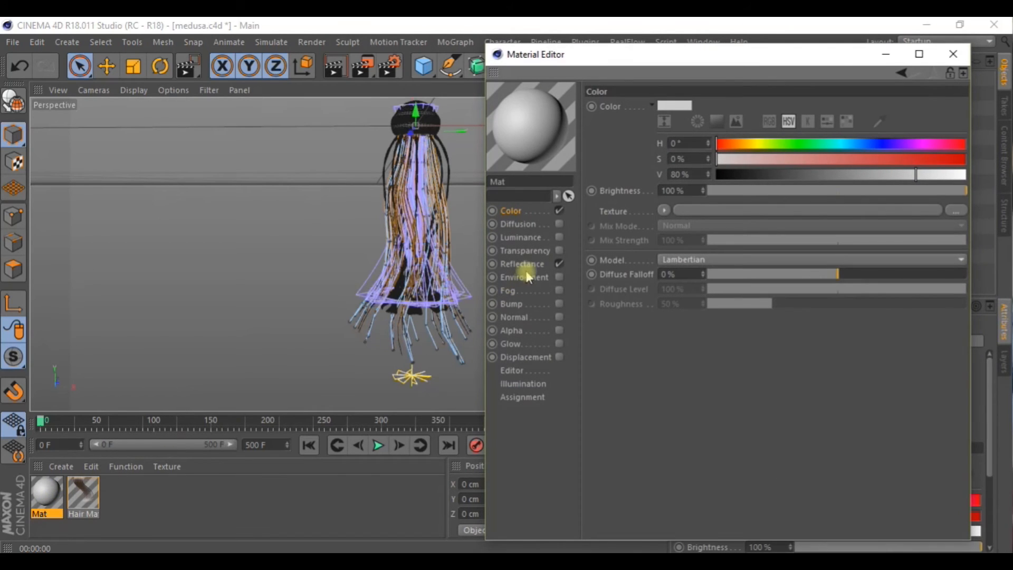
click(524, 250)
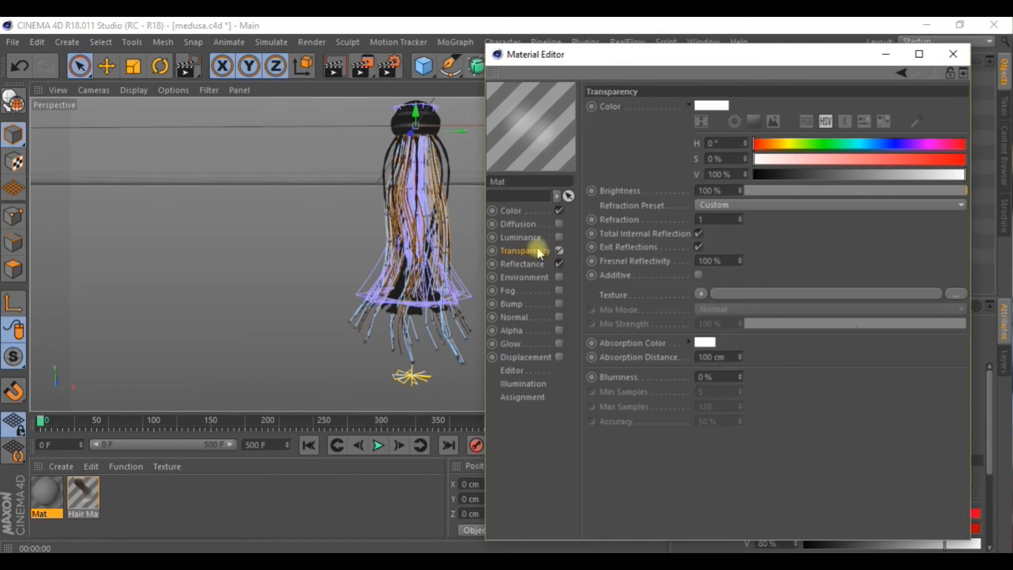
drag(962, 191, 833, 190)
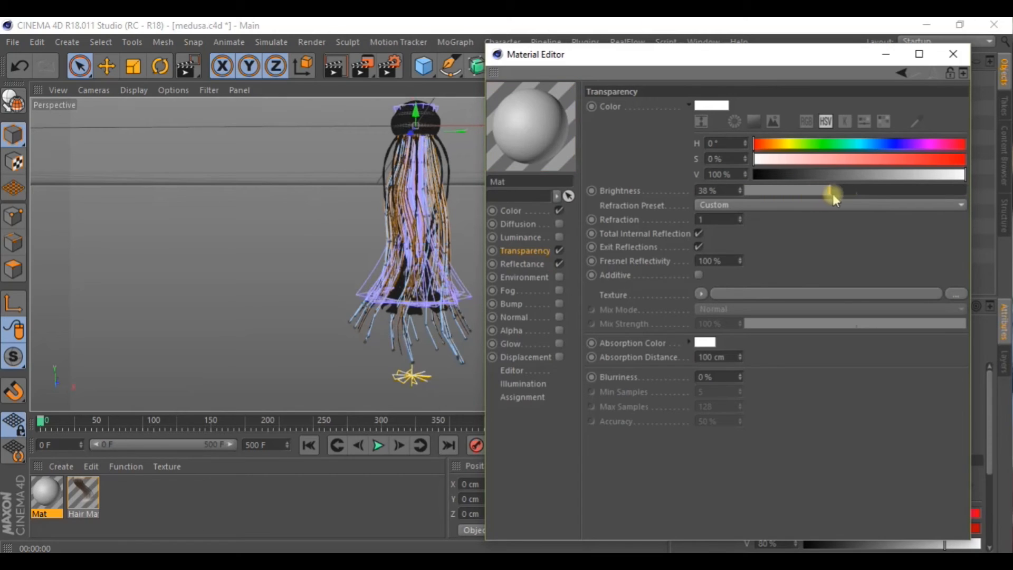
drag(834, 190, 901, 190)
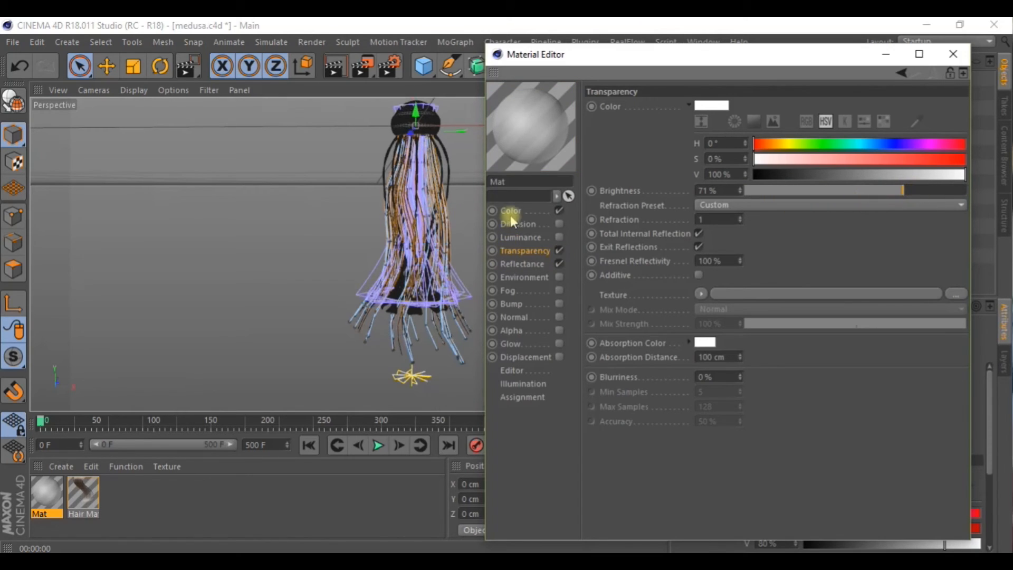
Apply the transparent material to Hair, then play and stop the animation at frame 30
click(510, 211)
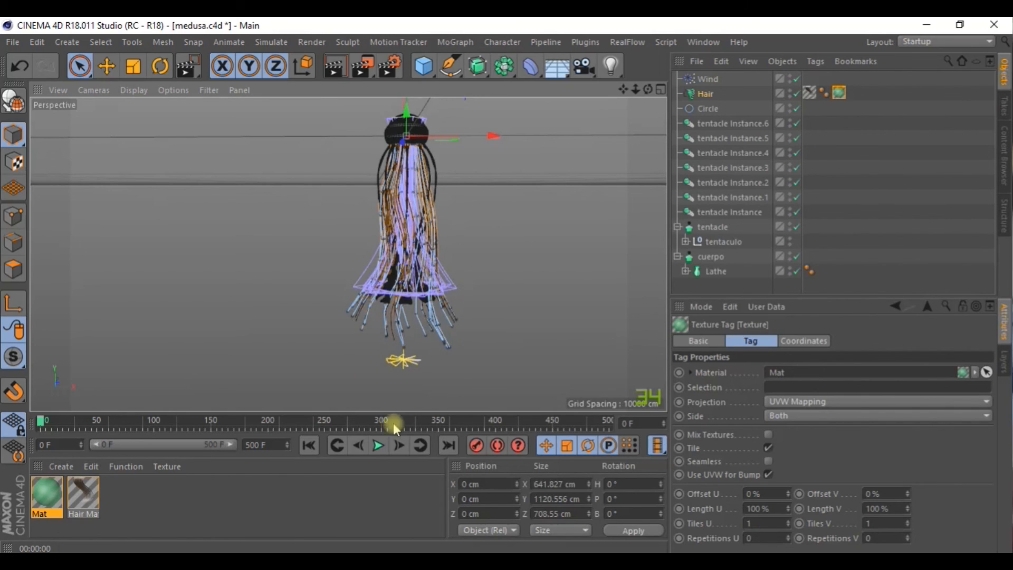
click(378, 446)
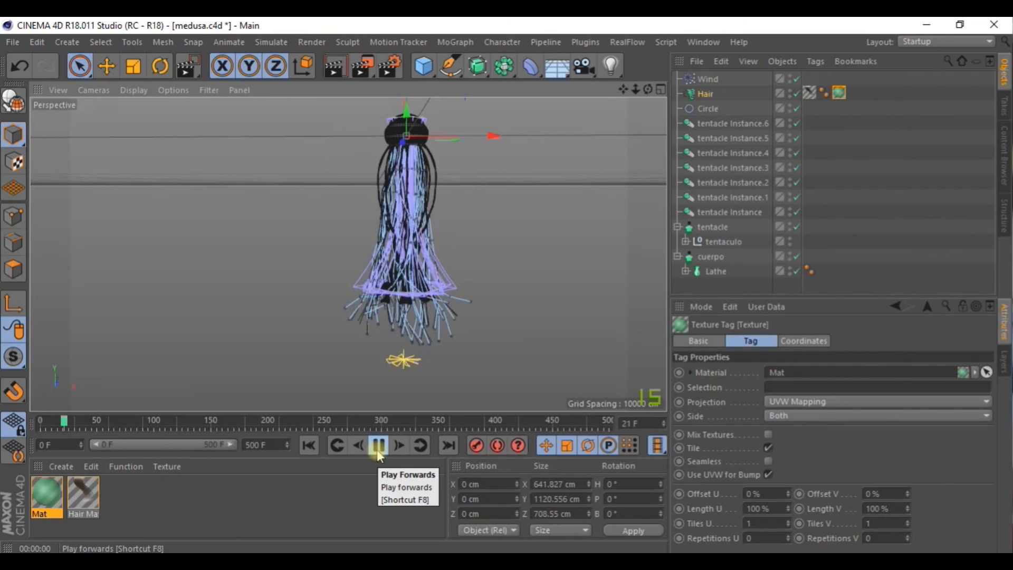
click(378, 445)
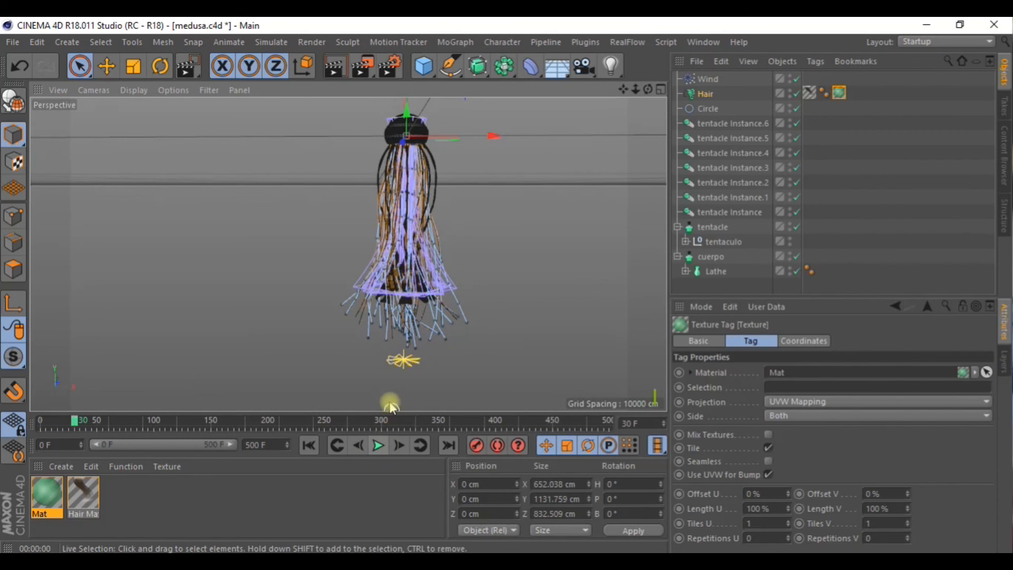